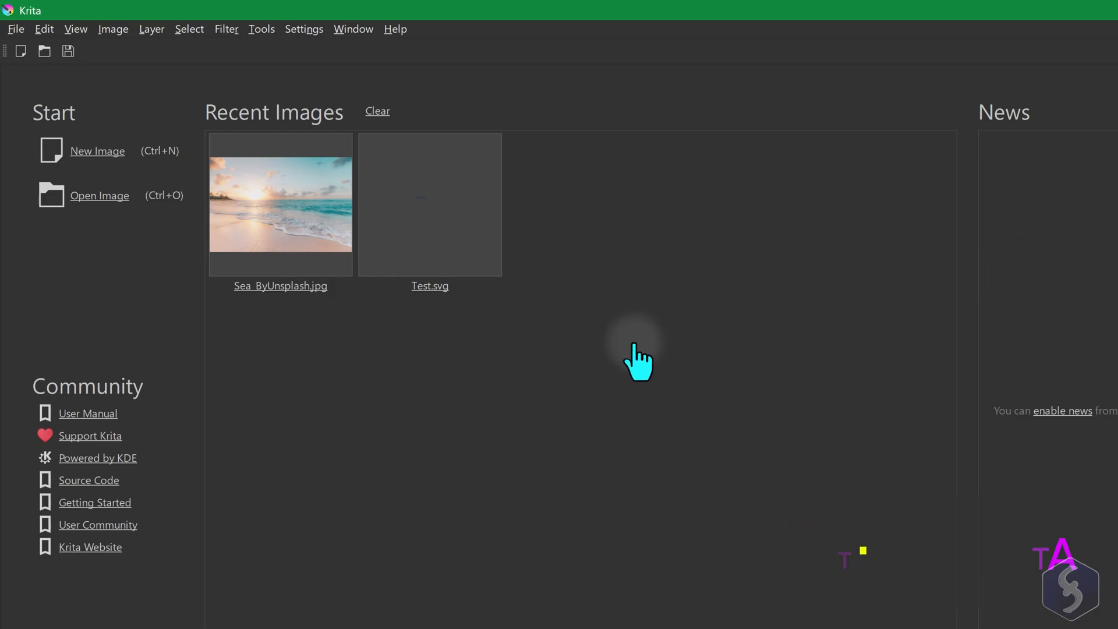
{"action": "mouse_move", "coordinate": [194, 213]}
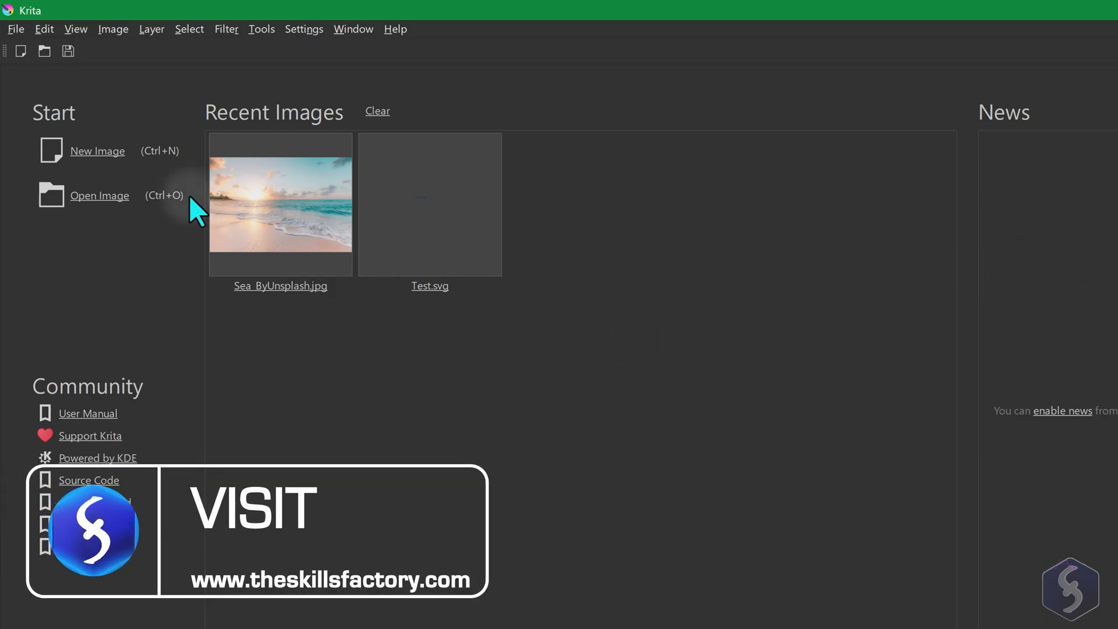
{"action": "mouse_move", "coordinate": [100, 196]}
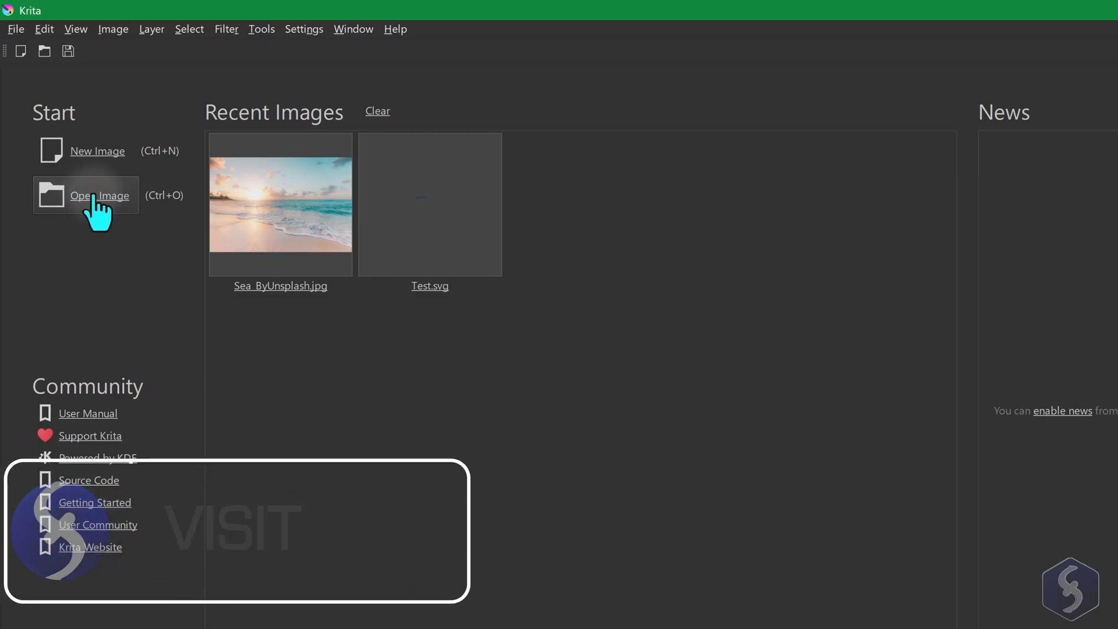
{"action": "mouse_move", "coordinate": [99, 150]}
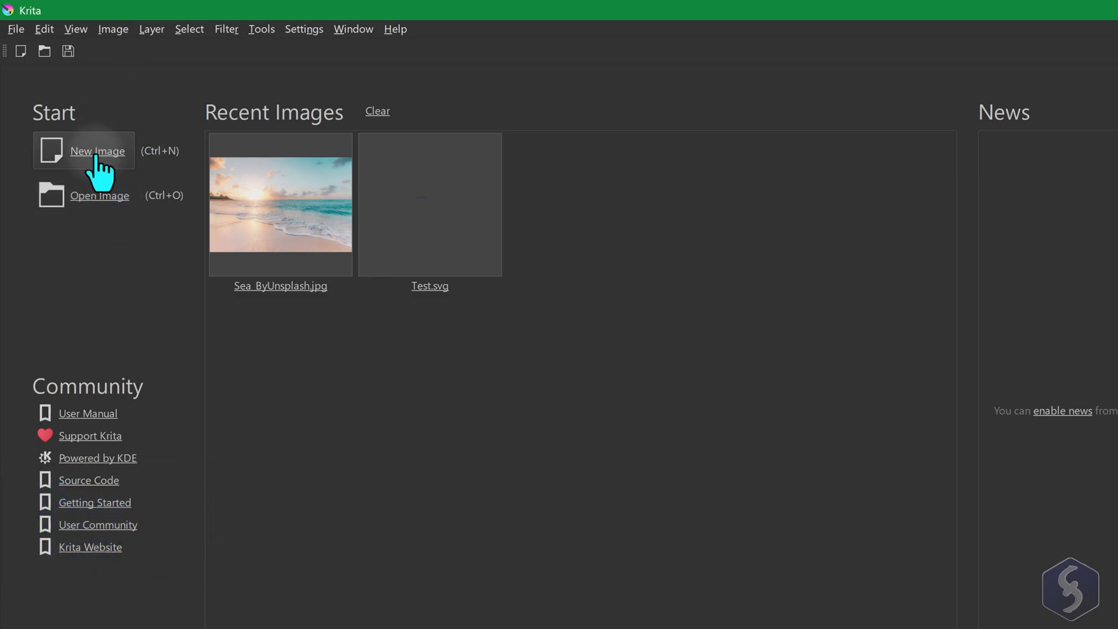
Browse the Design and DSLR templates, then keep the custom 2480 × 3508 px, 300 ppi document
{"action": "left_click", "coordinate": [98, 151]}
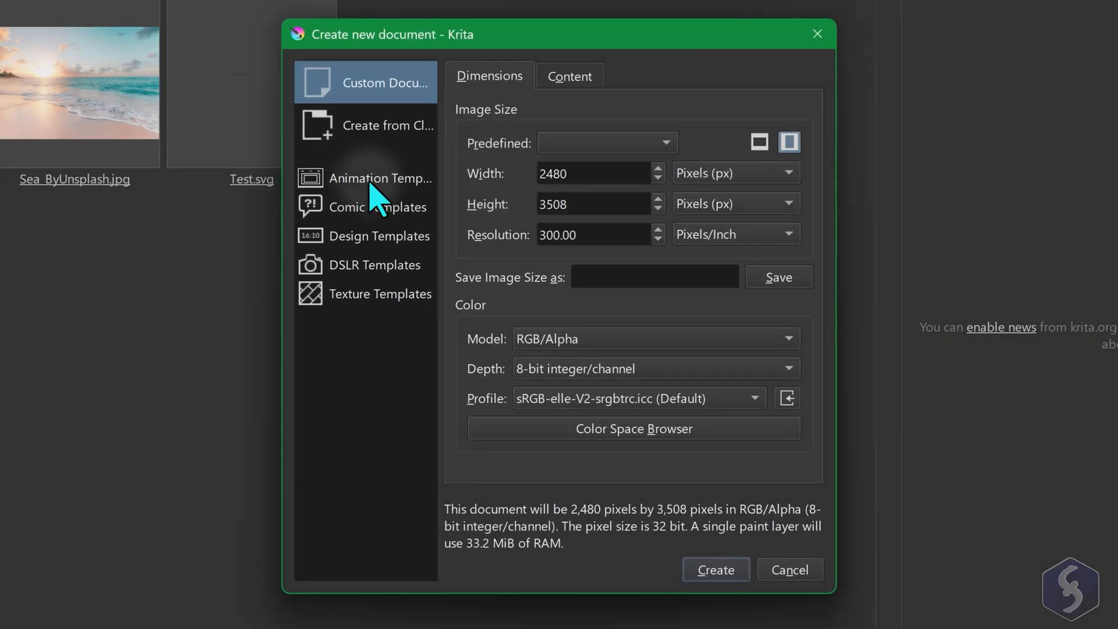
{"action": "left_click", "coordinate": [381, 235]}
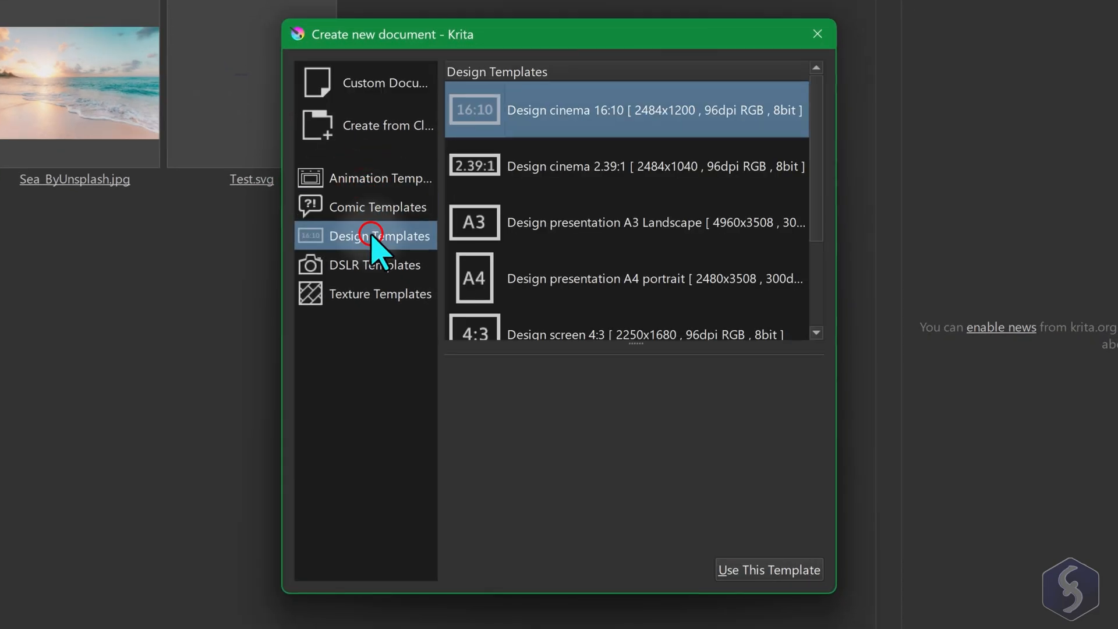
{"action": "left_click", "coordinate": [380, 264]}
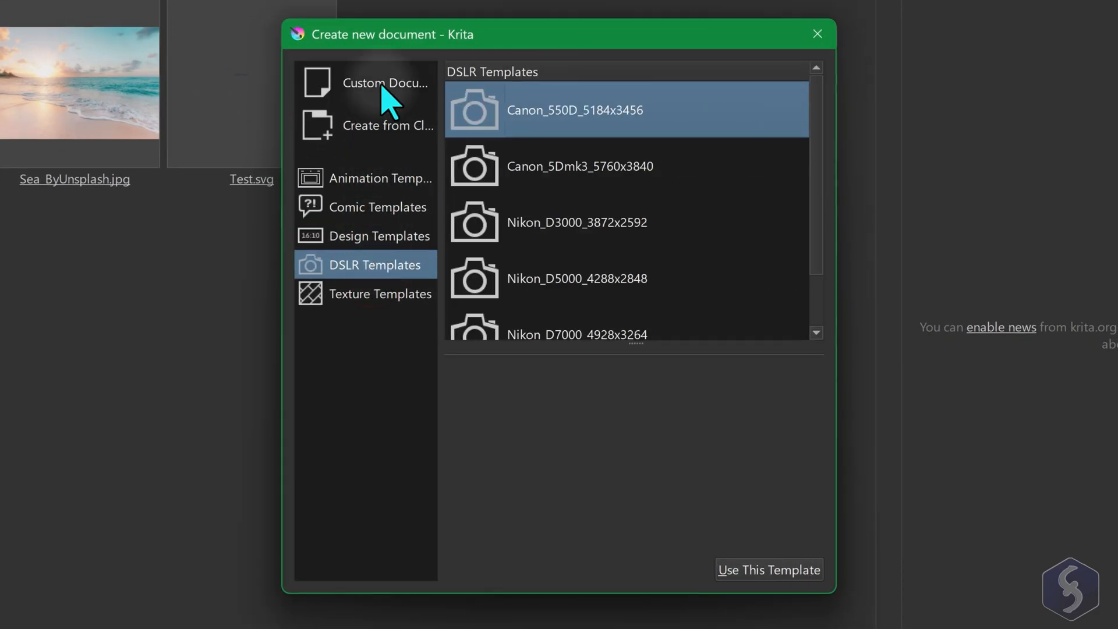
{"action": "left_click", "coordinate": [384, 83]}
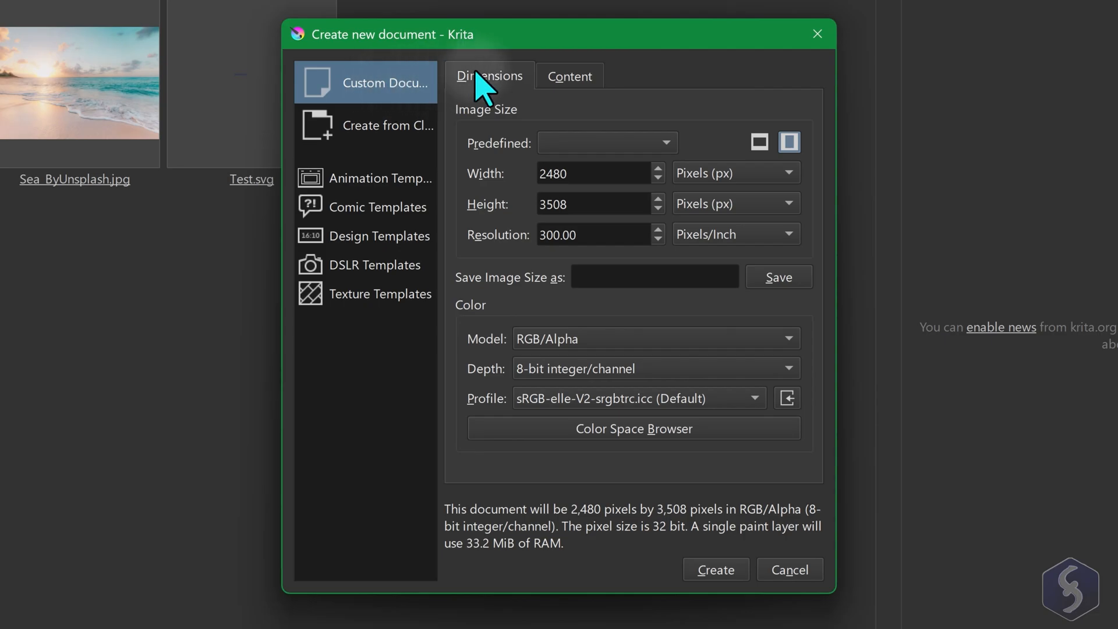
{"action": "mouse_move", "coordinate": [650, 163]}
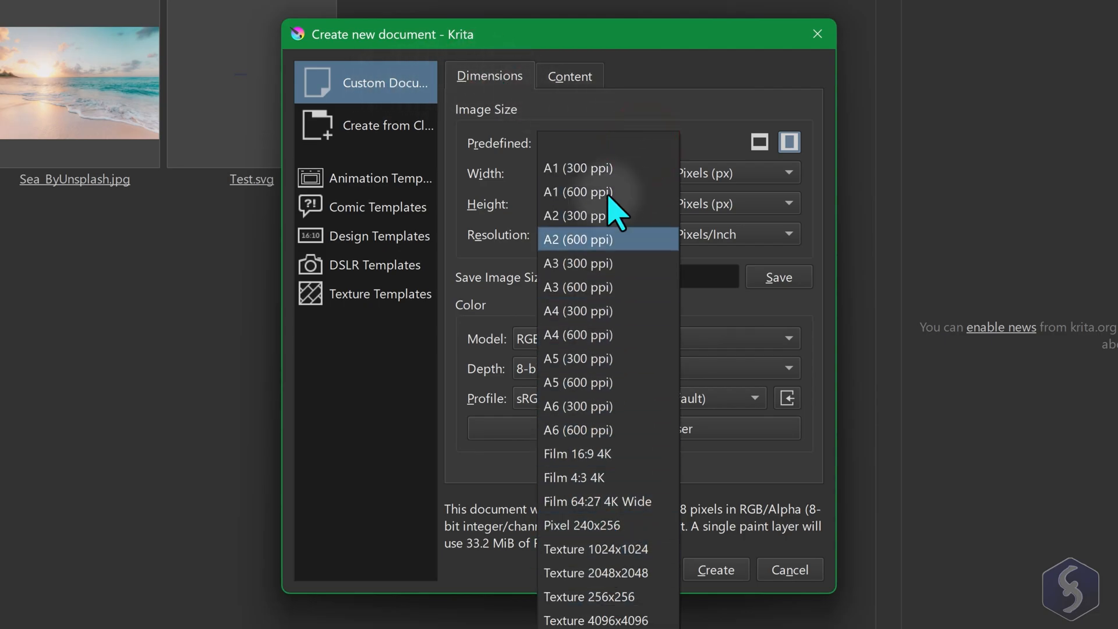
{"action": "left_click", "coordinate": [578, 239]}
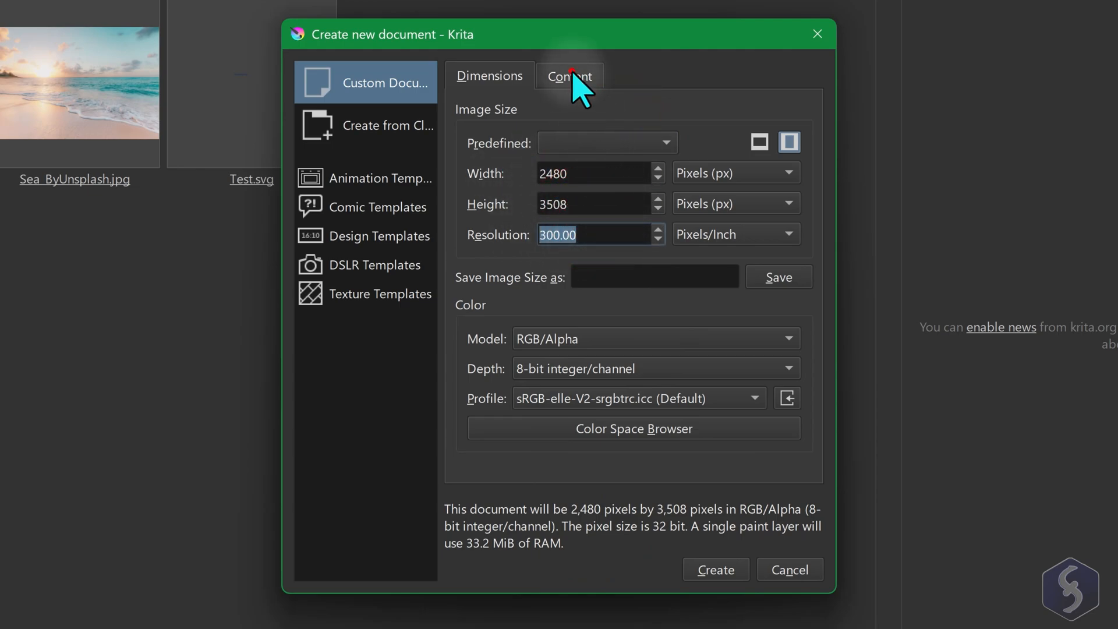
Create the 2480 × 3508 px document with a white background at 100% opacity
{"action": "left_click", "coordinate": [569, 76]}
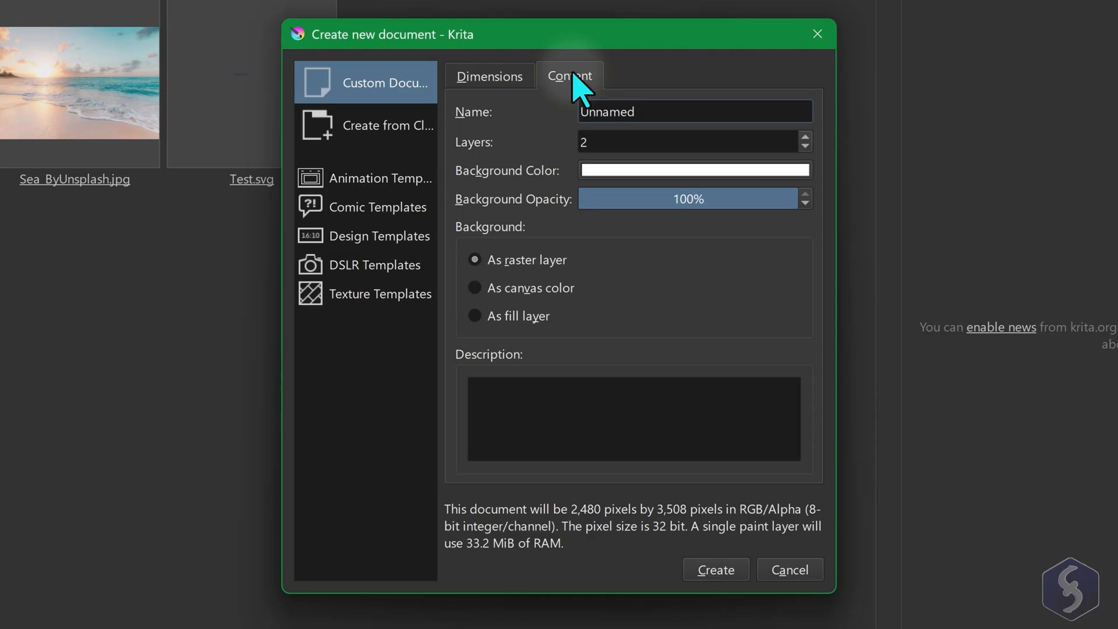
{"action": "left_click", "coordinate": [693, 169]}
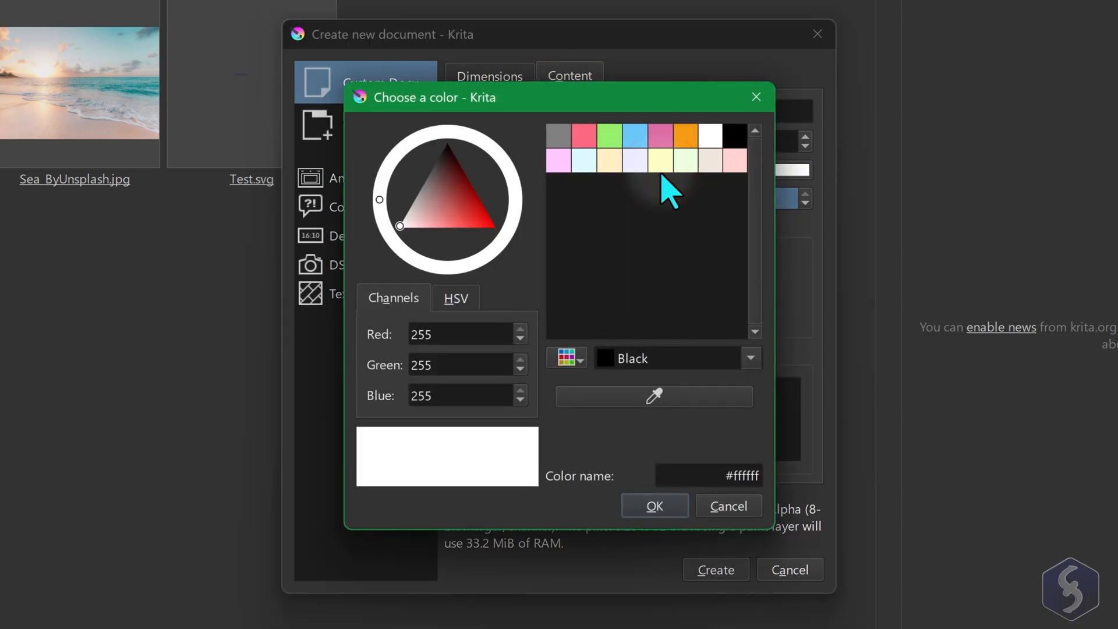
{"action": "left_click", "coordinate": [654, 505]}
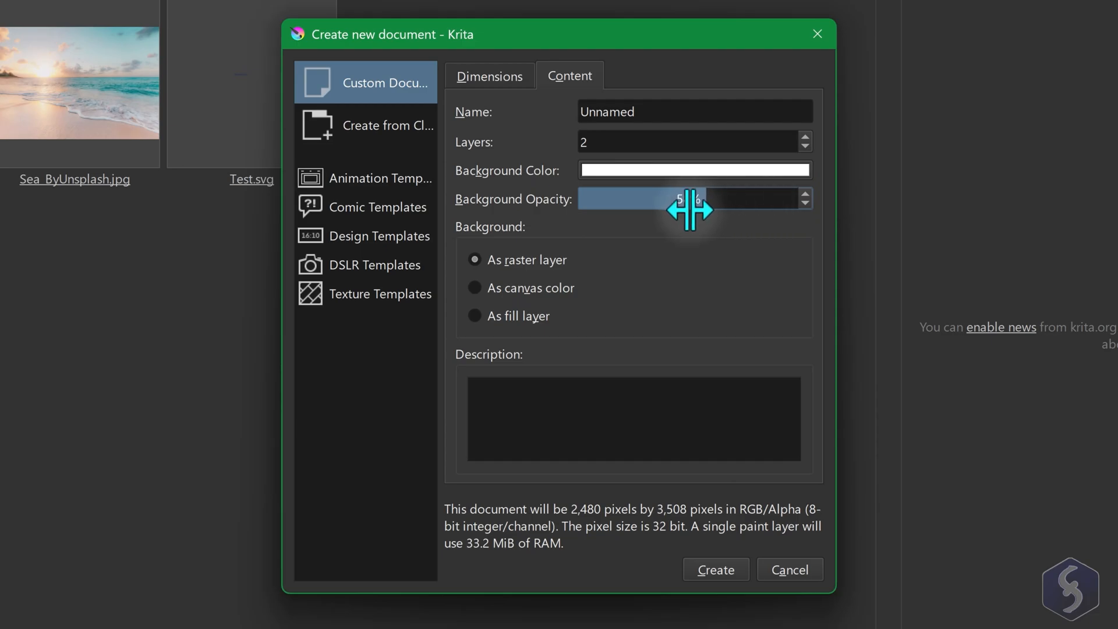
{"action": "left_click", "coordinate": [715, 569]}
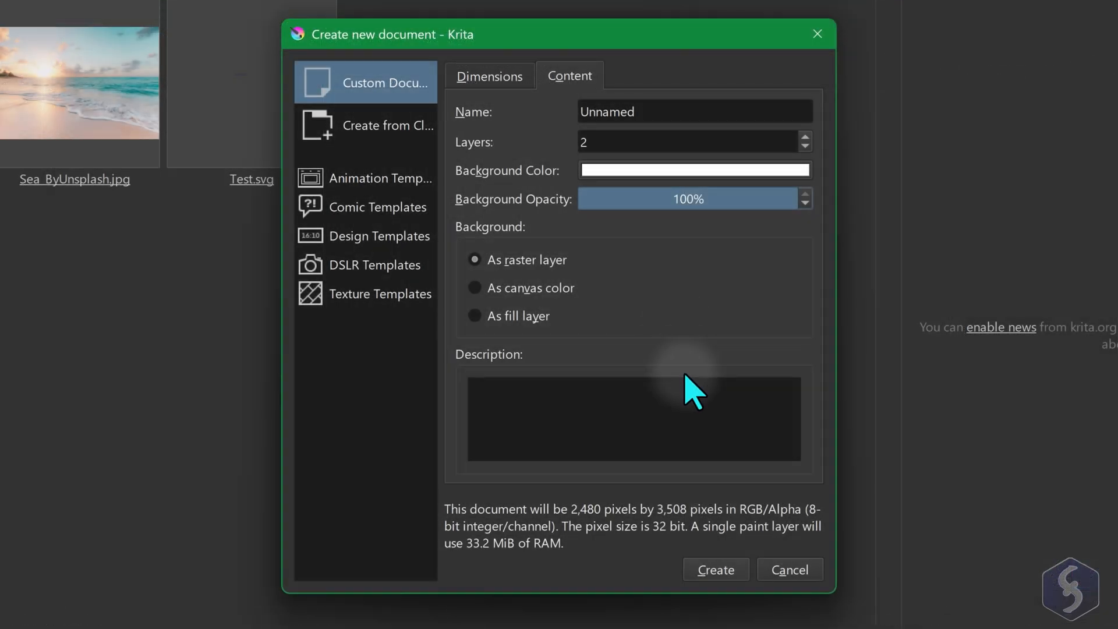
{"action": "left_click", "coordinate": [715, 569]}
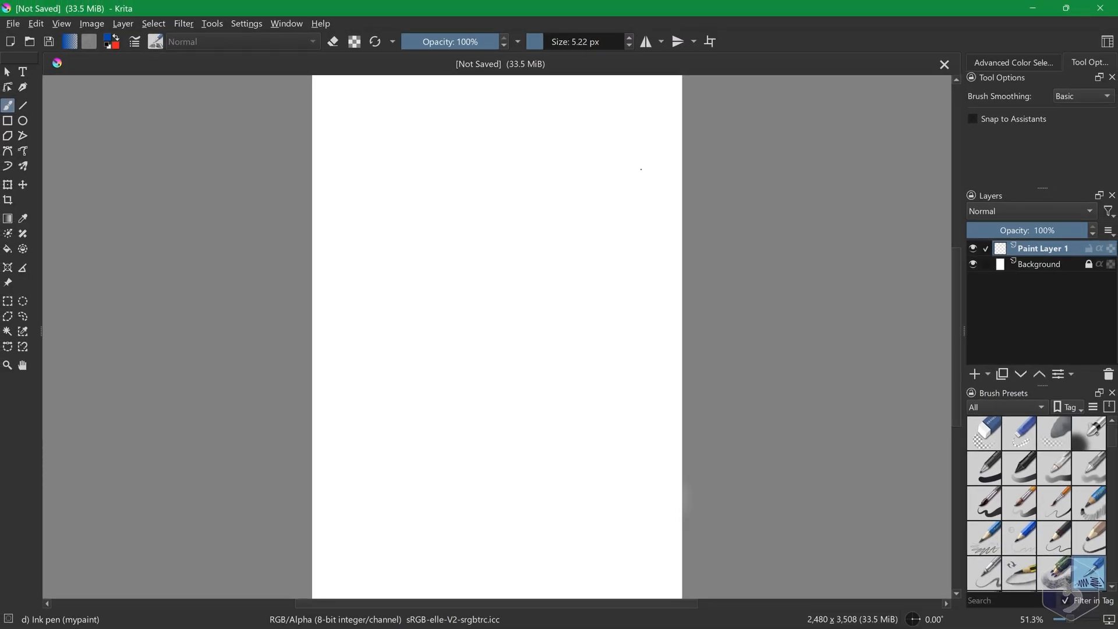
{"action": "mouse_move", "coordinate": [480, 155]}
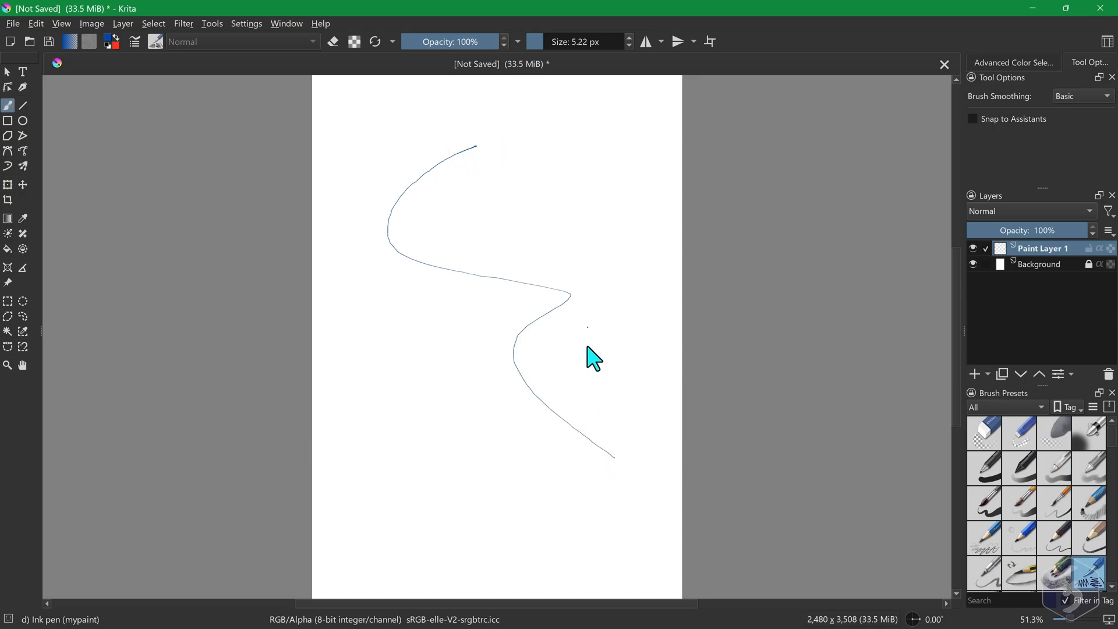
{"action": "left_click", "coordinate": [246, 23]}
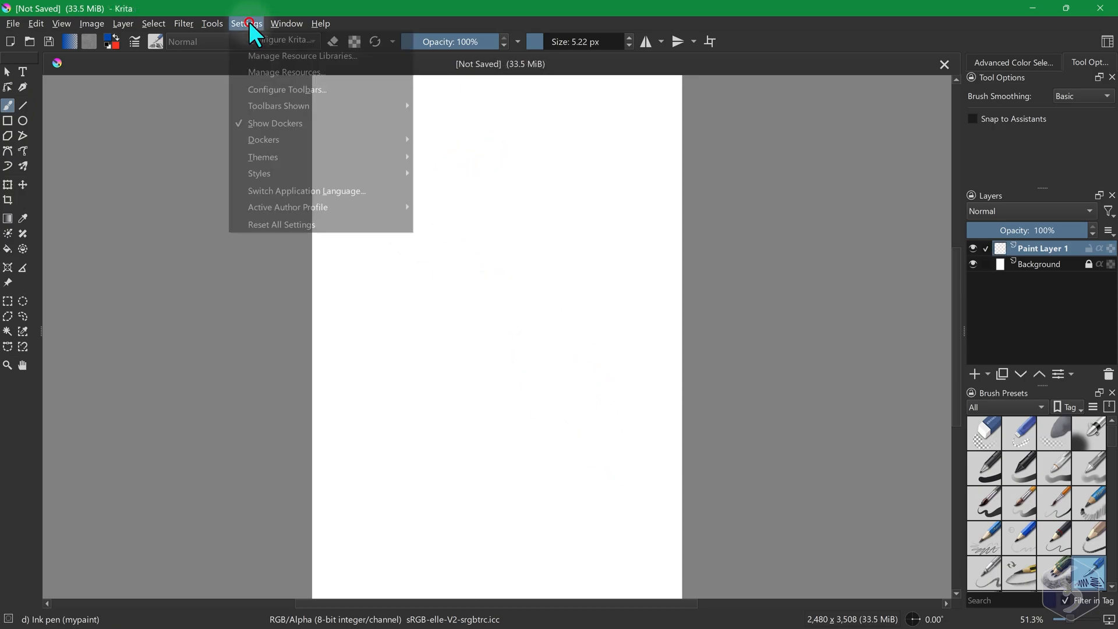
{"action": "mouse_move", "coordinate": [276, 123]}
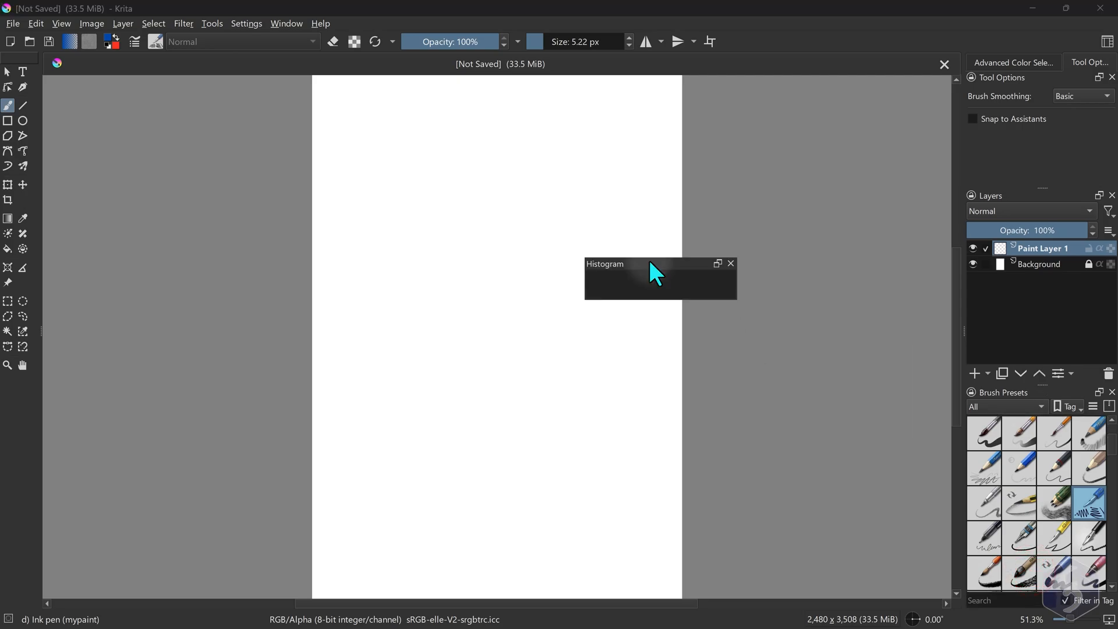
{"action": "left_click", "coordinate": [730, 264]}
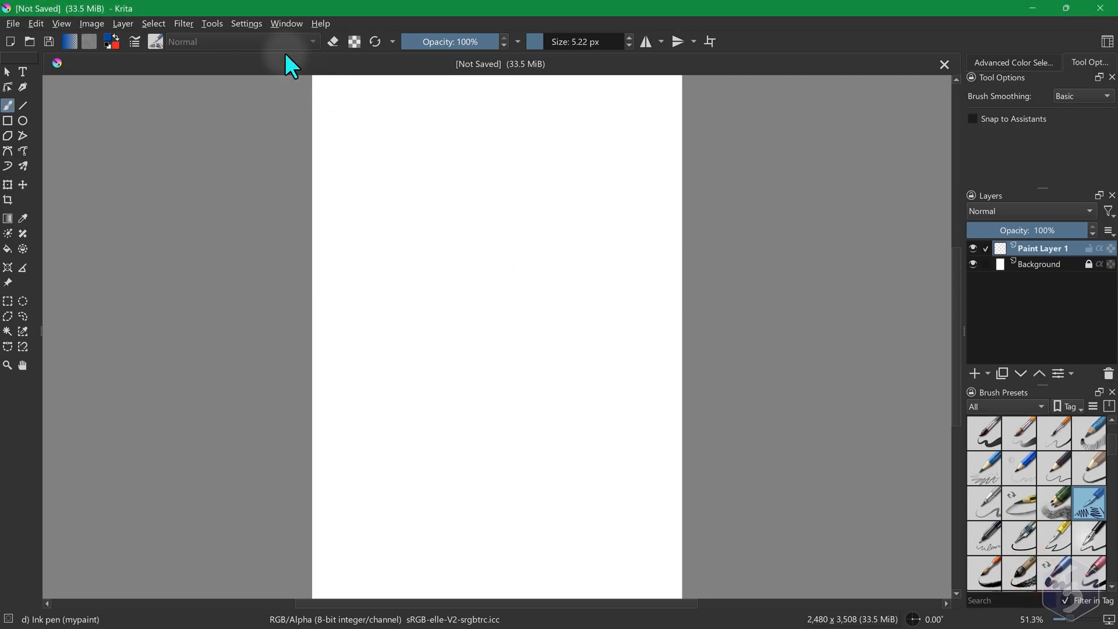
{"action": "left_click", "coordinate": [246, 23]}
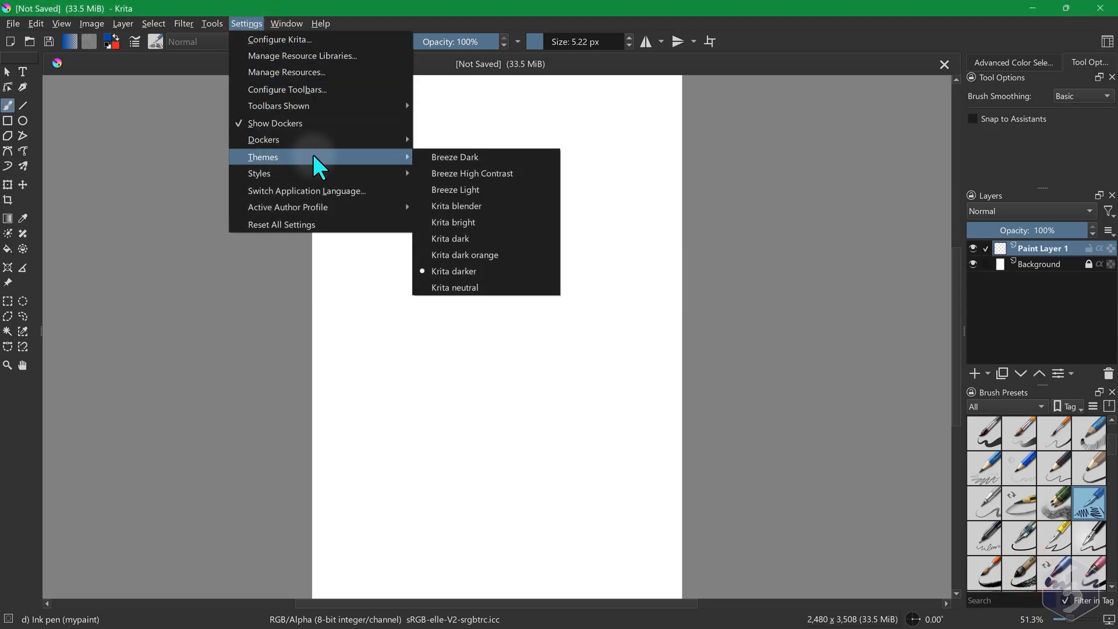
{"action": "left_click", "coordinate": [485, 168]}
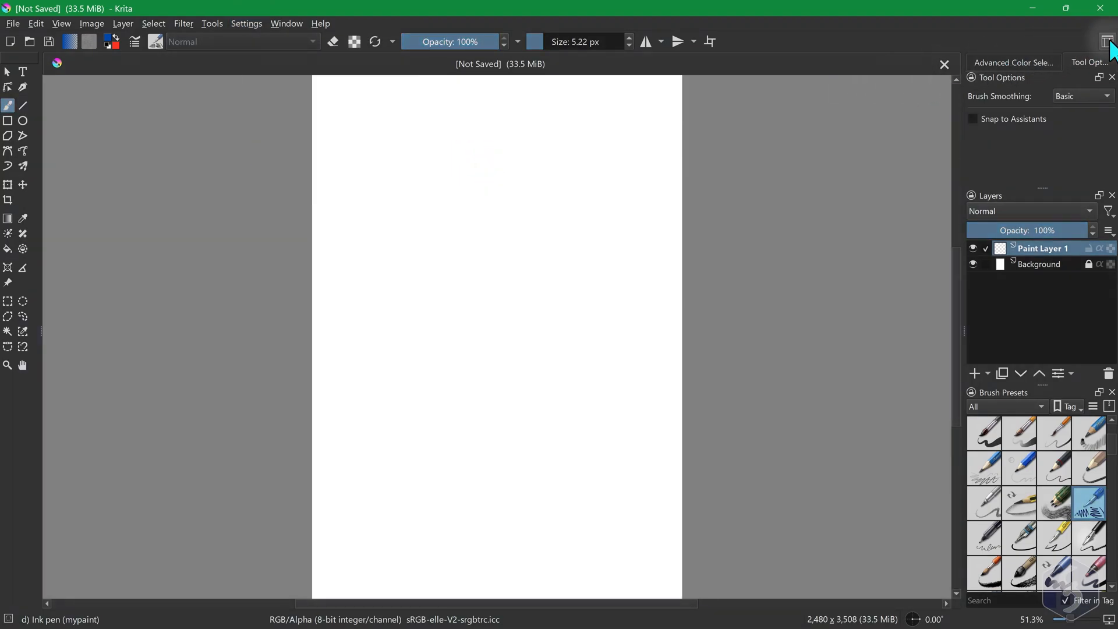
Try the Animation and Big_Paint workspaces, then settle on Big_Paint_2
{"action": "left_click", "coordinate": [1107, 41]}
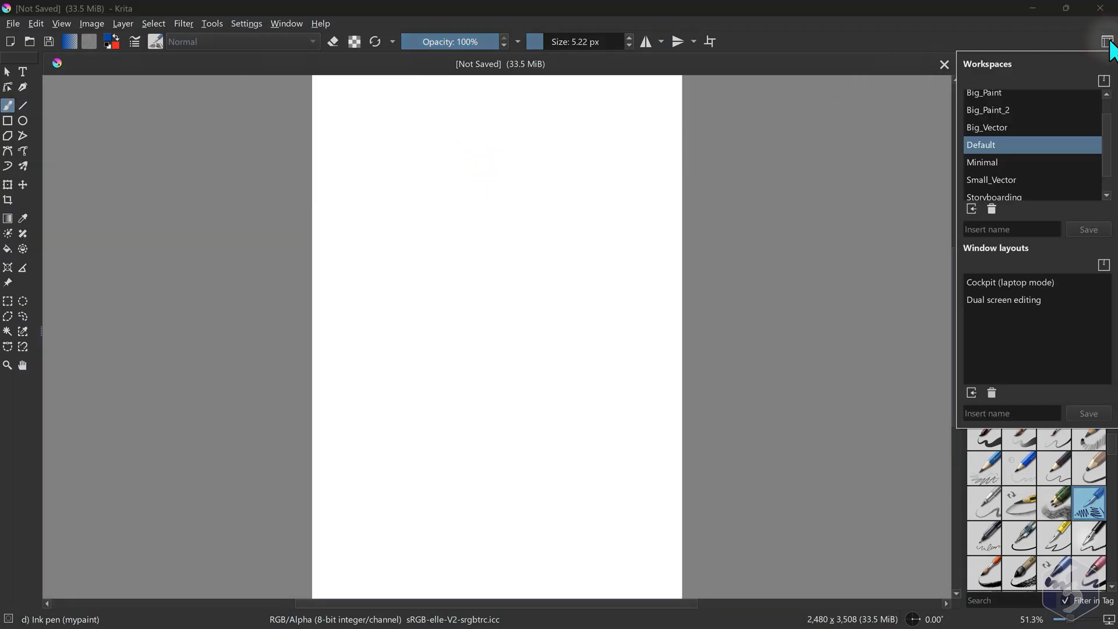
{"action": "left_click", "coordinate": [994, 98]}
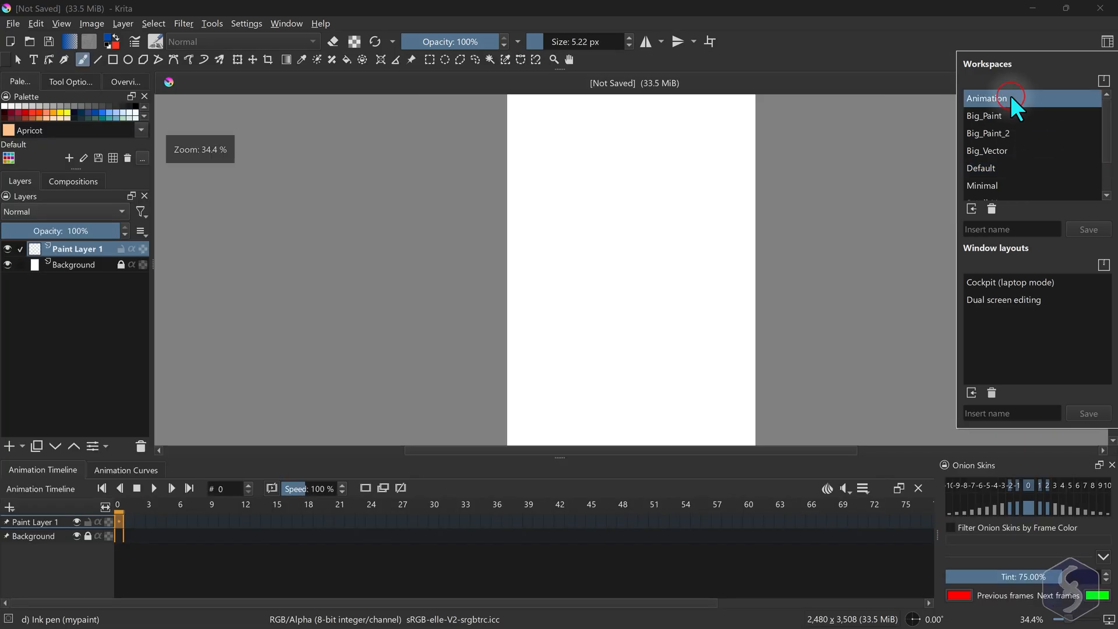
{"action": "left_click", "coordinate": [987, 116]}
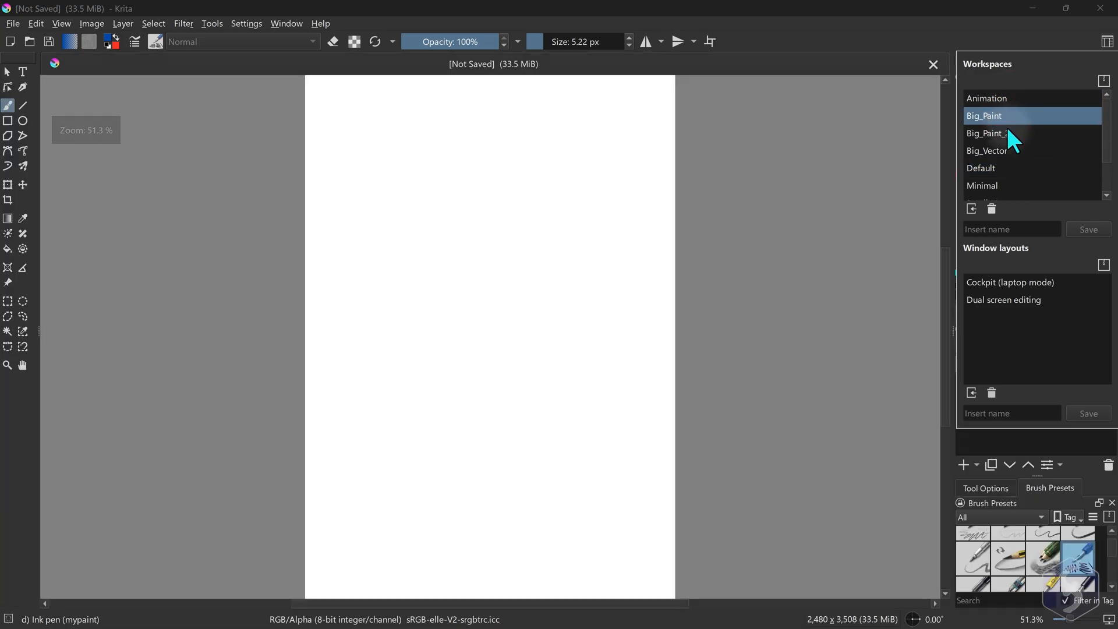
{"action": "left_click", "coordinate": [988, 134]}
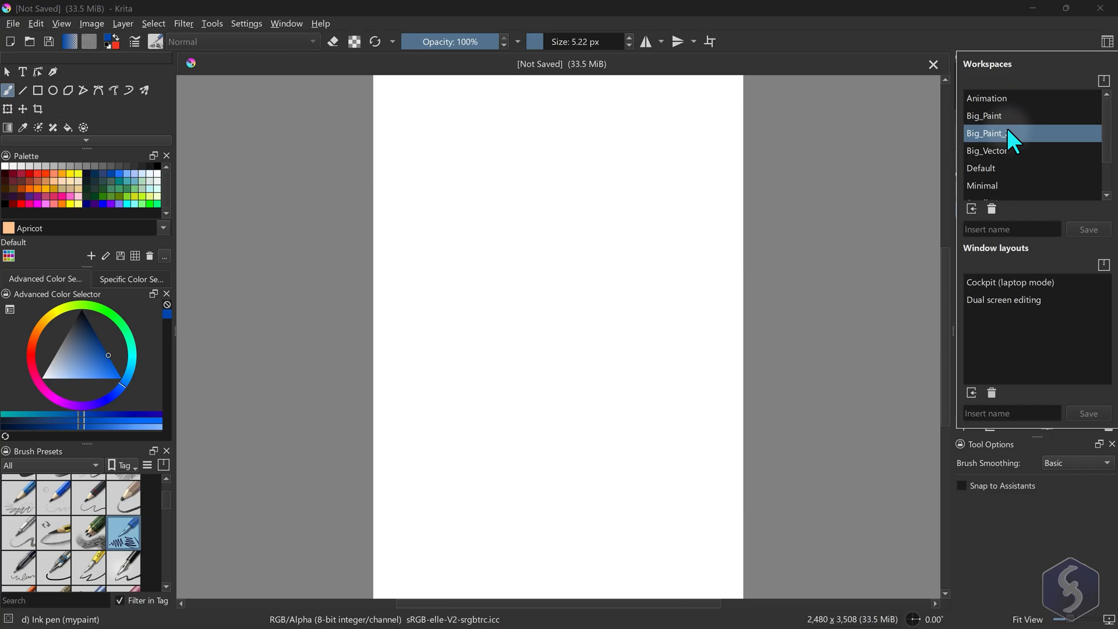
Open IMG_20240910_145826.jpg, switch to its document and zoom in
{"action": "left_click", "coordinate": [13, 24]}
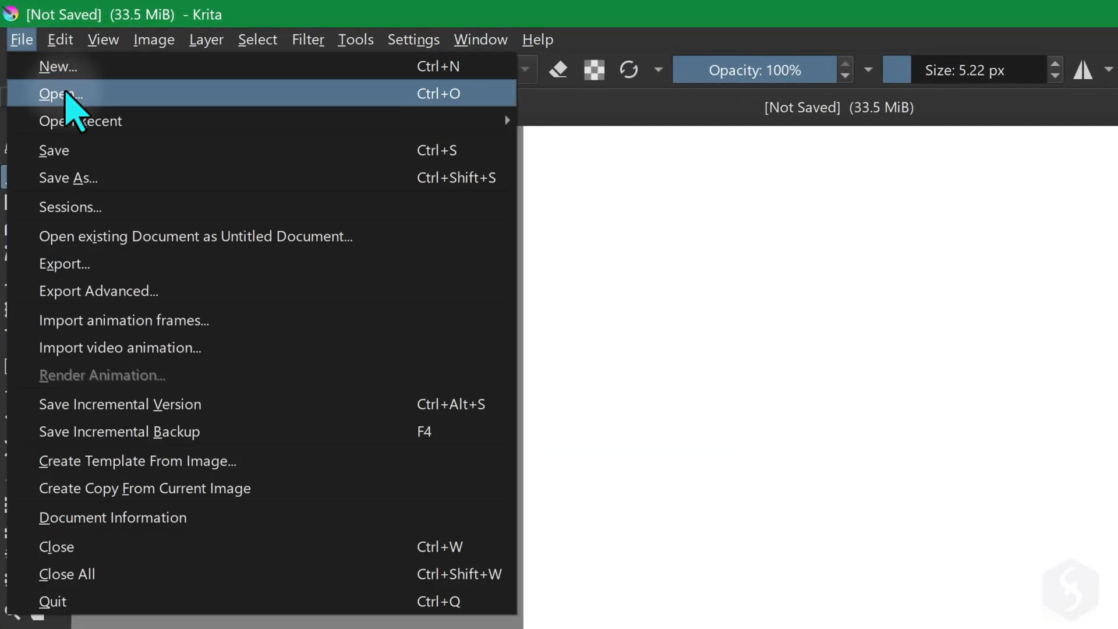
{"action": "left_click", "coordinate": [60, 94]}
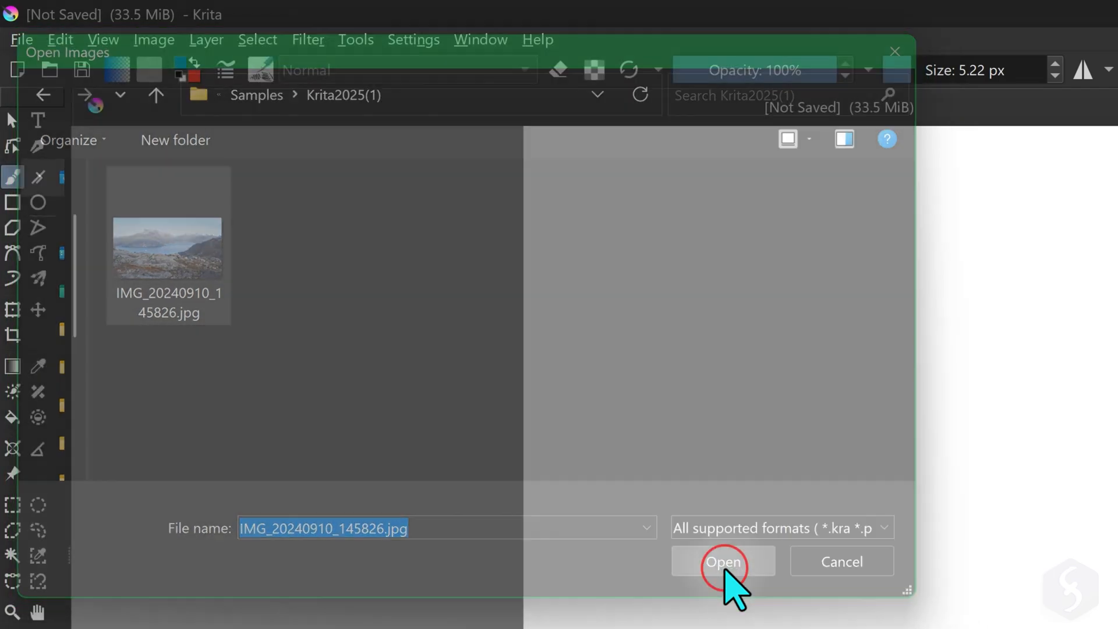
{"action": "left_click", "coordinate": [722, 562]}
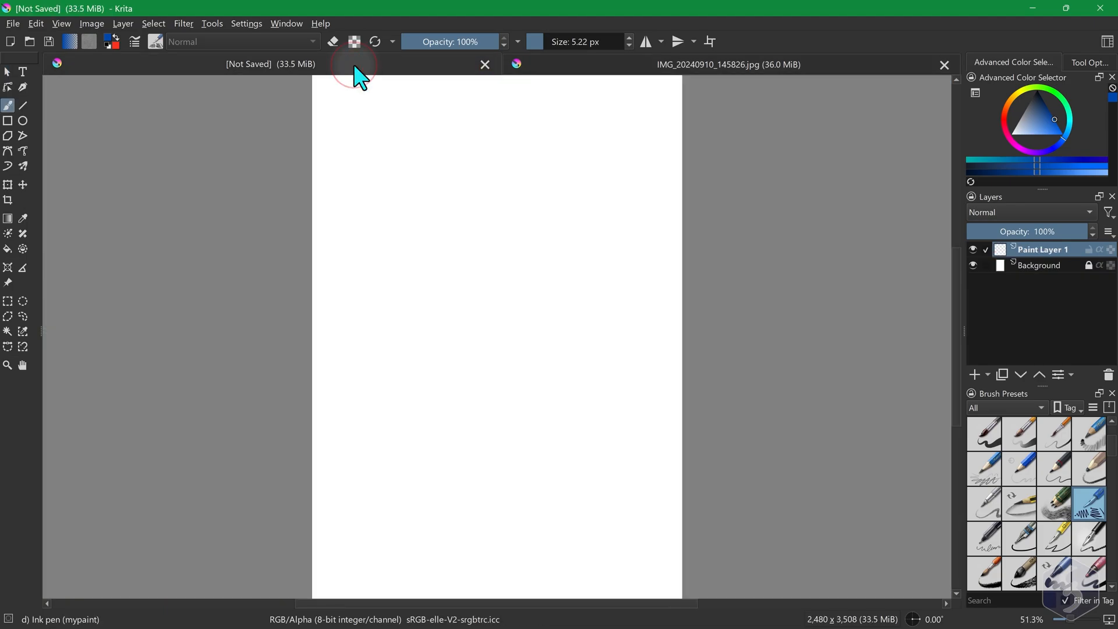
{"action": "left_click", "coordinate": [727, 65]}
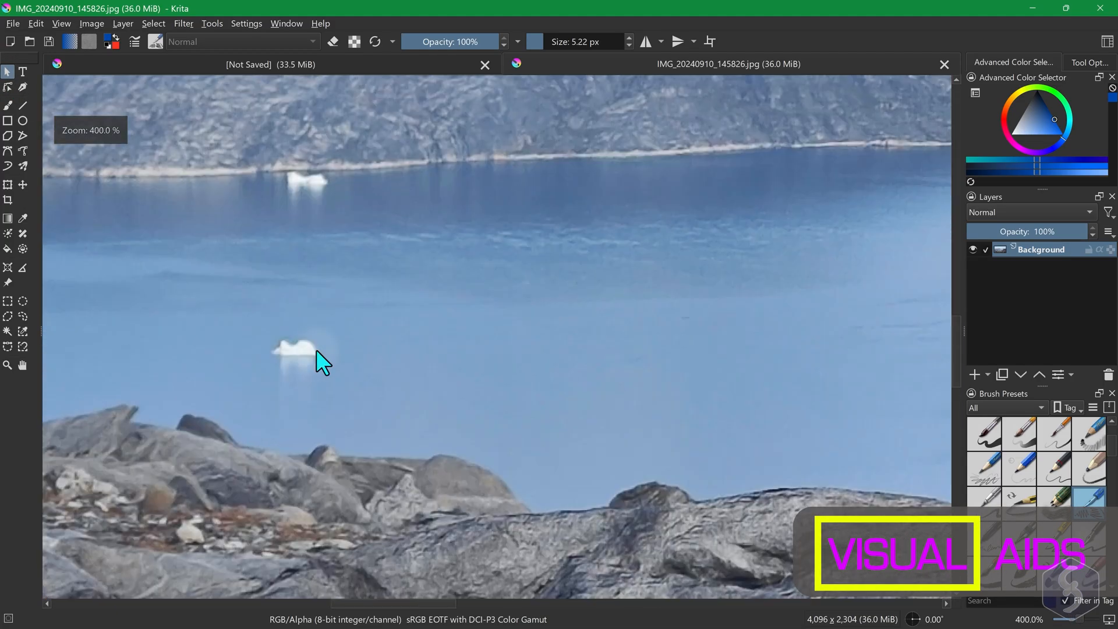
{"action": "scroll", "scroll_direction": "down", "scroll_amount": 3}
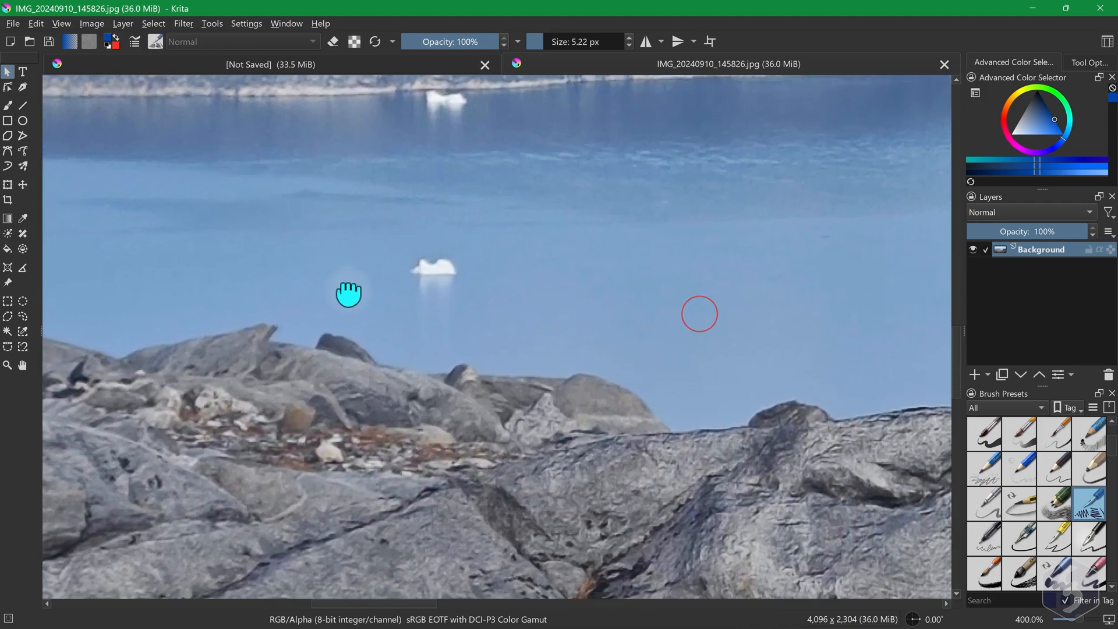
{"action": "left_click", "coordinate": [246, 23]}
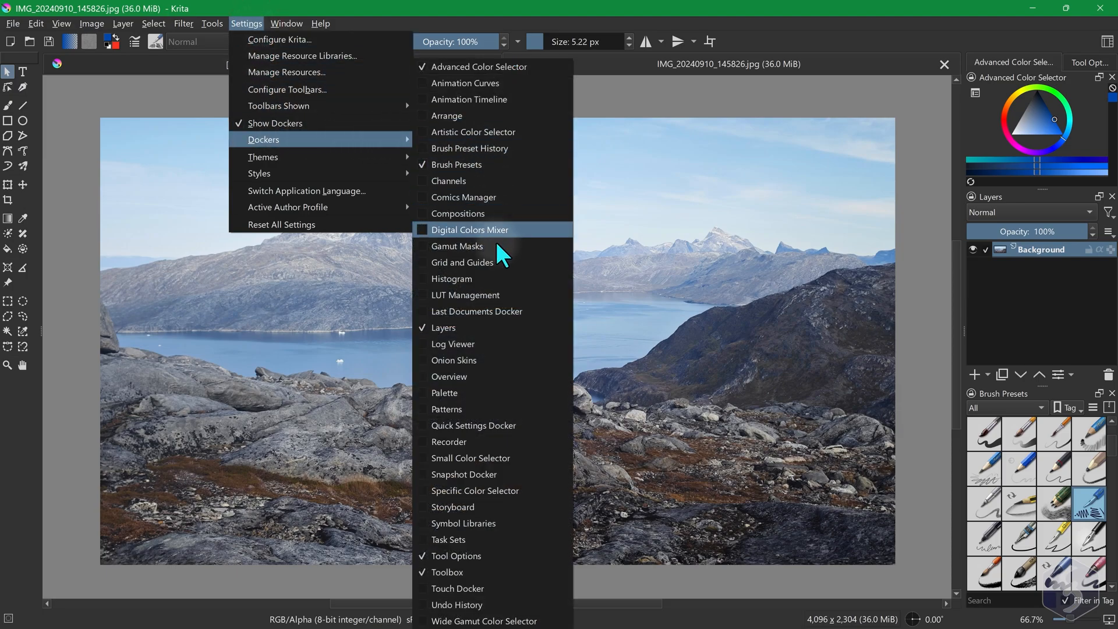
{"action": "left_click", "coordinate": [462, 261]}
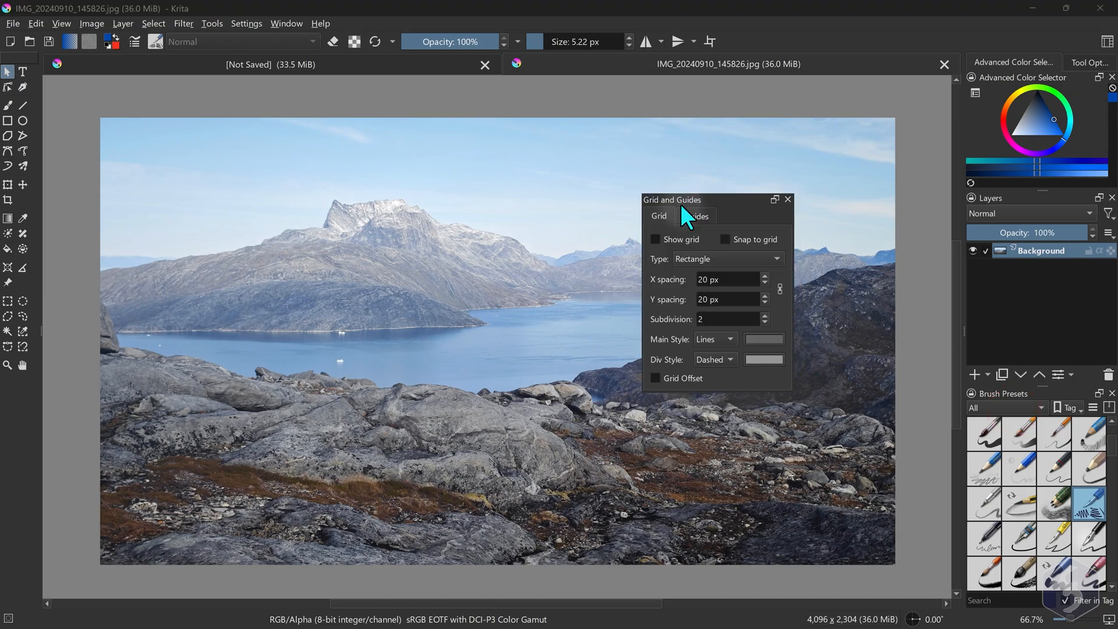
{"action": "left_click", "coordinate": [696, 216]}
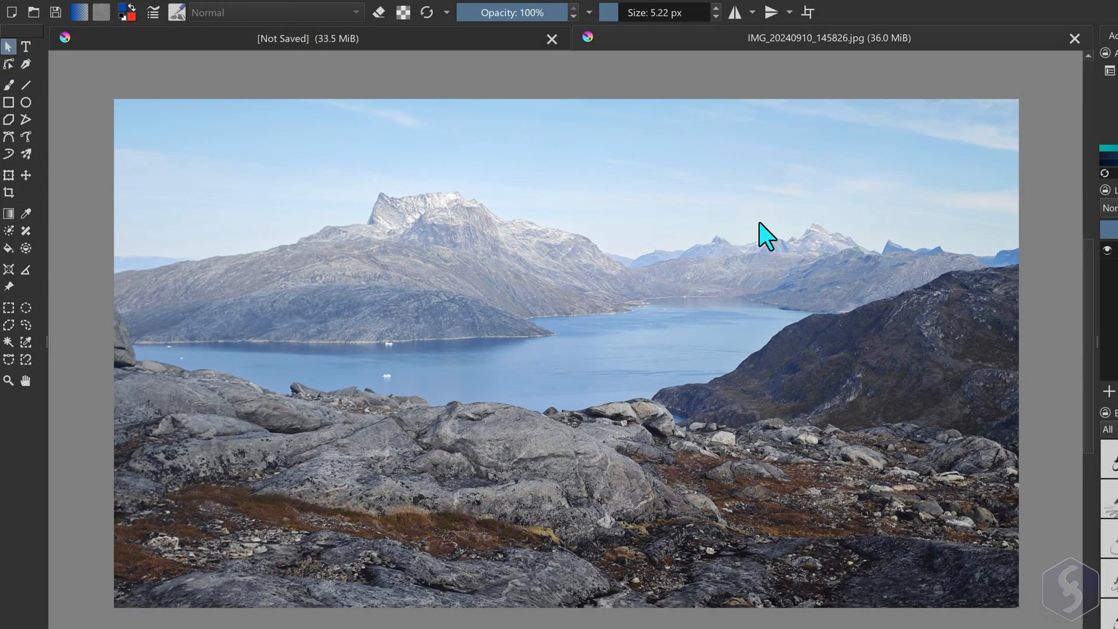
{"action": "mouse_move", "coordinate": [9, 194]}
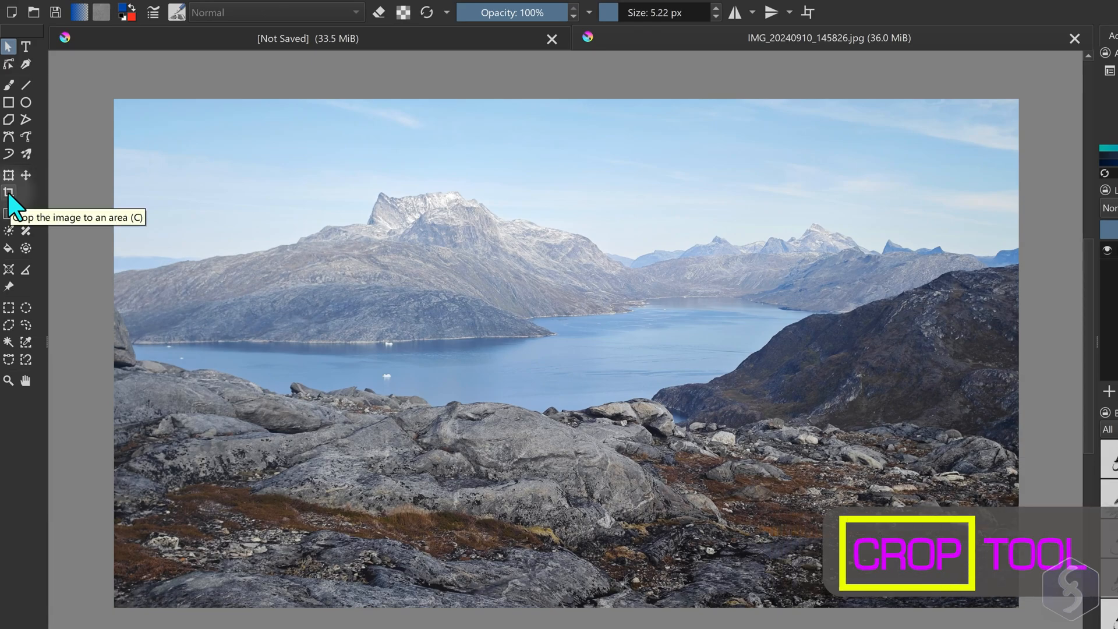
Crop the fjord photo to a frame around the snowy peak and water
{"action": "left_click", "coordinate": [9, 194]}
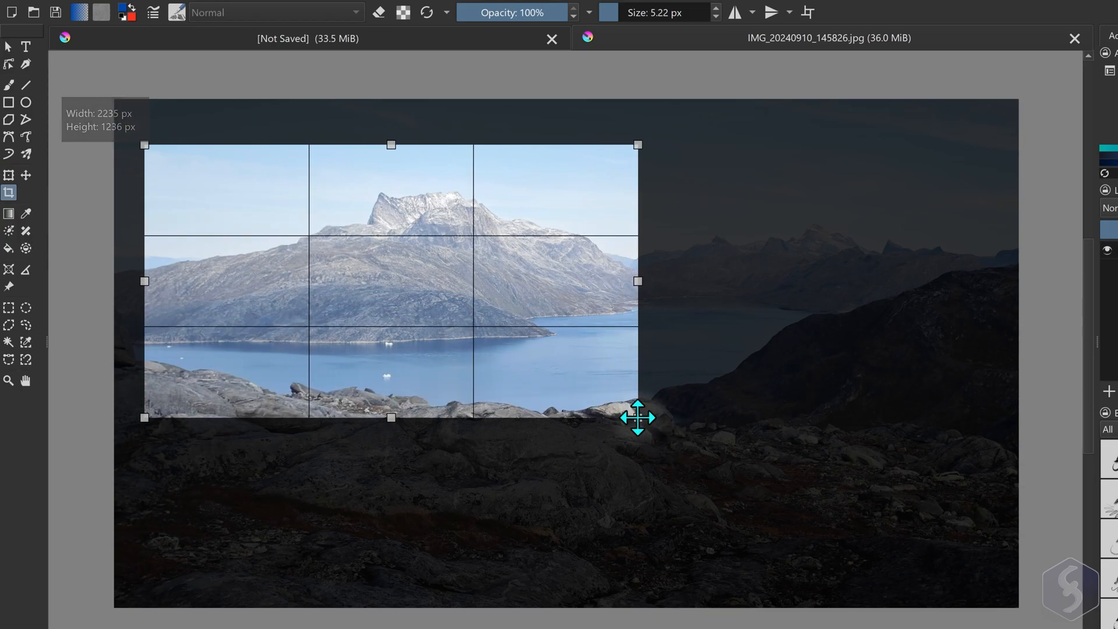
{"action": "mouse_move", "coordinate": [492, 255]}
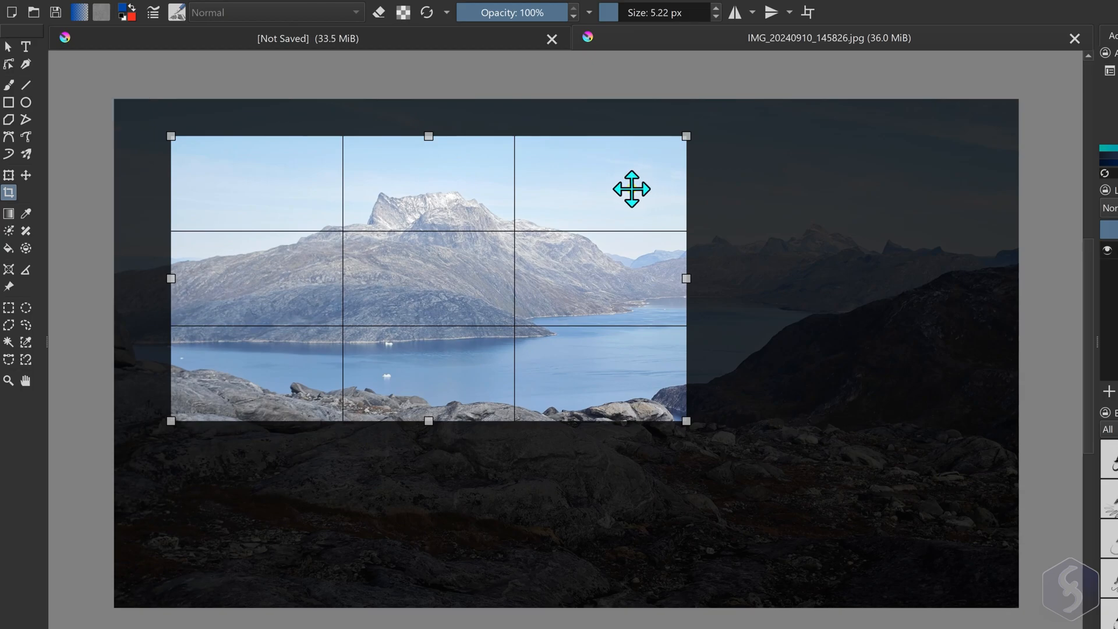
{"action": "right_click", "coordinate": [630, 189]}
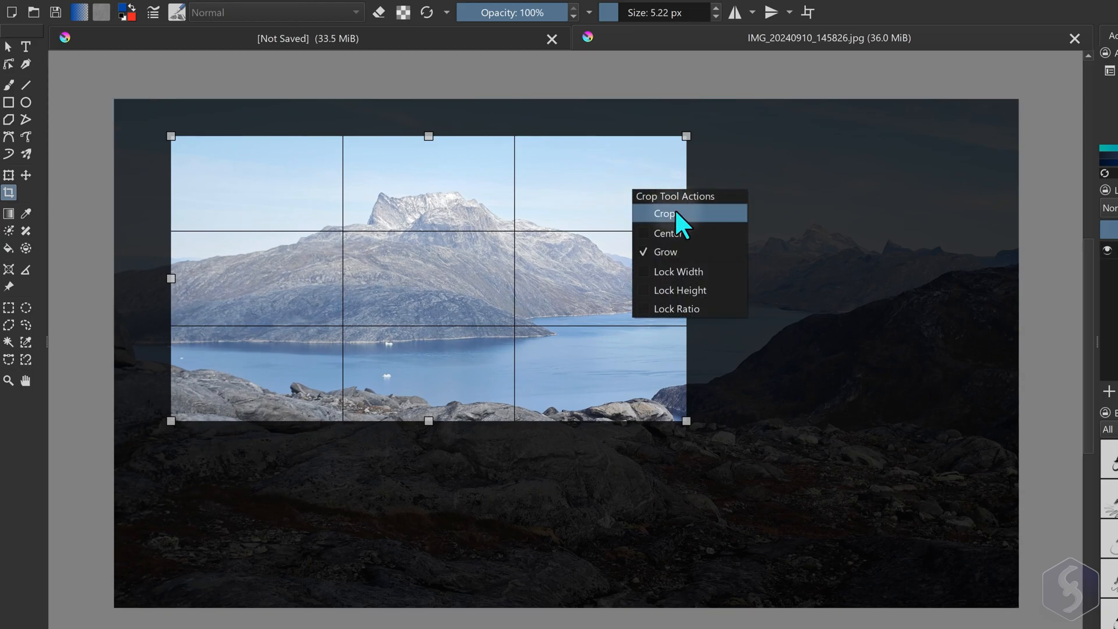
{"action": "left_click", "coordinate": [664, 213]}
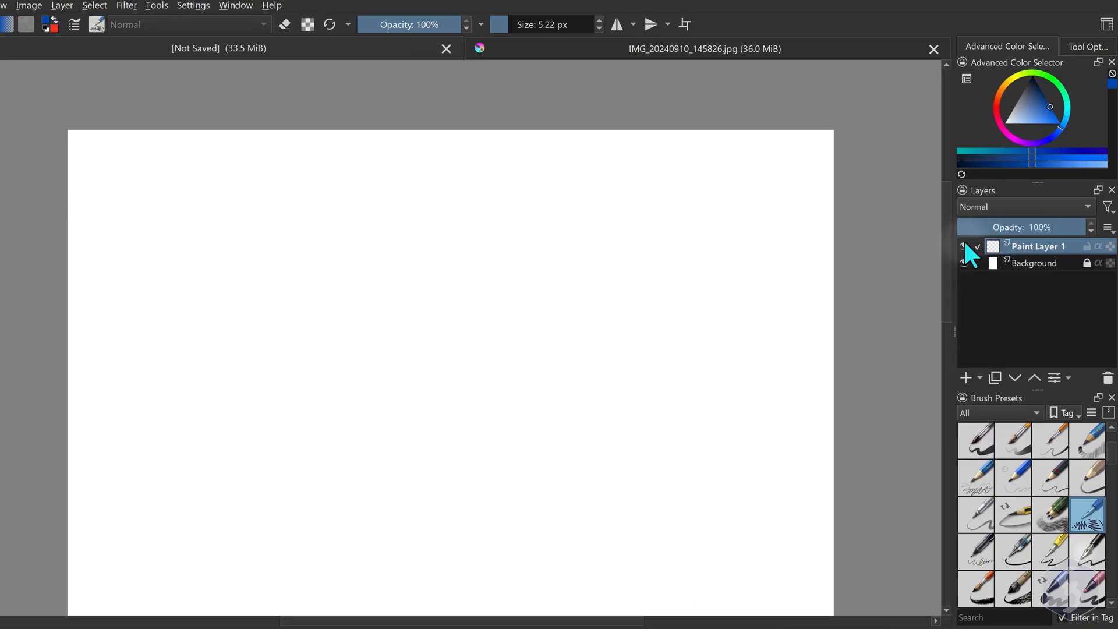
Select the Background layer and toggle its visibility with the eye icon
{"action": "left_click", "coordinate": [966, 246]}
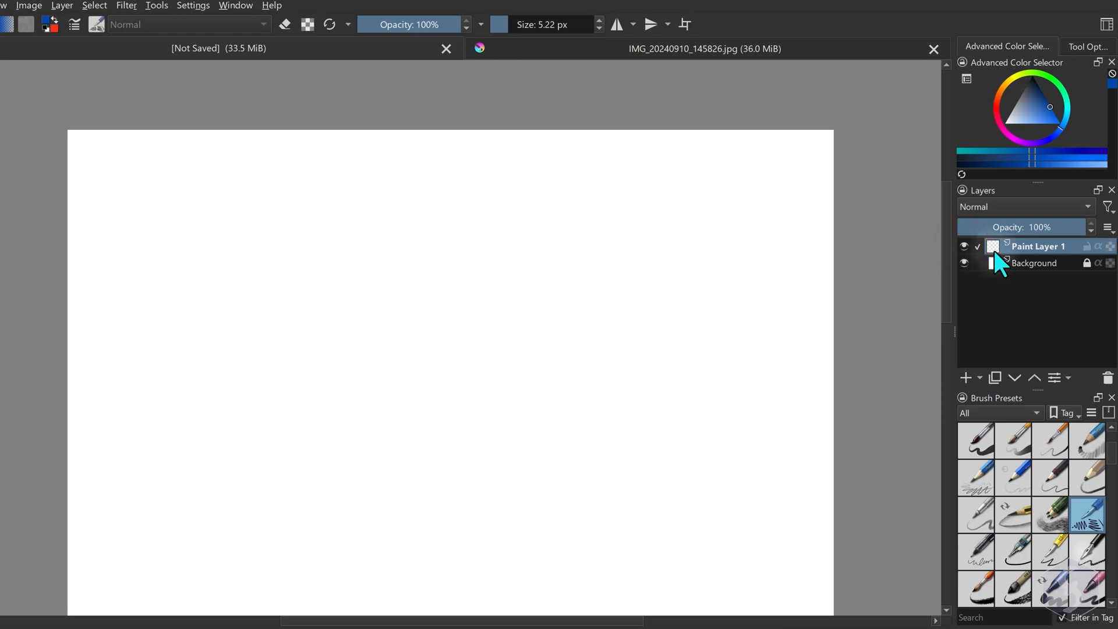
{"action": "left_click", "coordinate": [1035, 263]}
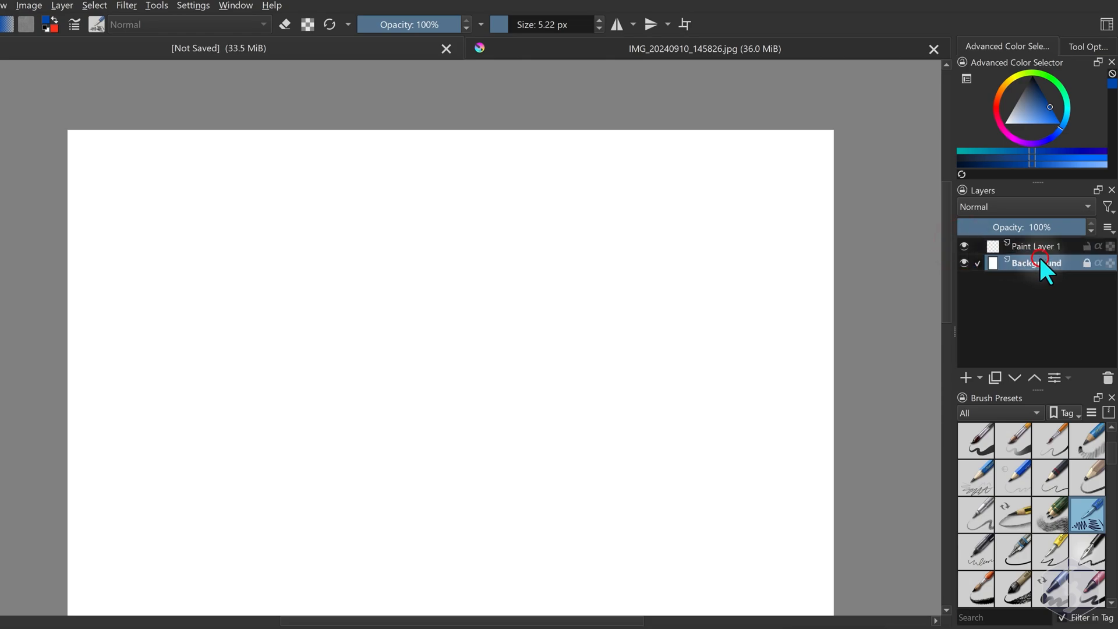
{"action": "left_click", "coordinate": [963, 263]}
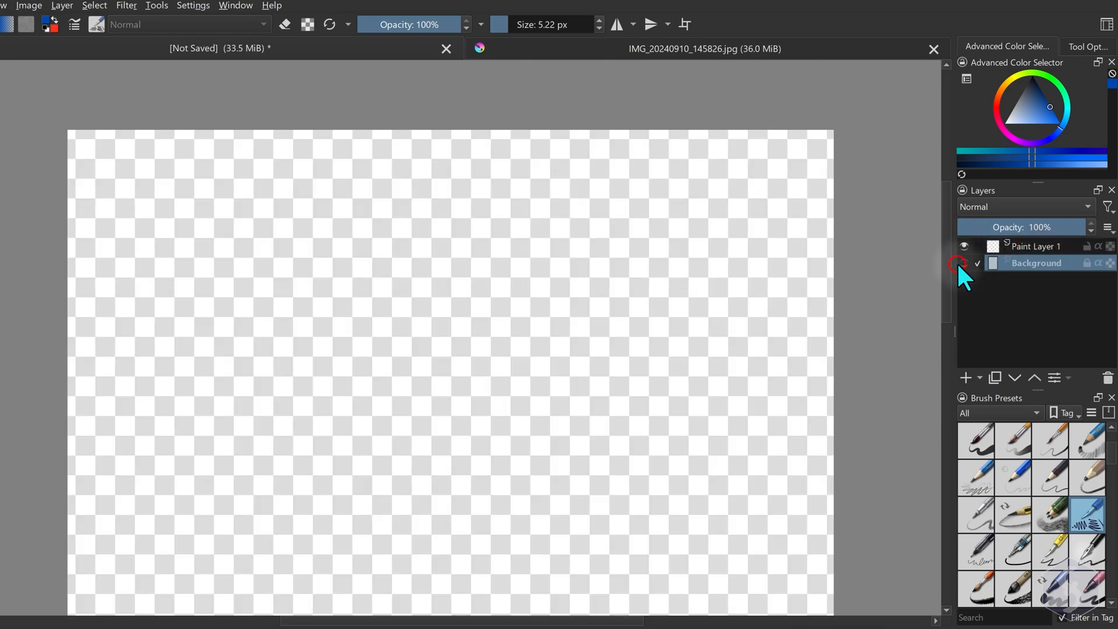
{"action": "left_click", "coordinate": [963, 264]}
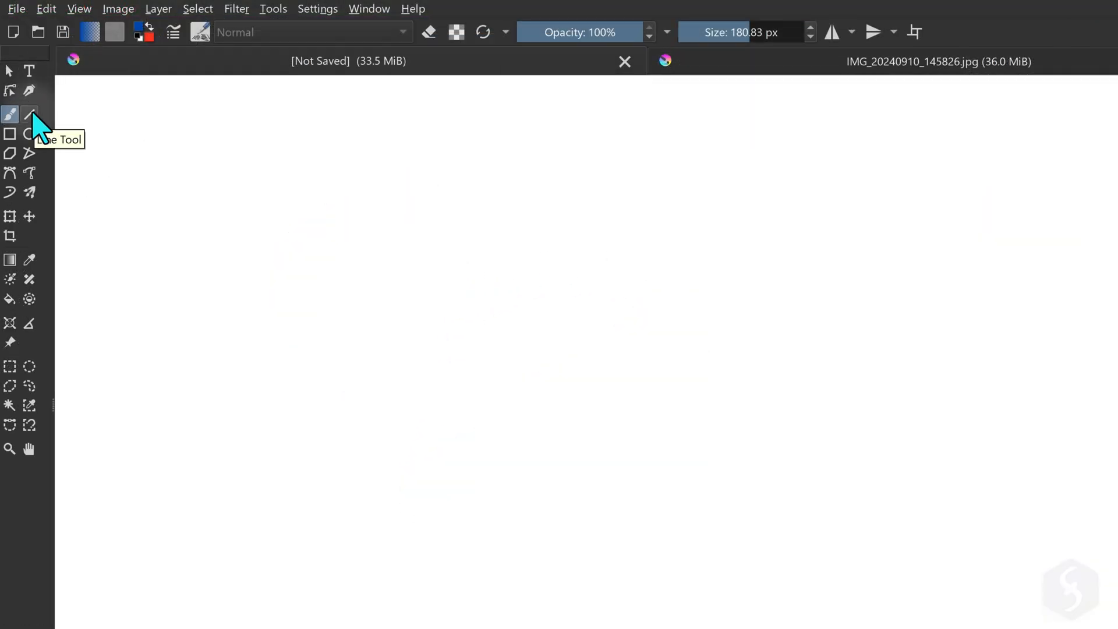
Draw a straight line, then an angled polyline shape with corner points
{"action": "left_click", "coordinate": [29, 114]}
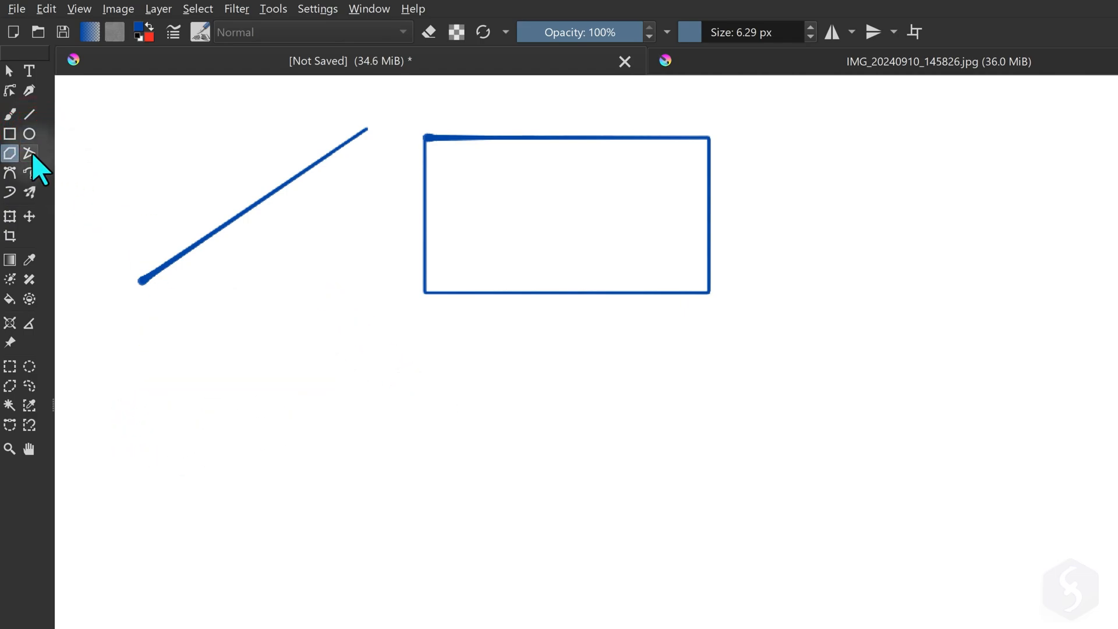
{"action": "left_click", "coordinate": [30, 153]}
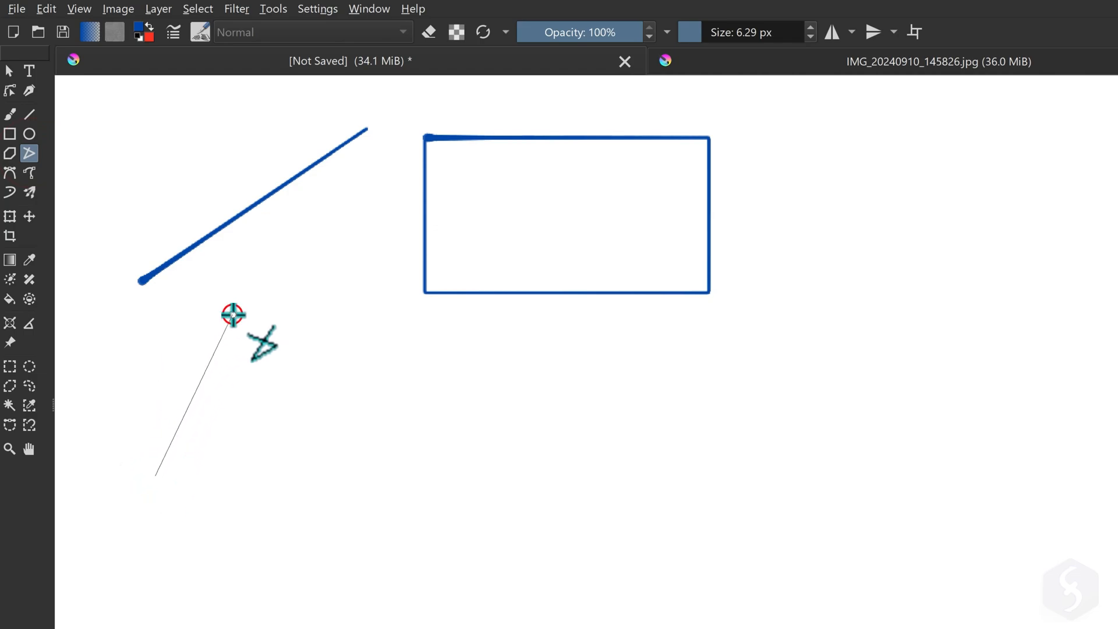
{"action": "left_click", "coordinate": [156, 476]}
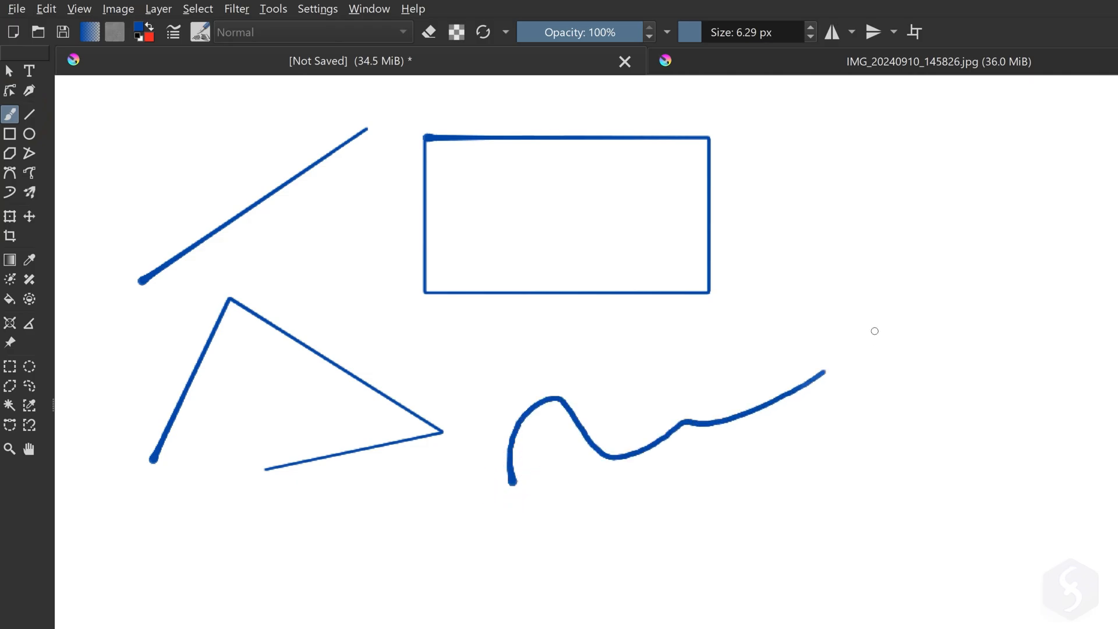
{"action": "mouse_move", "coordinate": [25, 167]}
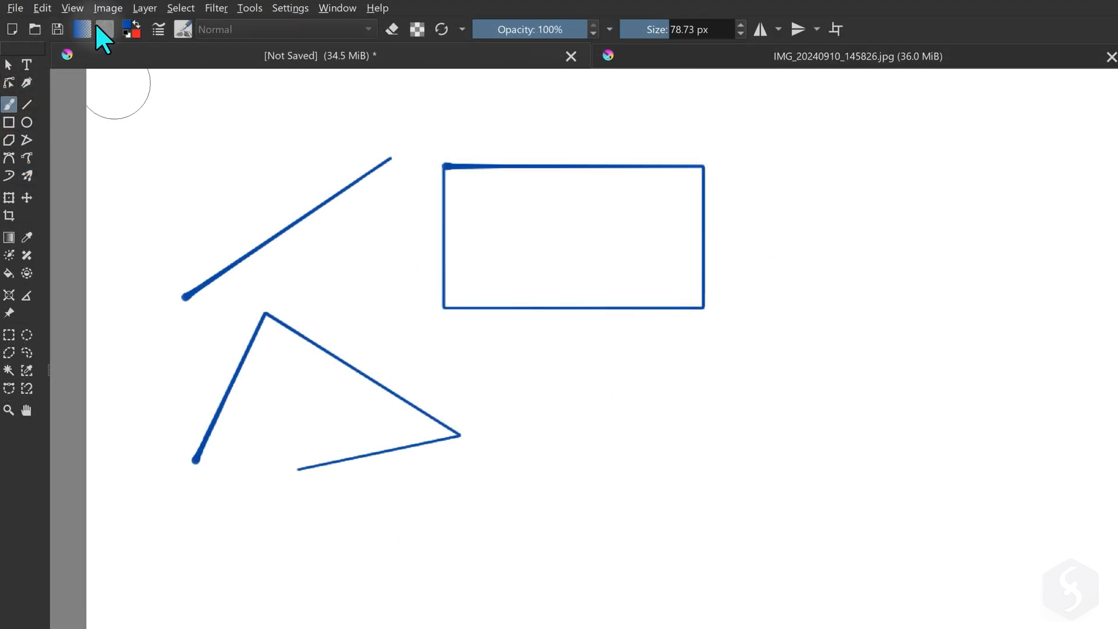
Try red from the colour dialog, then sample the rectangle outline's blue
{"action": "left_click", "coordinate": [80, 29]}
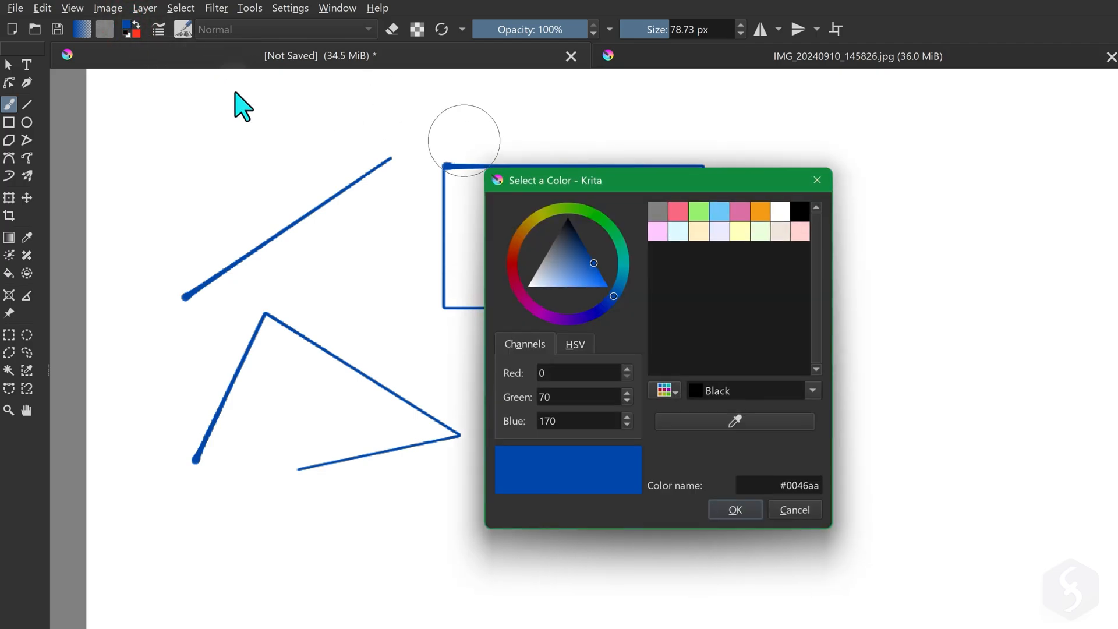
{"action": "left_click", "coordinate": [735, 509]}
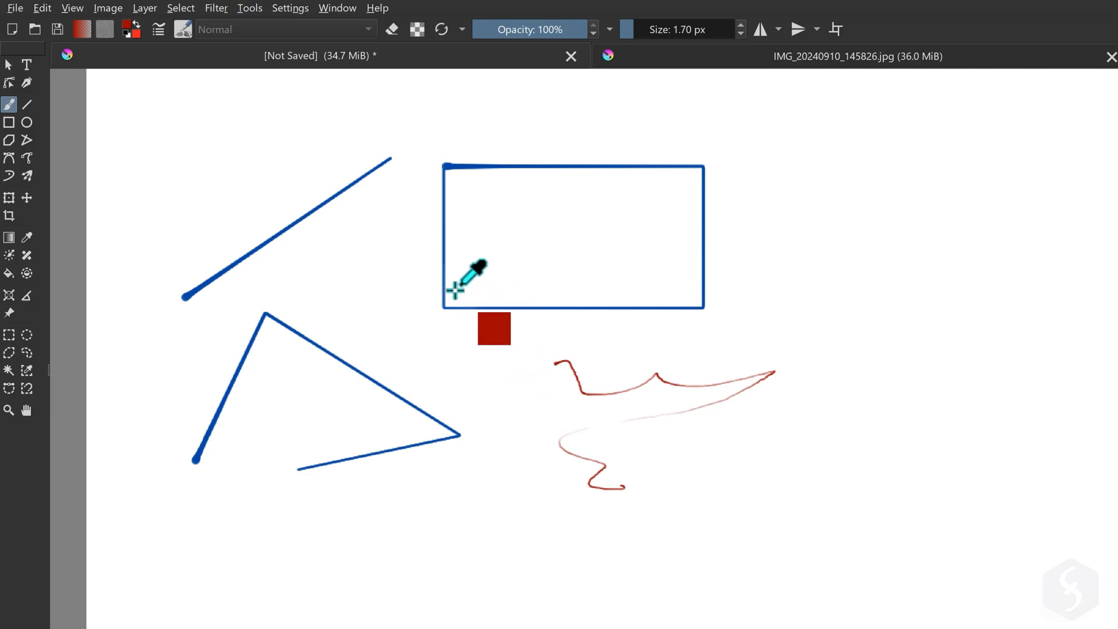
{"action": "left_click", "coordinate": [442, 282]}
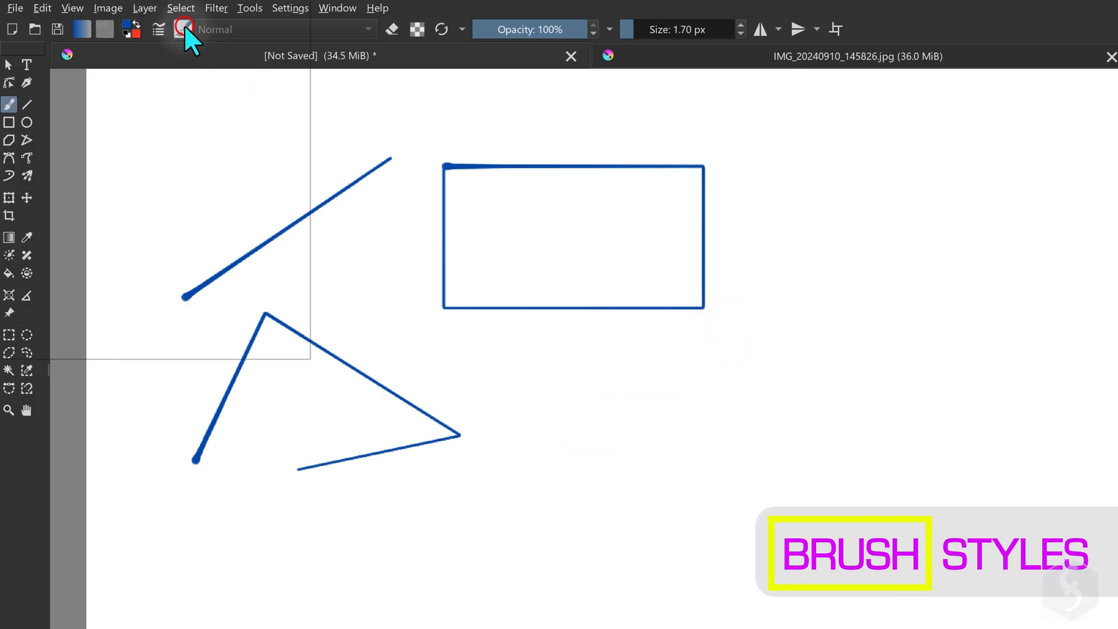
Try several brush presets for test strokes, then set Brush Smoothing to Basic
{"action": "left_click", "coordinate": [182, 29]}
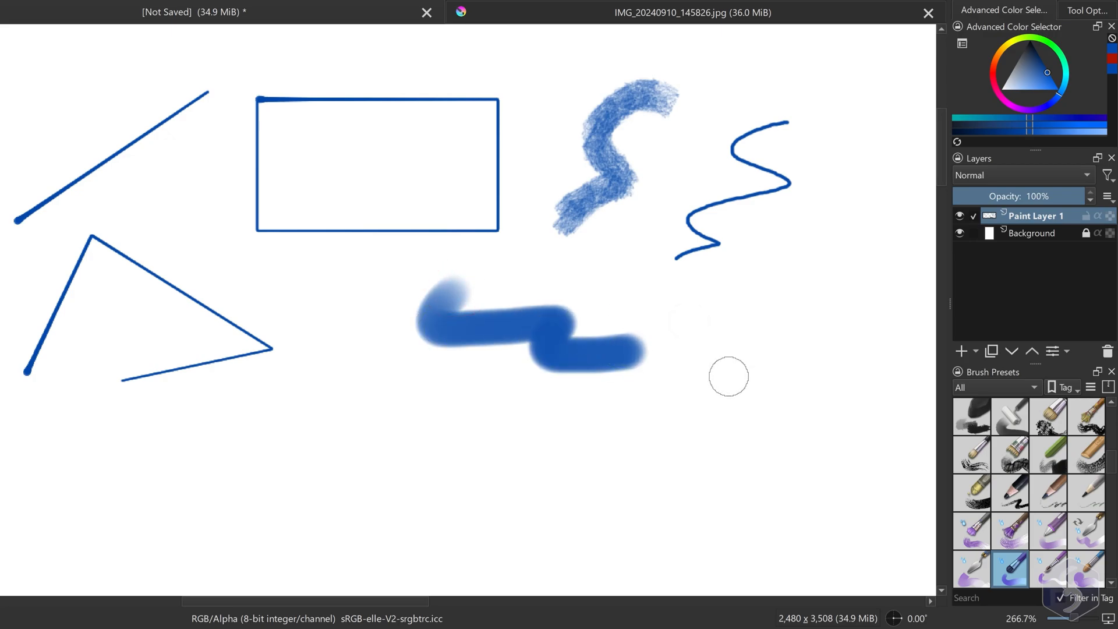
{"action": "left_click", "coordinate": [1087, 10]}
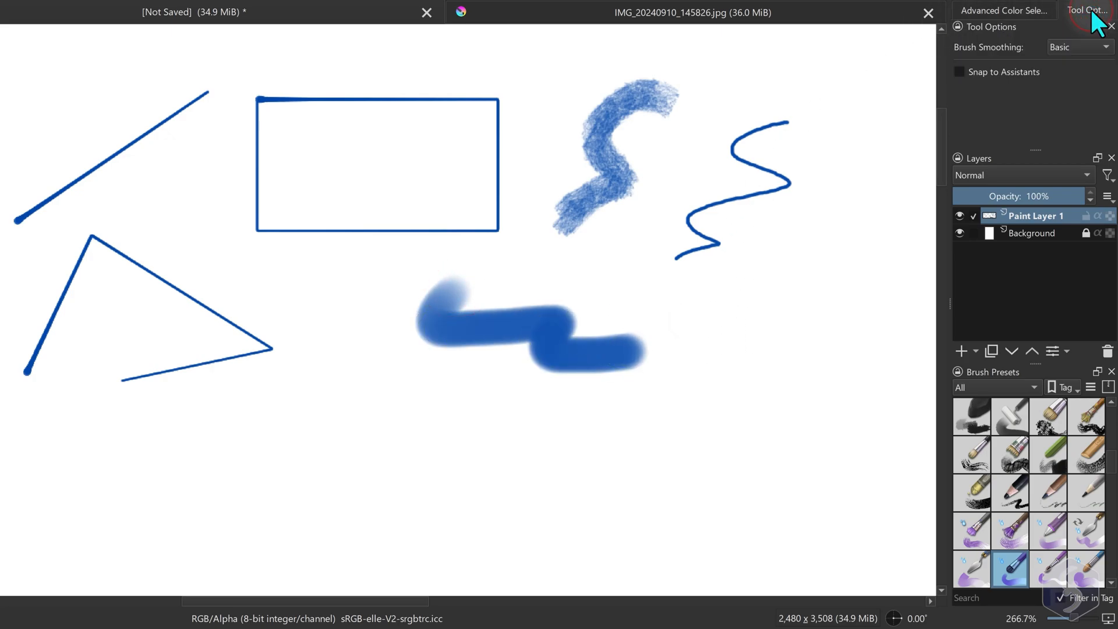
{"action": "left_click", "coordinate": [1077, 47]}
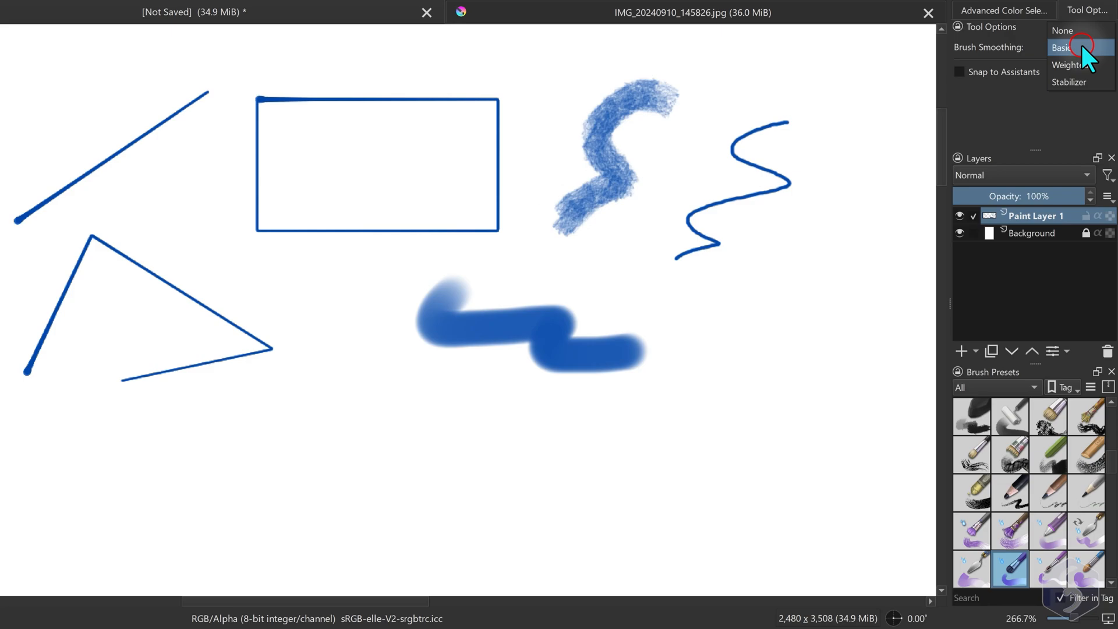
{"action": "left_click", "coordinate": [1067, 47]}
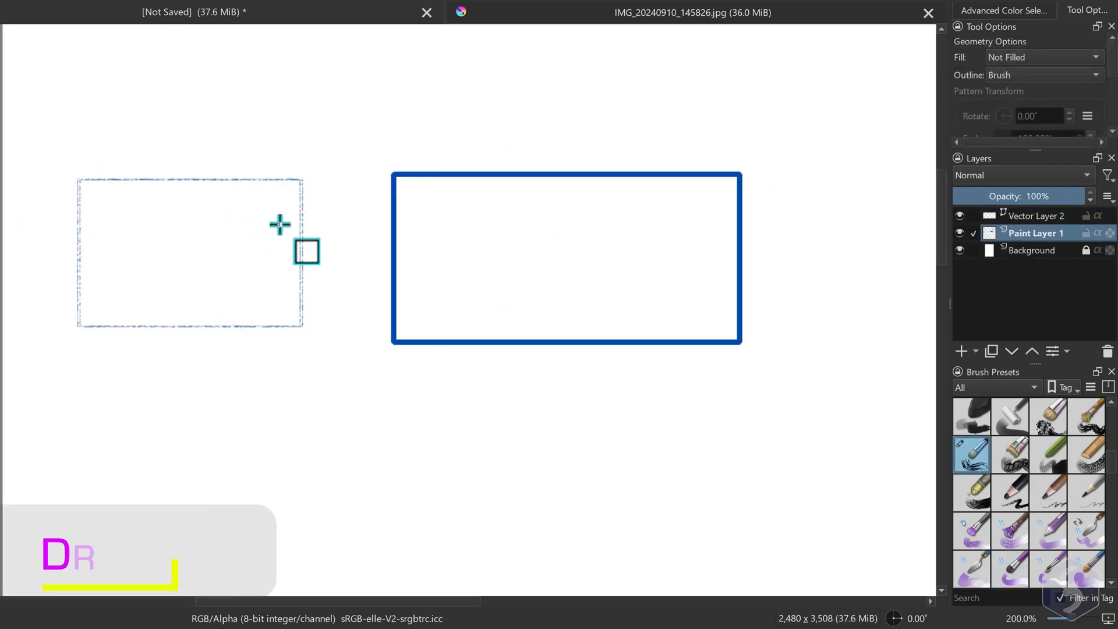
Add a vector layer, test freehand painting on it, then draw a rectangle shape
{"action": "scroll", "scroll_direction": "up", "scroll_amount": 3}
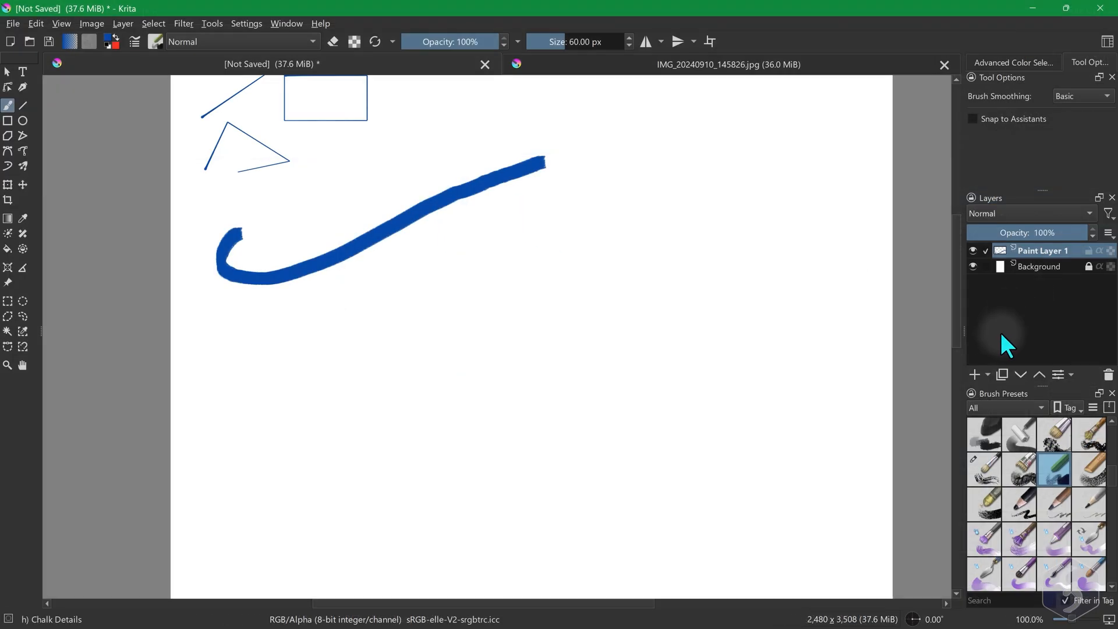
{"action": "left_click", "coordinate": [975, 374]}
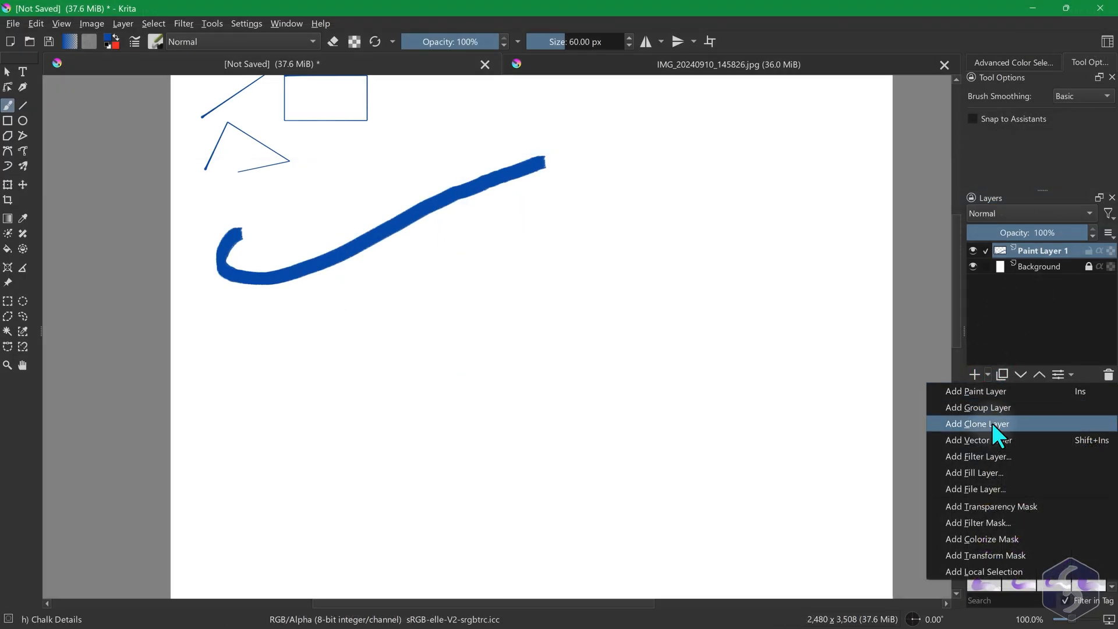
{"action": "left_click", "coordinate": [977, 440]}
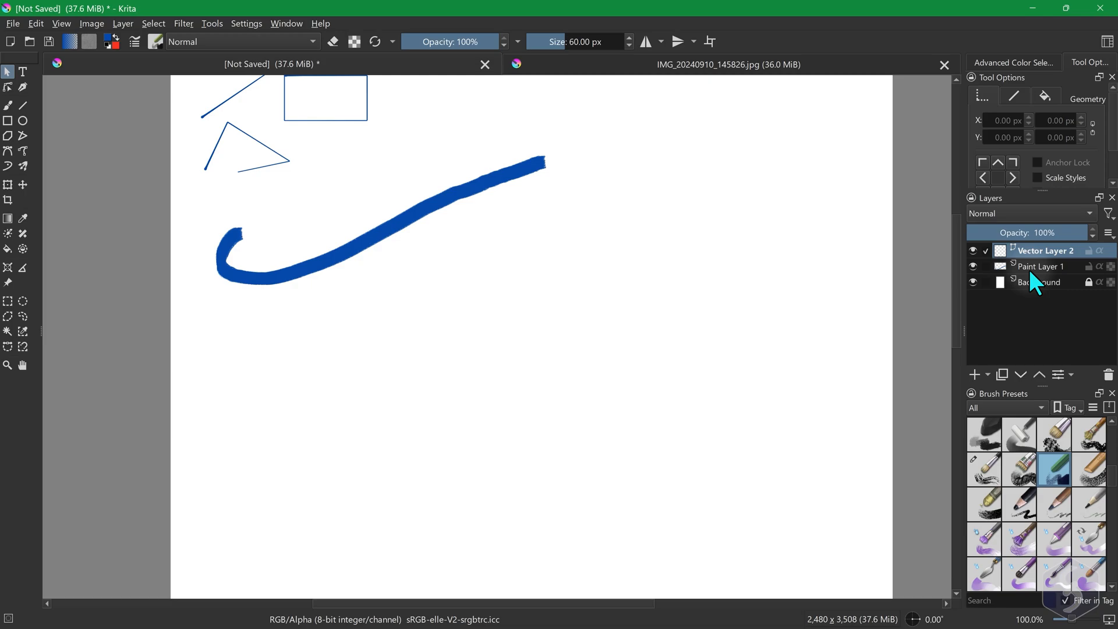
{"action": "mouse_move", "coordinate": [13, 128]}
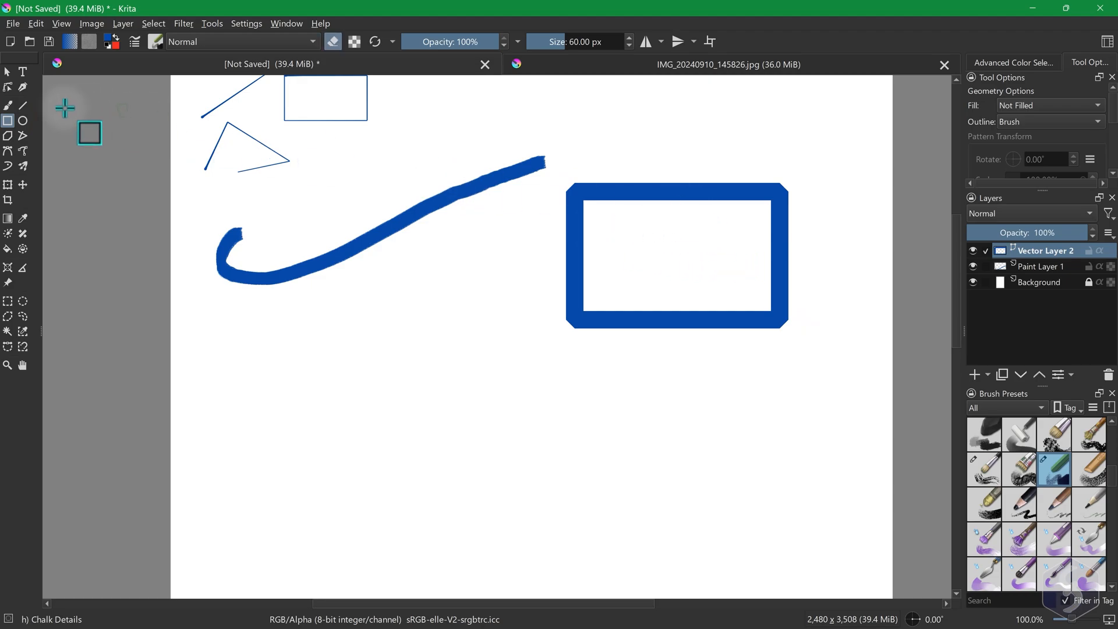
{"action": "mouse_move", "coordinate": [9, 106]}
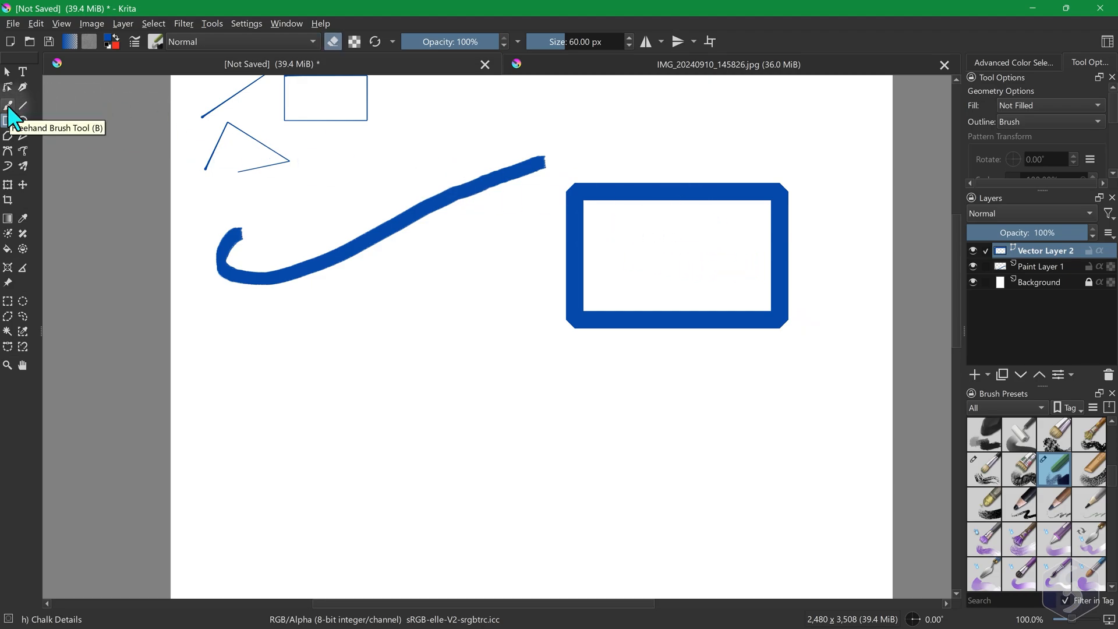
{"action": "left_click", "coordinate": [8, 106]}
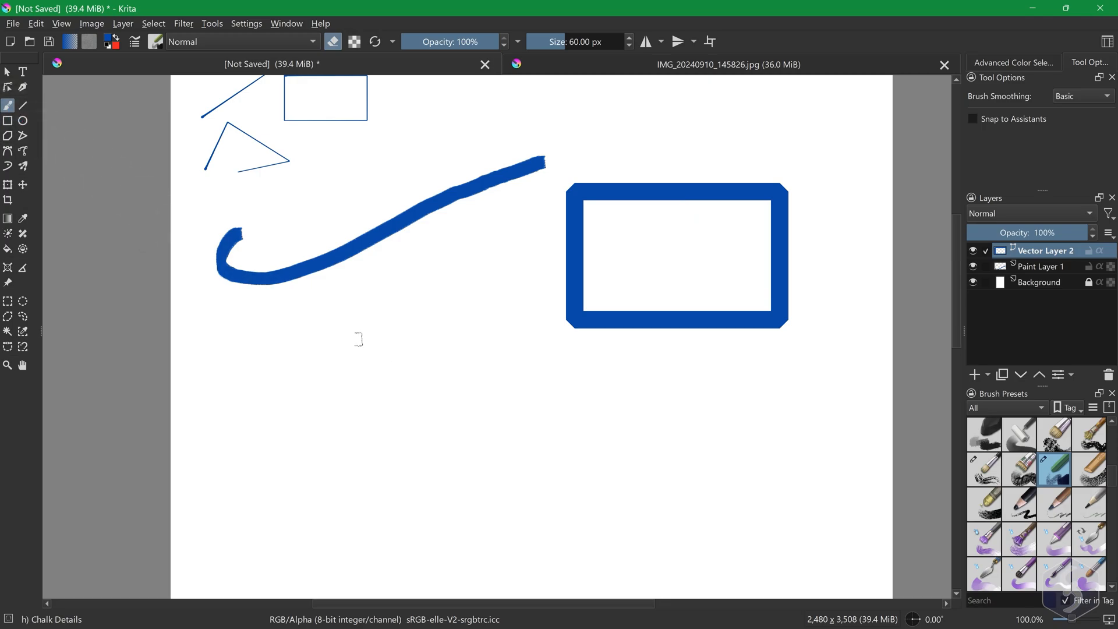
{"action": "left_click", "coordinate": [375, 309]}
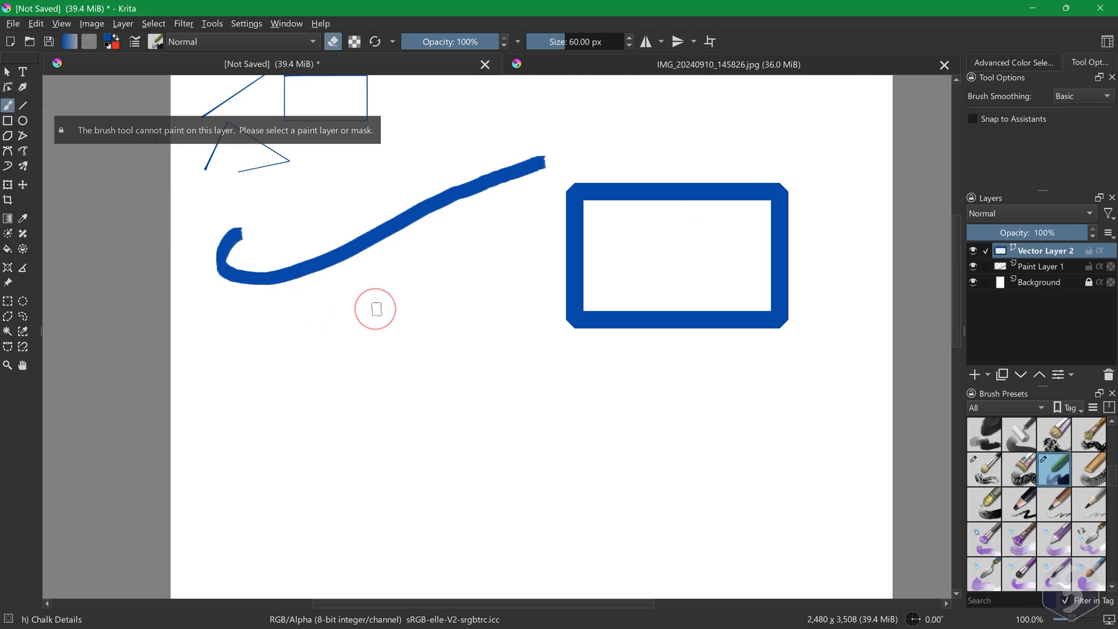
{"action": "mouse_move", "coordinate": [463, 312]}
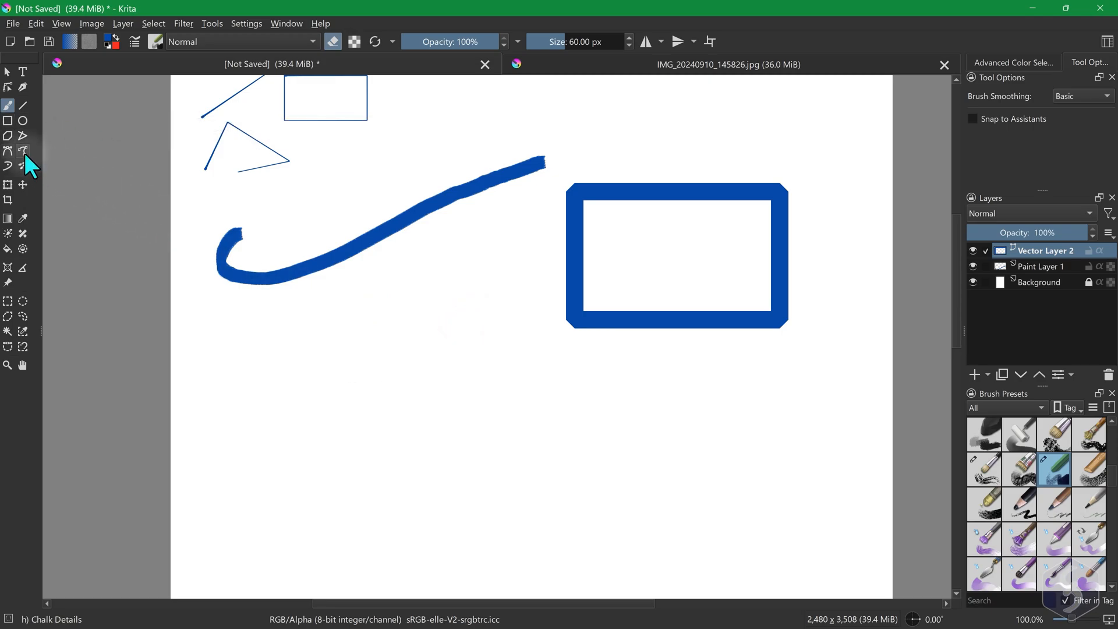
{"action": "left_click", "coordinate": [23, 151]}
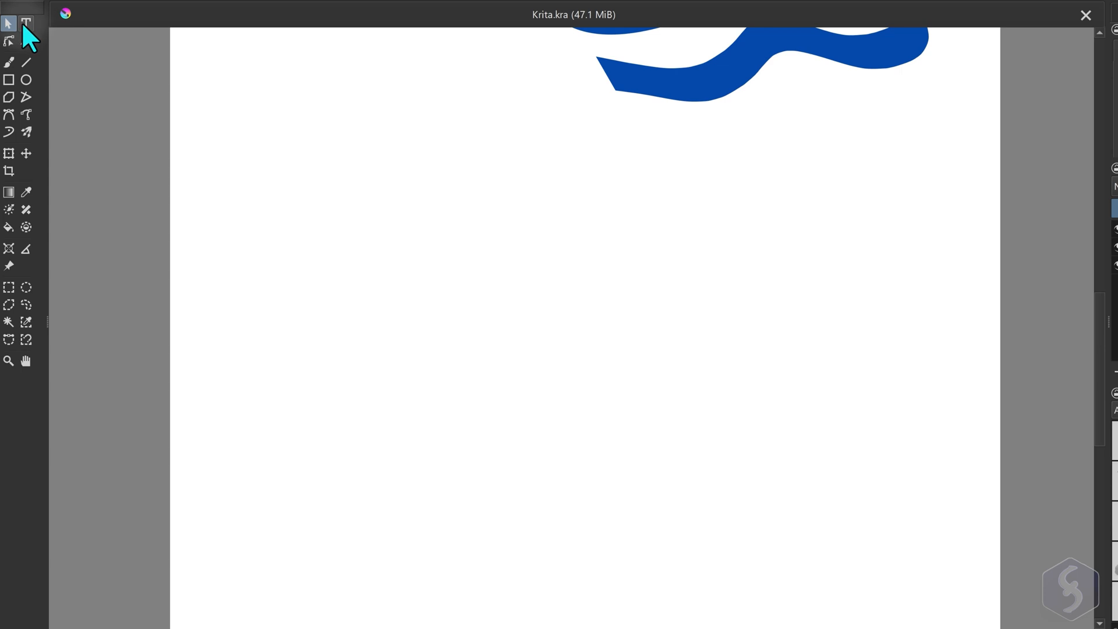
{"action": "mouse_move", "coordinate": [26, 23]}
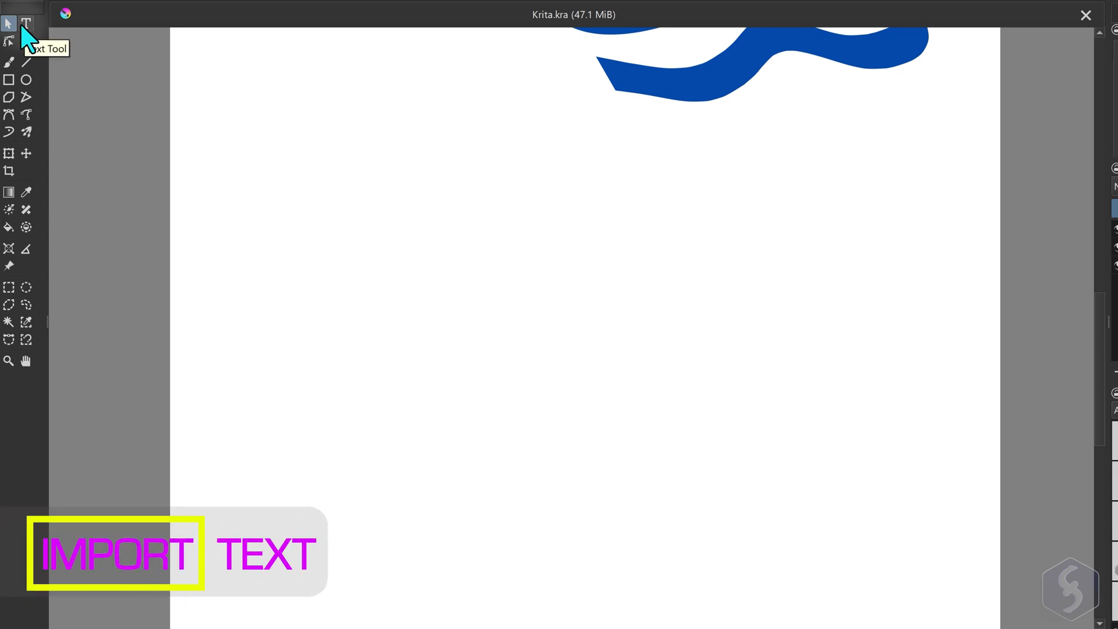
Add bold, red, 48-pt 'This is Krita' text in Abadi MT Condensed to the drawing
{"action": "left_click", "coordinate": [26, 23]}
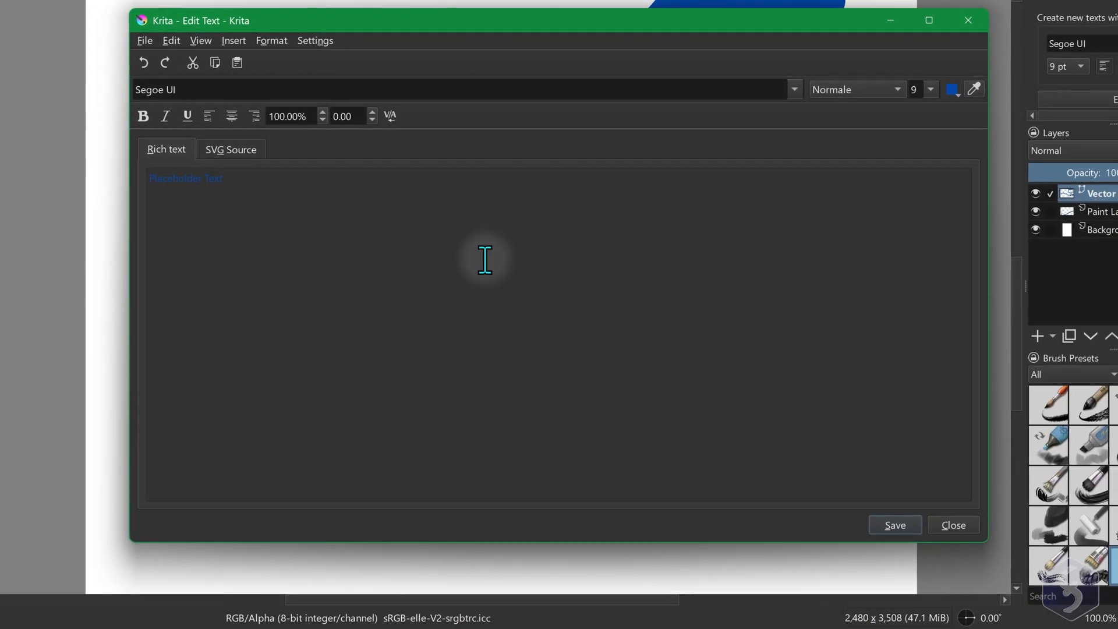
{"action": "type", "text": "This is Krita"}
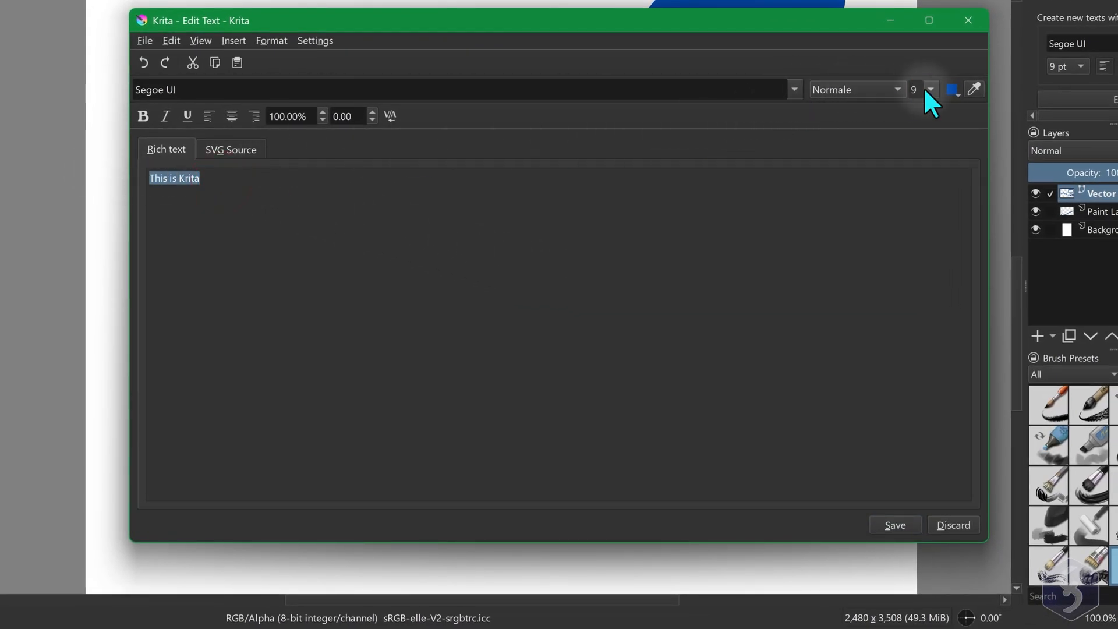
{"action": "left_click", "coordinate": [930, 89]}
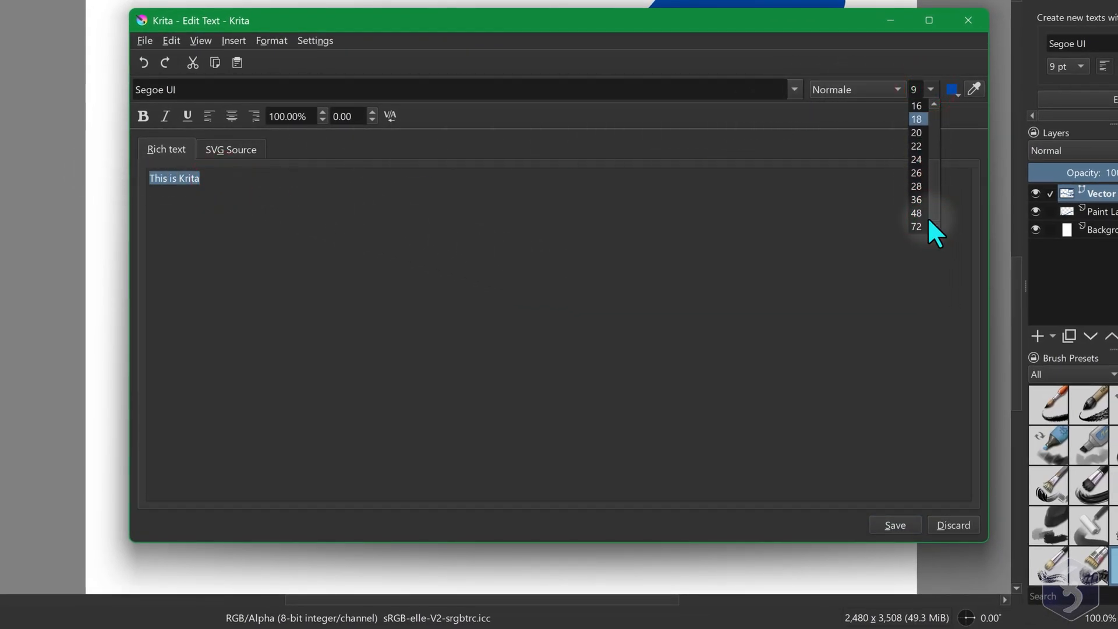
{"action": "left_click", "coordinate": [916, 213]}
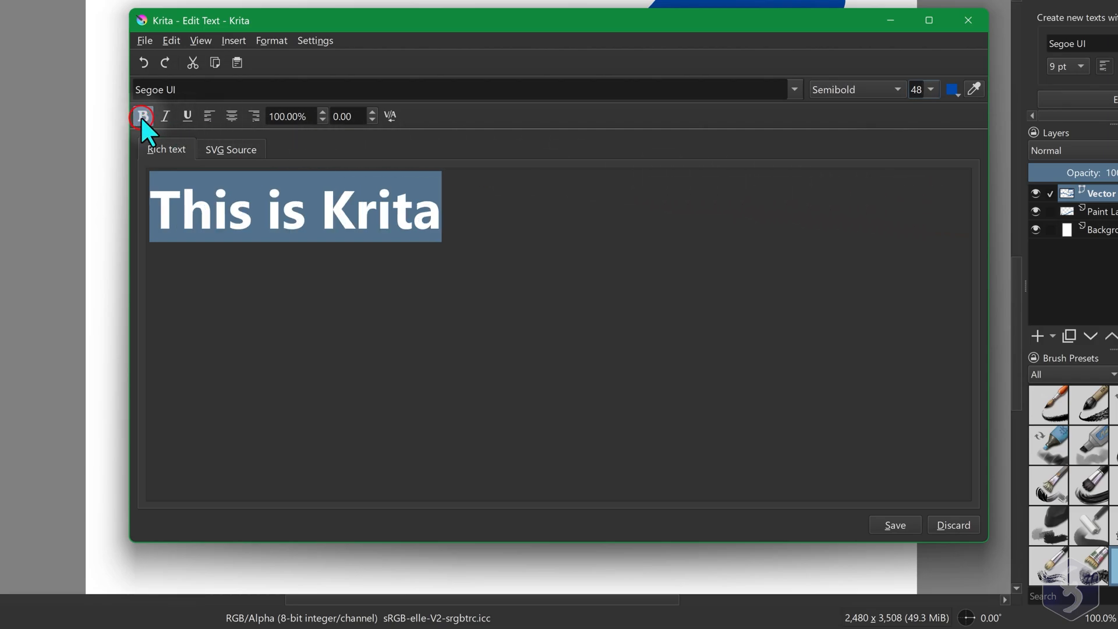
{"action": "left_click", "coordinate": [953, 89]}
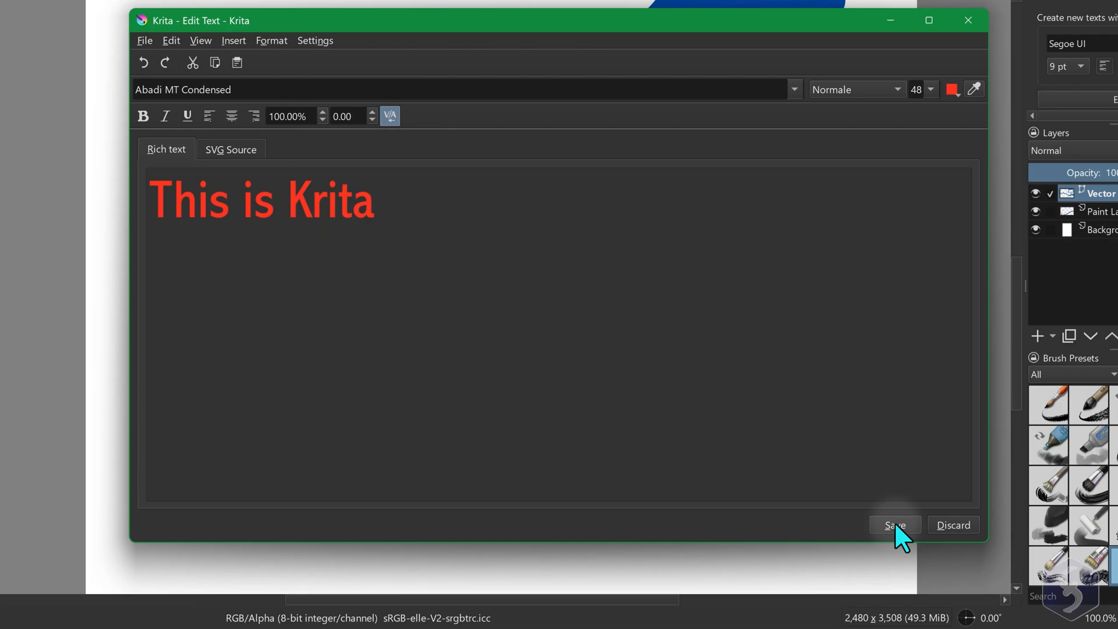
{"action": "left_click", "coordinate": [893, 525]}
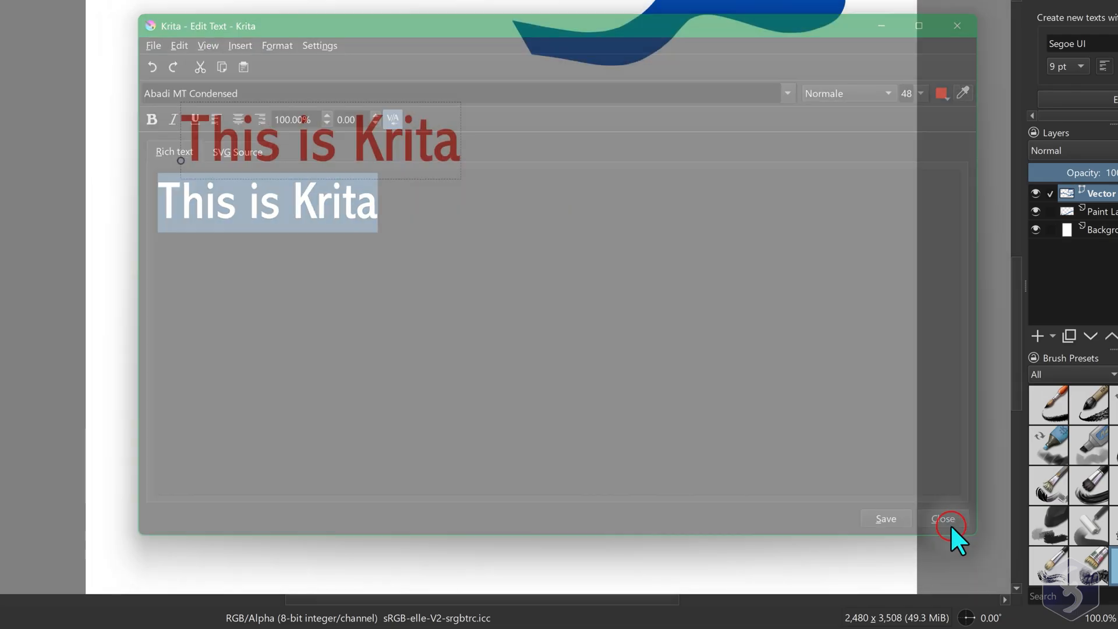
{"action": "left_click", "coordinate": [943, 518]}
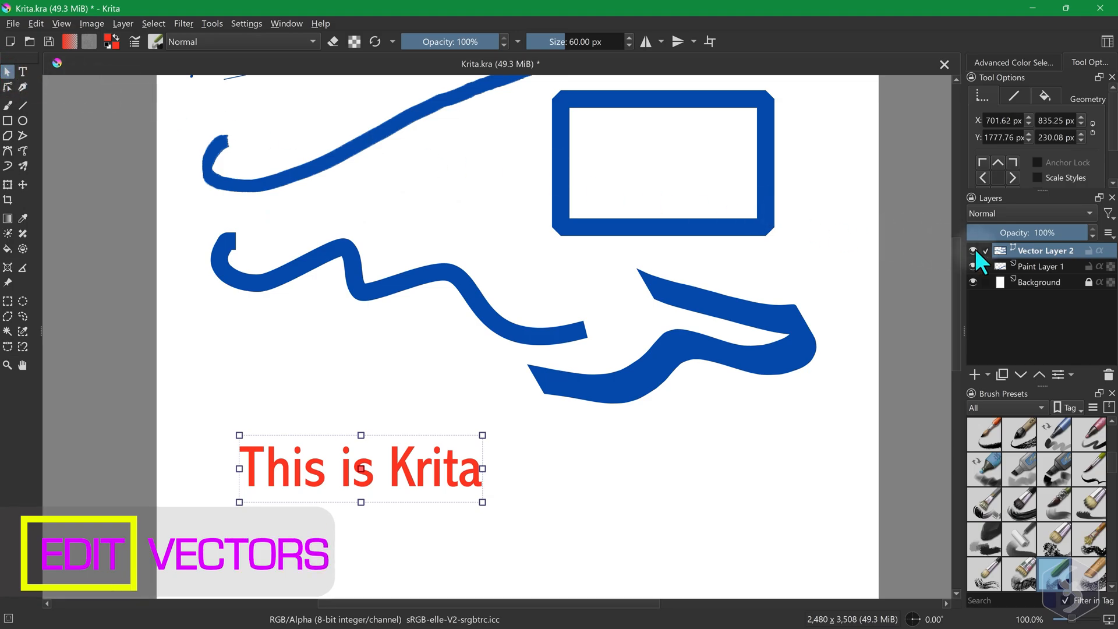
Select the shapes' vector layer and give the rectangle a red outline
{"action": "left_click", "coordinate": [689, 225]}
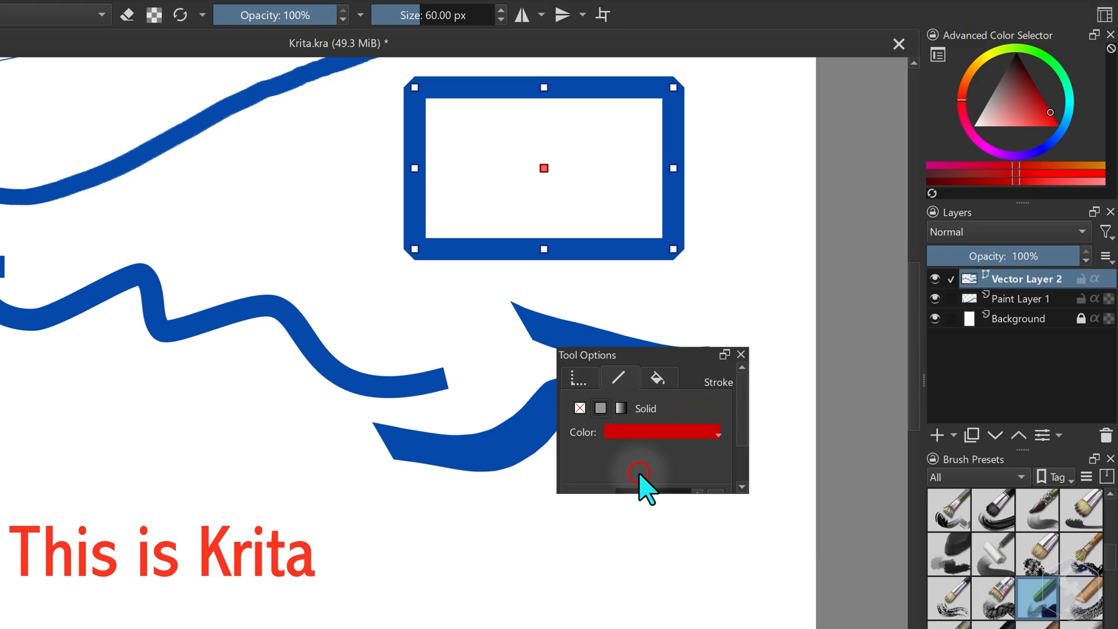
{"action": "left_click", "coordinate": [658, 376]}
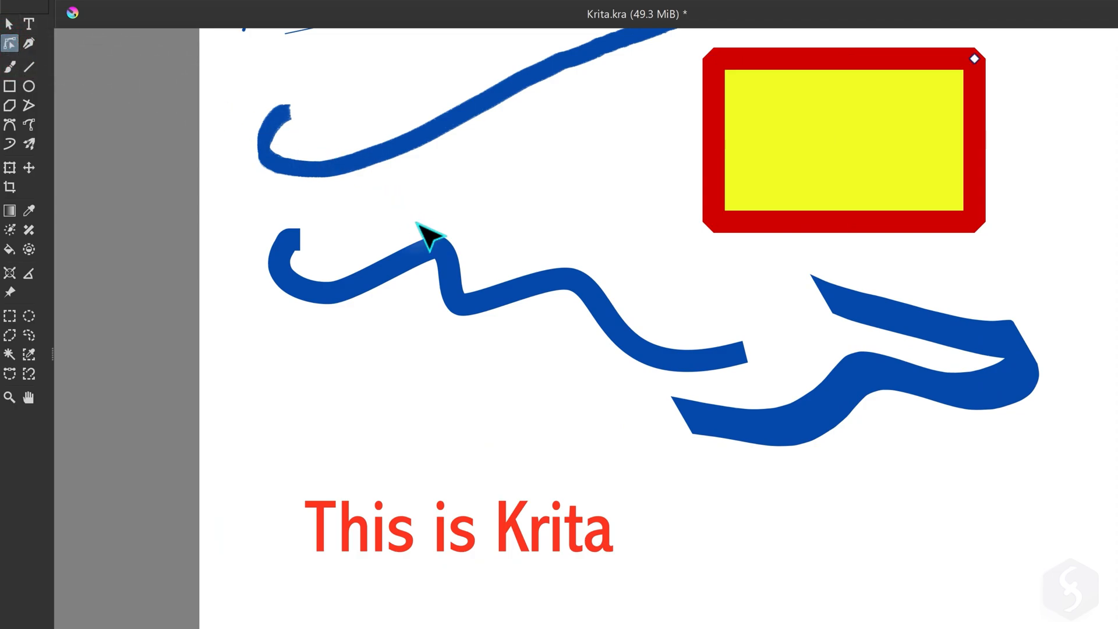
{"action": "mouse_move", "coordinate": [973, 60]}
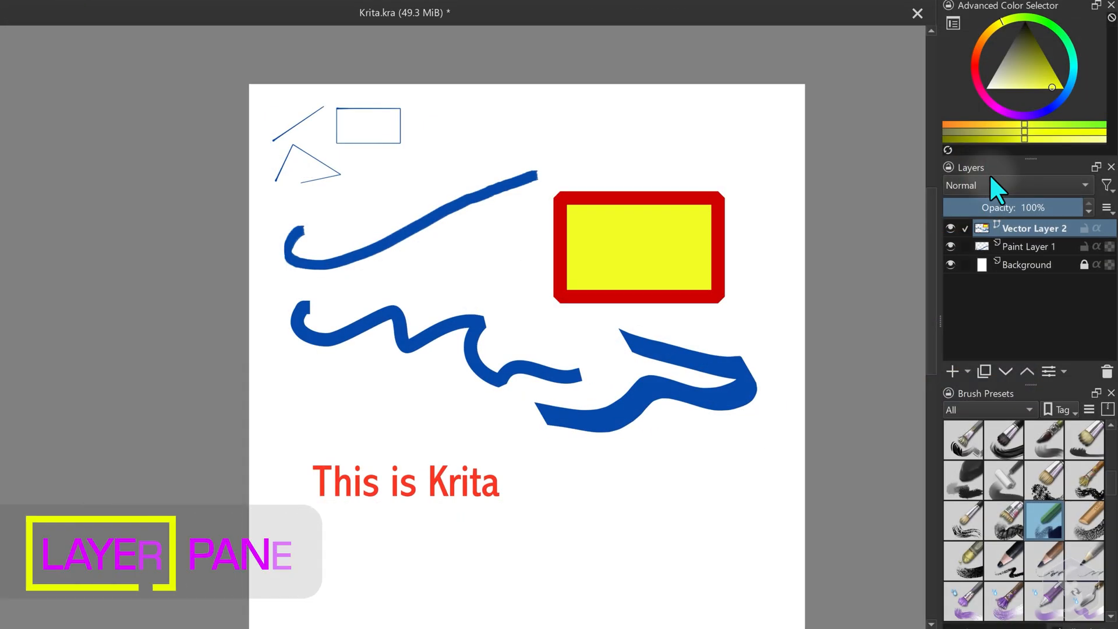
{"action": "left_click", "coordinate": [951, 228]}
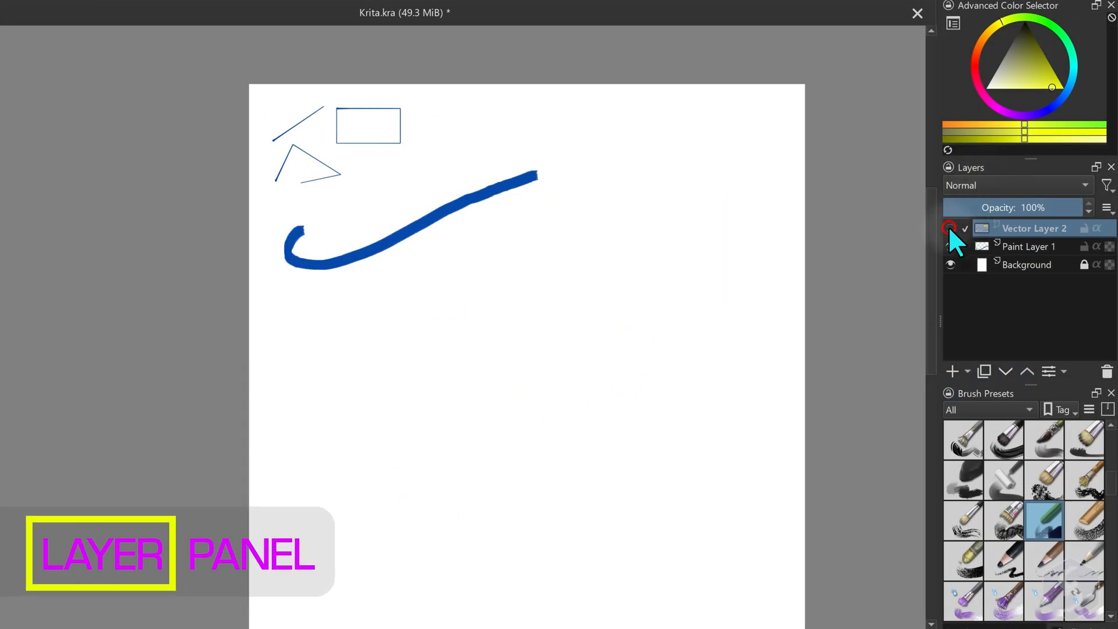
{"action": "left_click", "coordinate": [950, 245]}
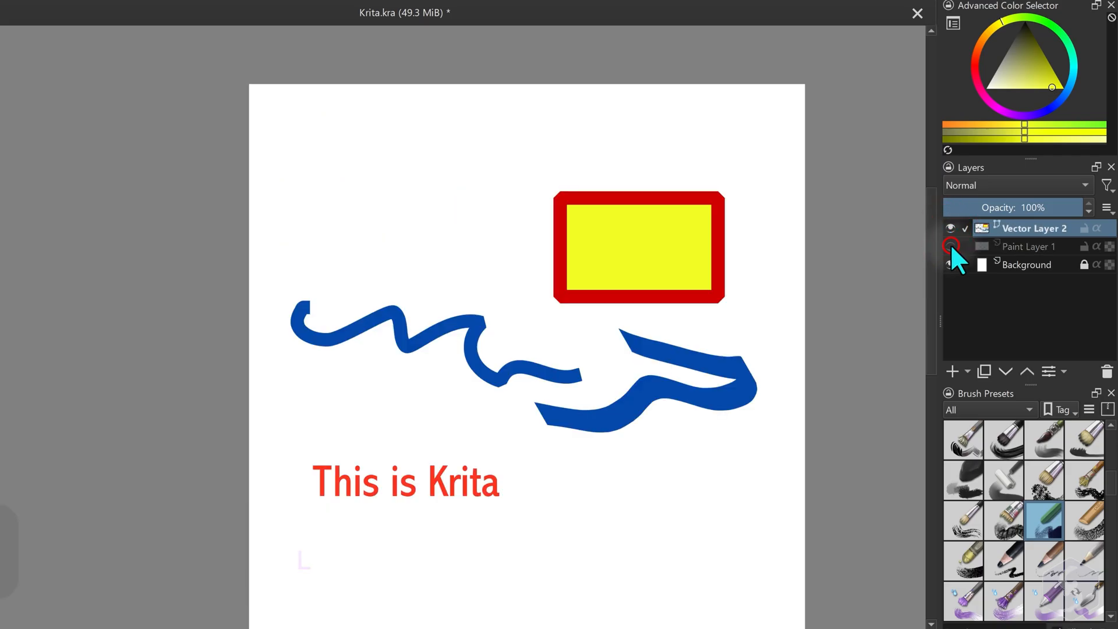
{"action": "left_click", "coordinate": [950, 264]}
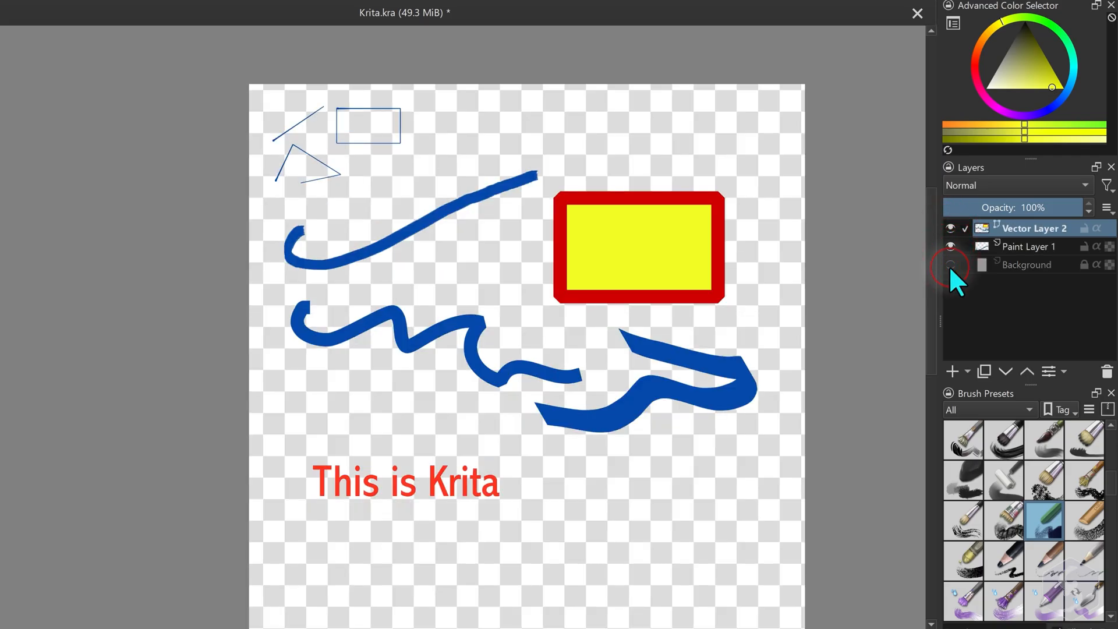
{"action": "left_click", "coordinate": [951, 264]}
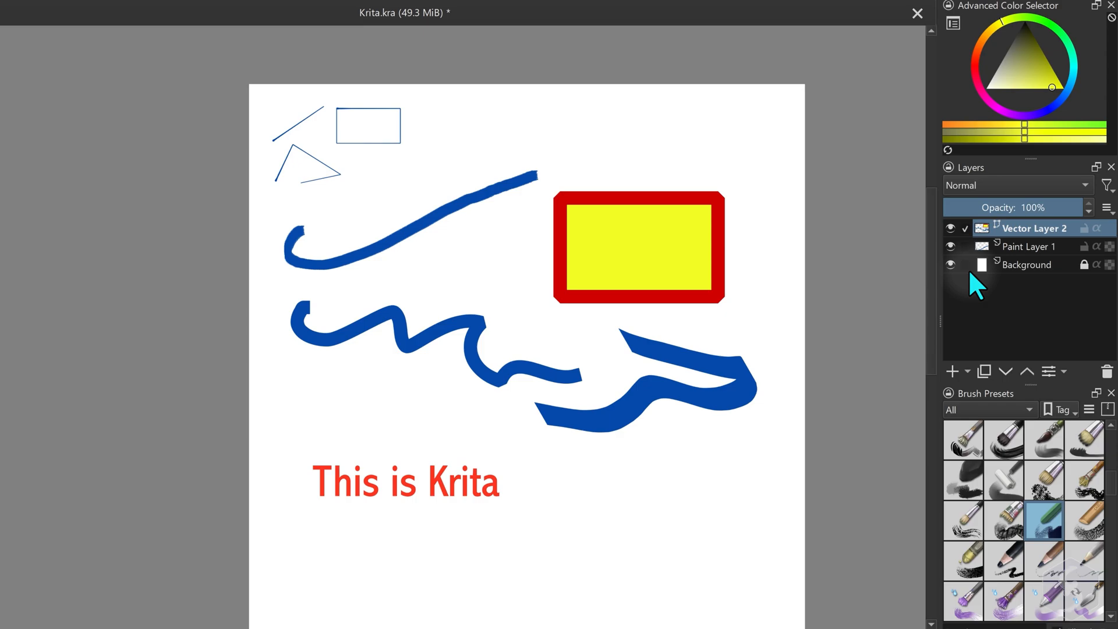
{"action": "left_click", "coordinate": [1026, 245]}
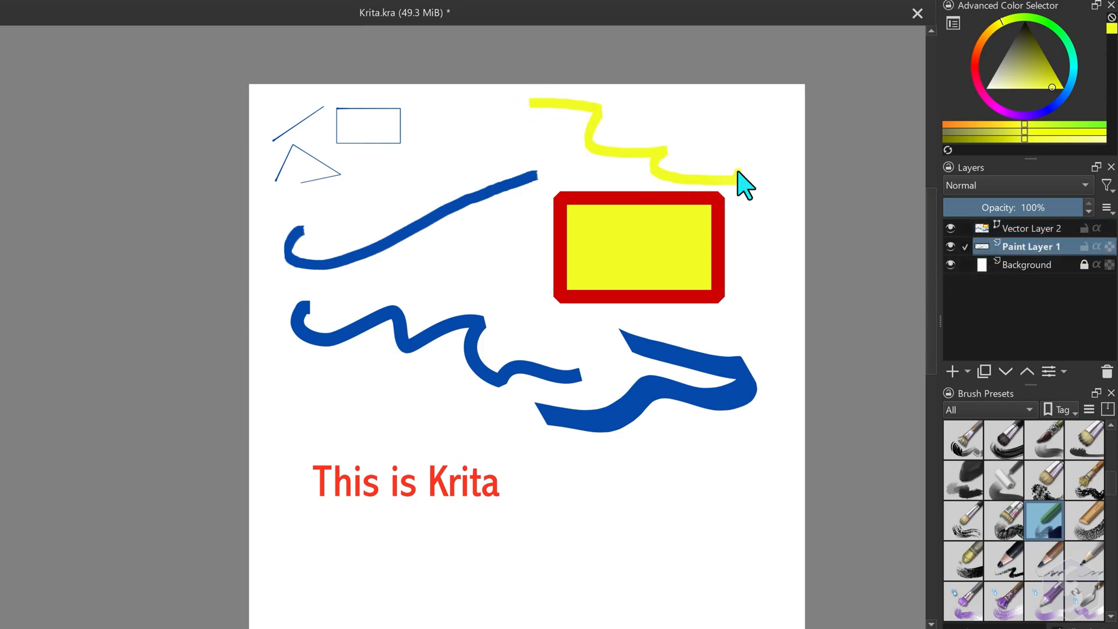
{"action": "left_click", "coordinate": [1085, 245]}
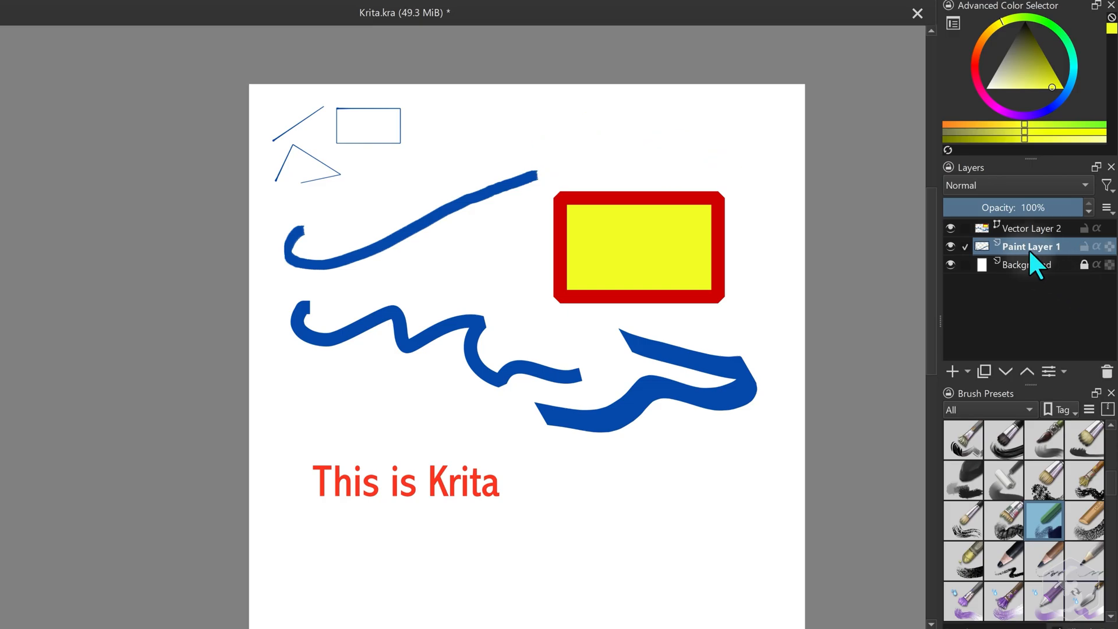
{"action": "right_click", "coordinate": [1027, 246]}
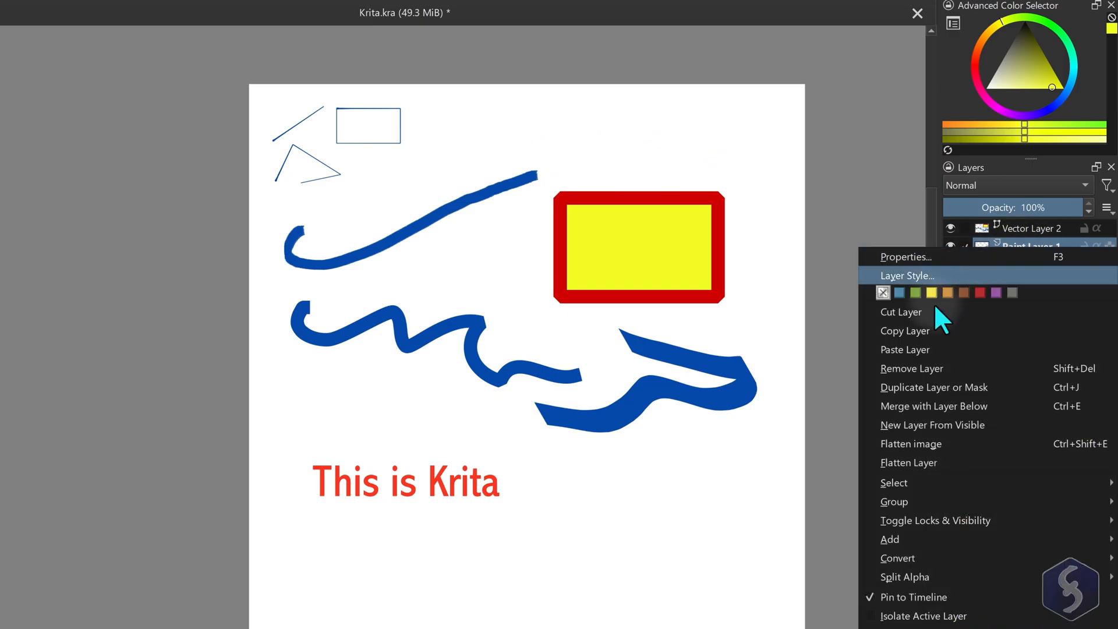
{"action": "mouse_move", "coordinate": [933, 349]}
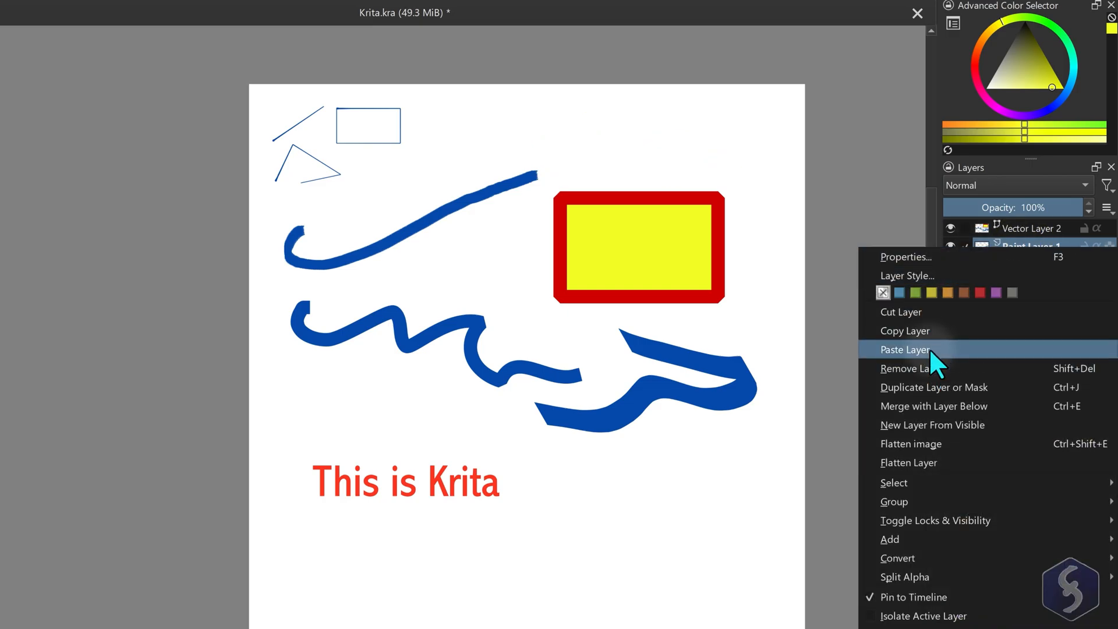
{"action": "left_click", "coordinate": [905, 349]}
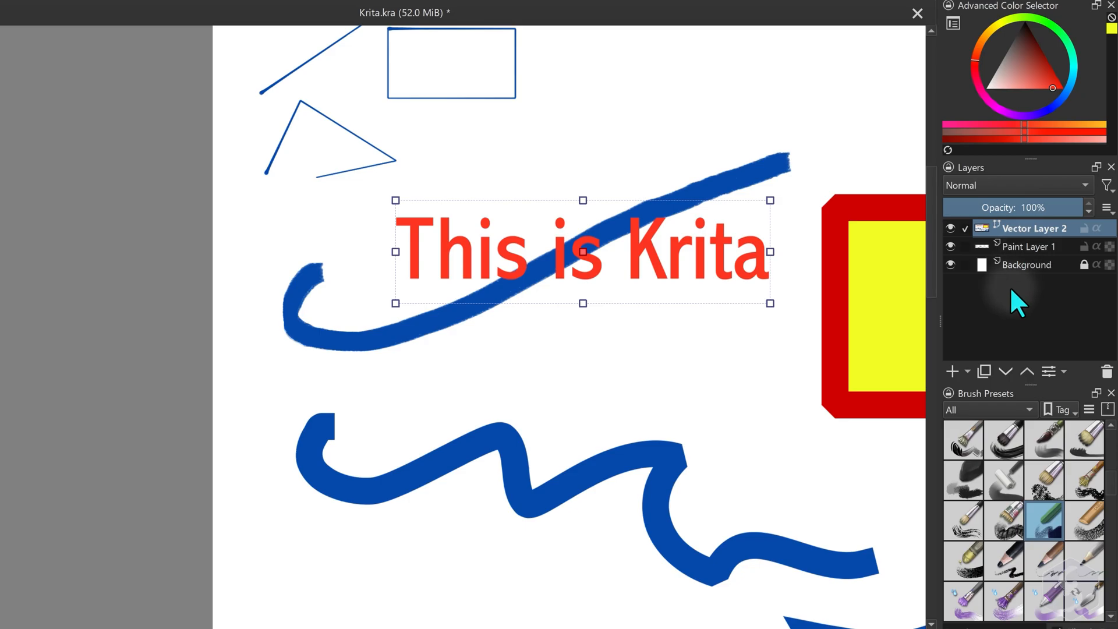
Open Layer Style for the vector layer and switch the Drop Shadow effect off
{"action": "right_click", "coordinate": [1032, 227]}
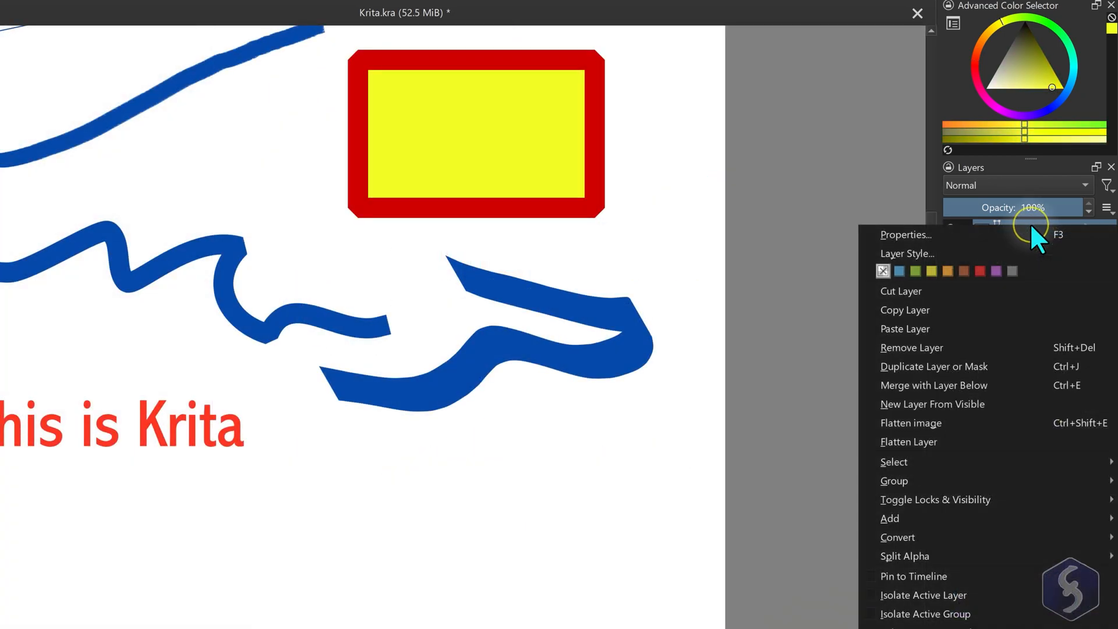
{"action": "mouse_move", "coordinate": [938, 257]}
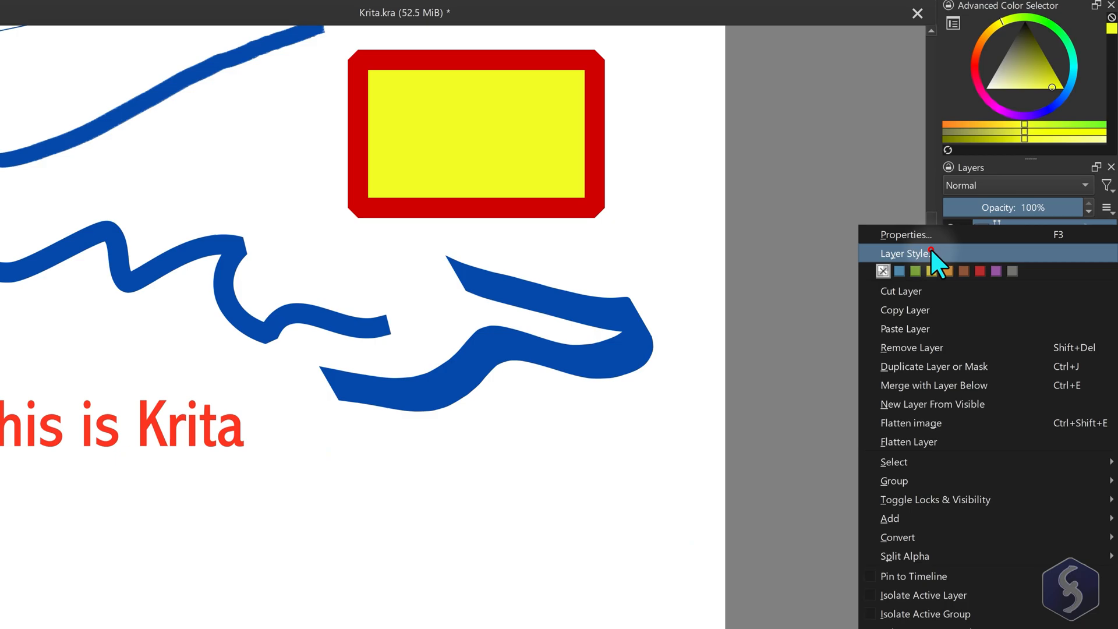
{"action": "left_click", "coordinate": [906, 253]}
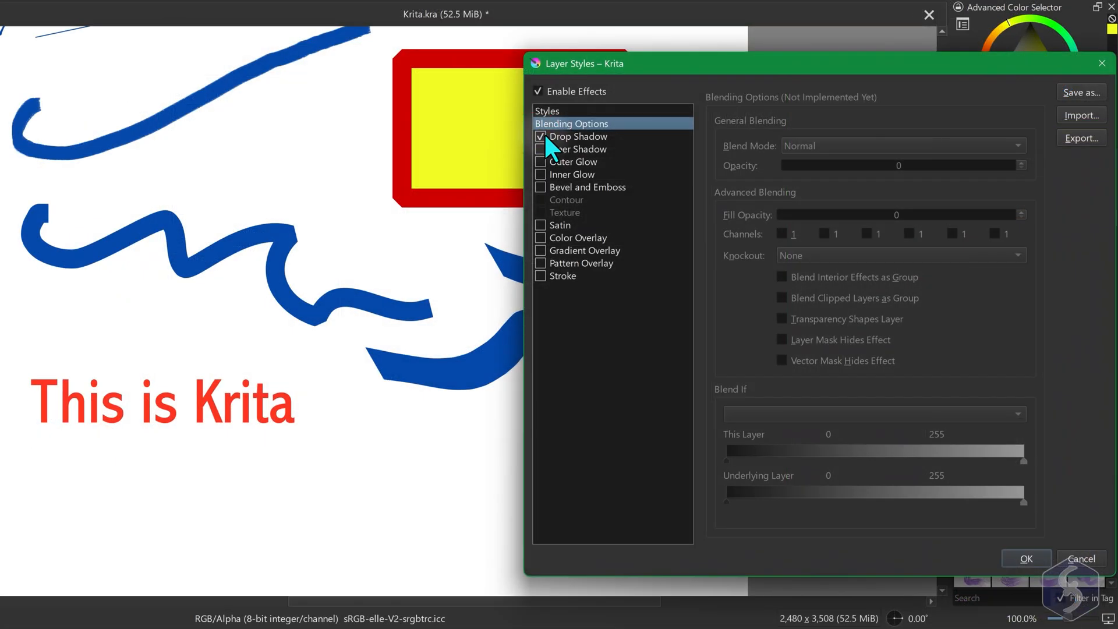
{"action": "left_click", "coordinate": [540, 136]}
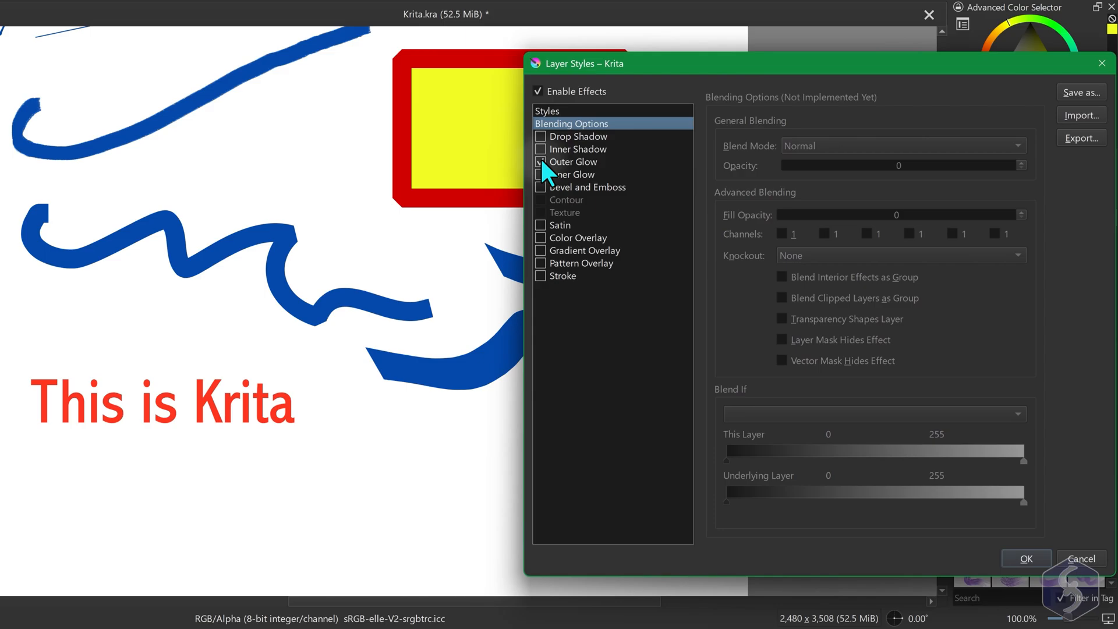
Close Layer Styles and liquify Paint Layer 1's blue stroke with the Transform tool
{"action": "left_click", "coordinate": [1025, 558]}
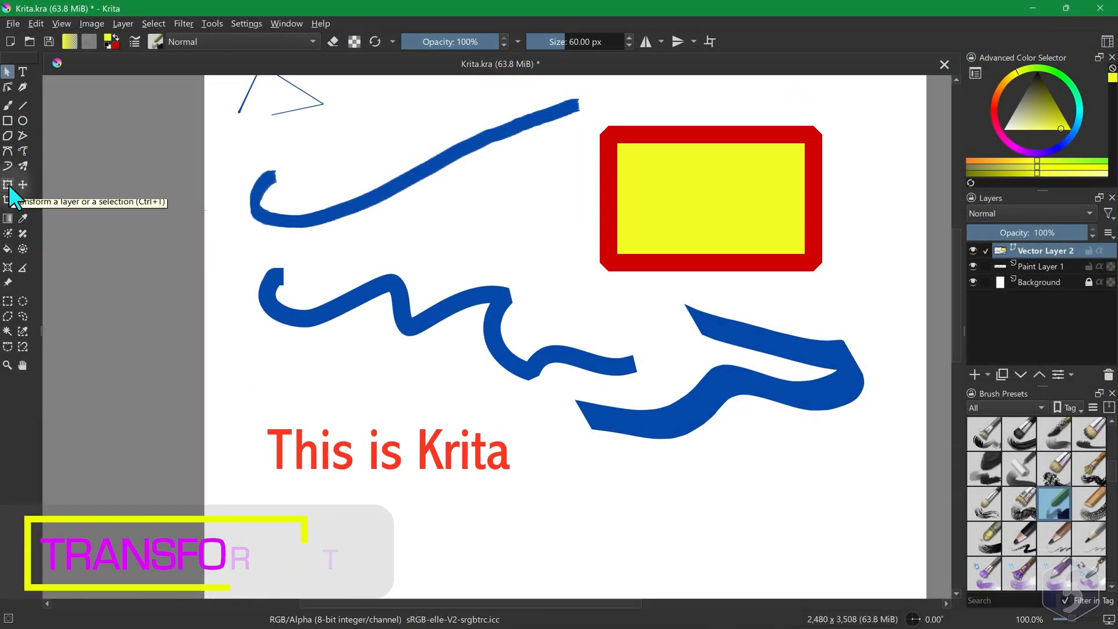
{"action": "left_click", "coordinate": [8, 185]}
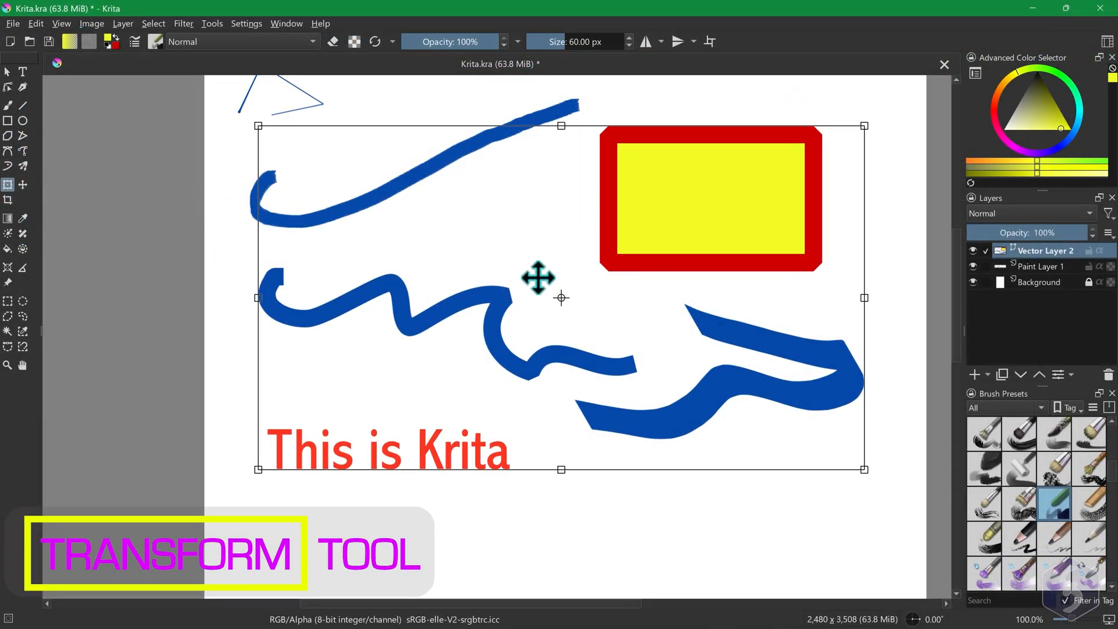
{"action": "left_click", "coordinate": [972, 250]}
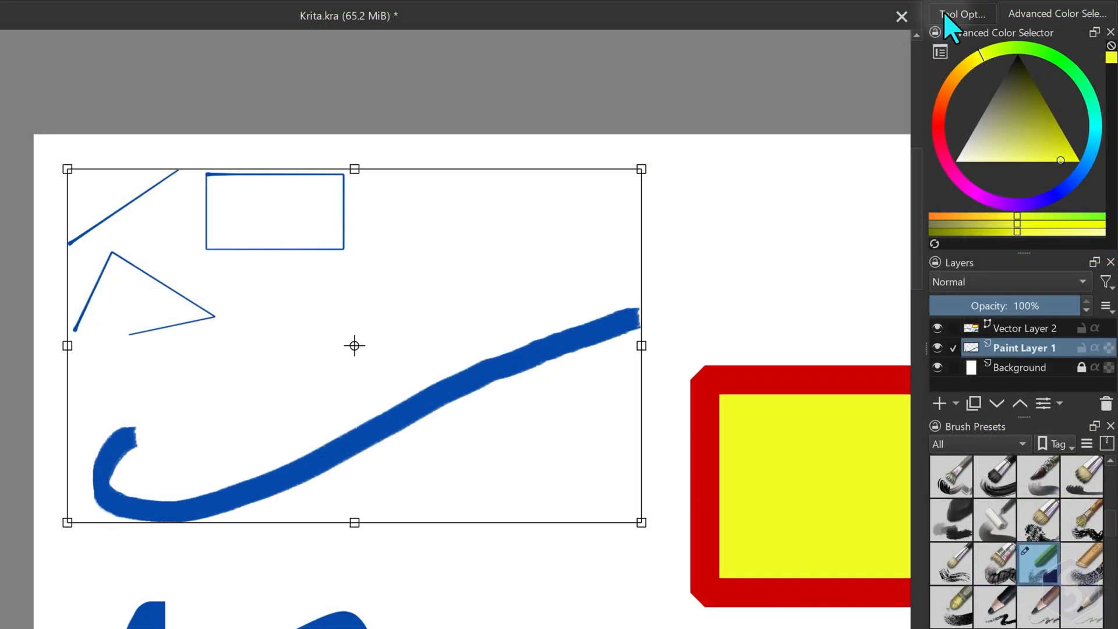
{"action": "left_click", "coordinate": [962, 13]}
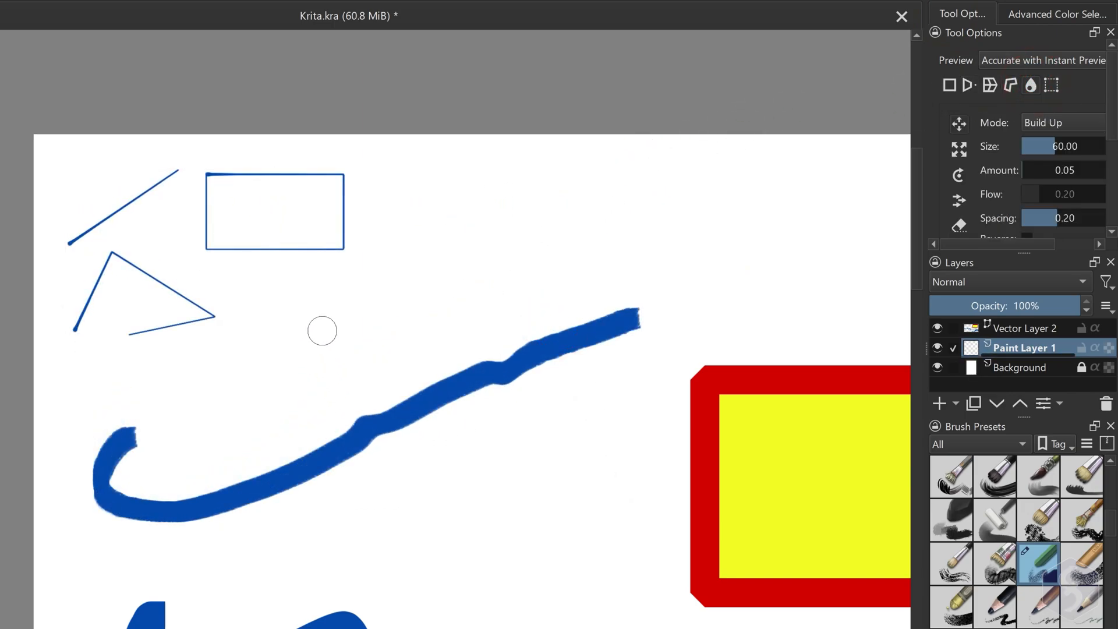
Re-show the fjord photo, add a paint layer for the yellow stroke, then hide it
{"action": "left_click", "coordinate": [692, 12]}
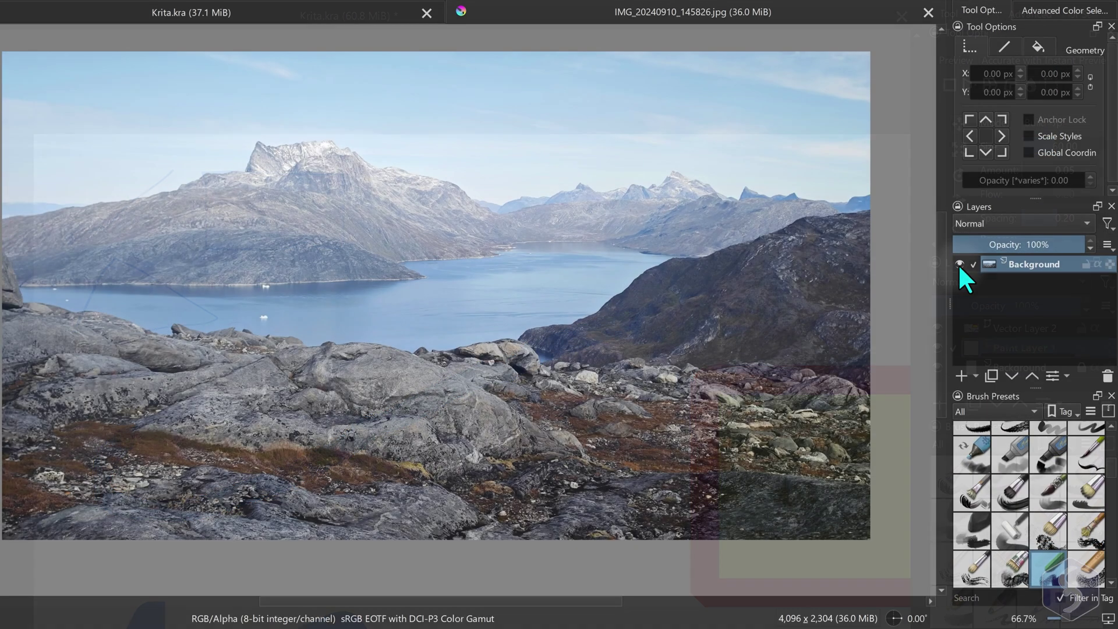
{"action": "left_click", "coordinate": [961, 263]}
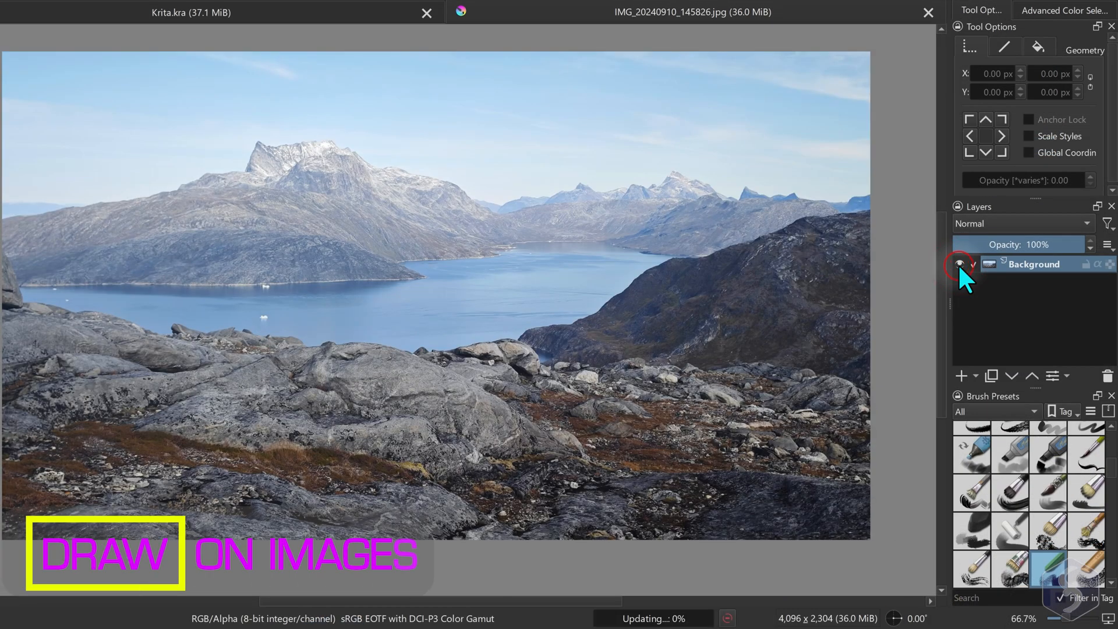
{"action": "left_click", "coordinate": [961, 264]}
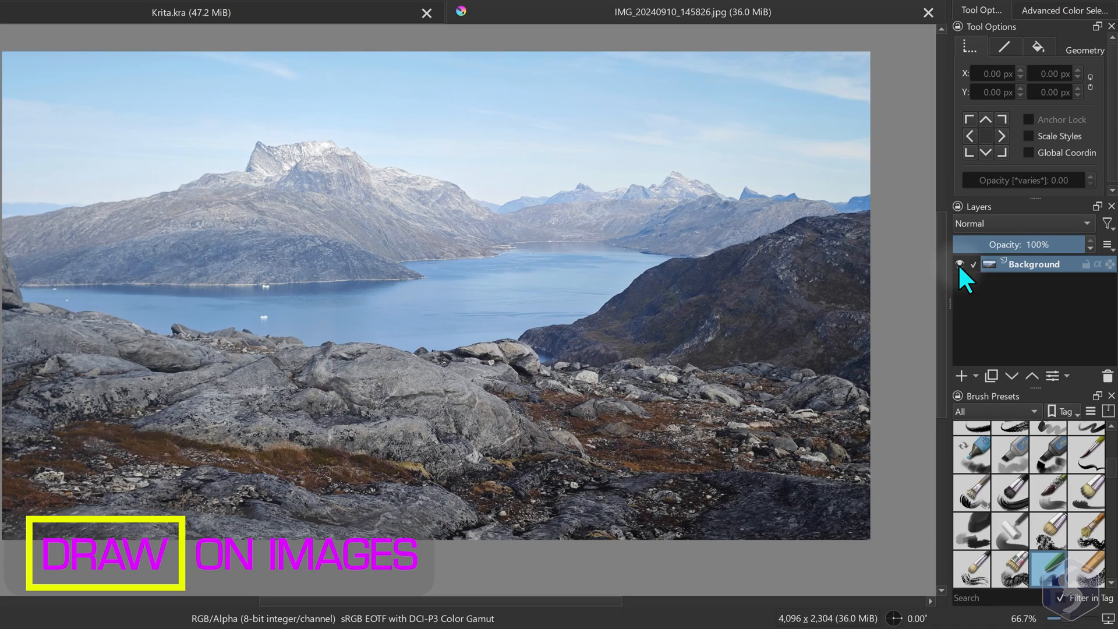
{"action": "mouse_move", "coordinate": [1027, 289]}
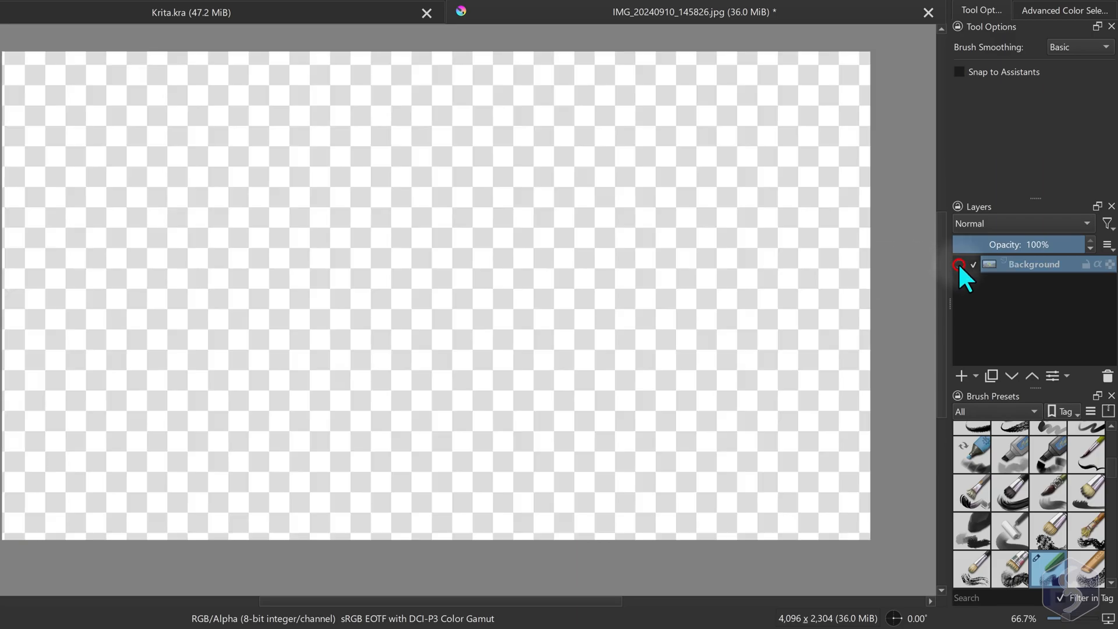
{"action": "left_click", "coordinate": [960, 263]}
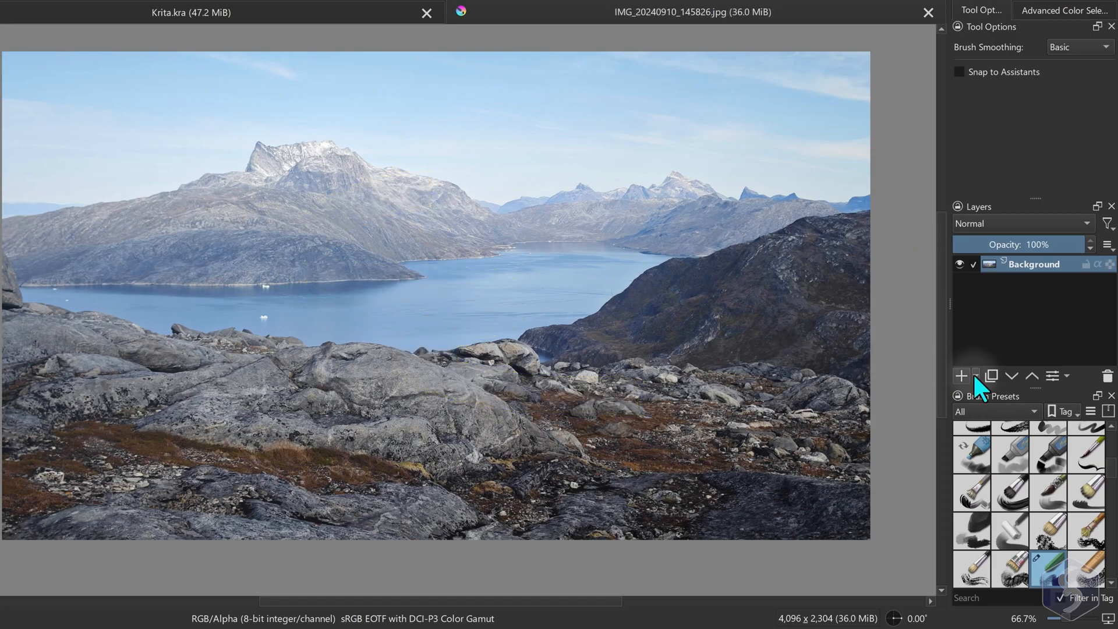
{"action": "left_click", "coordinate": [960, 375]}
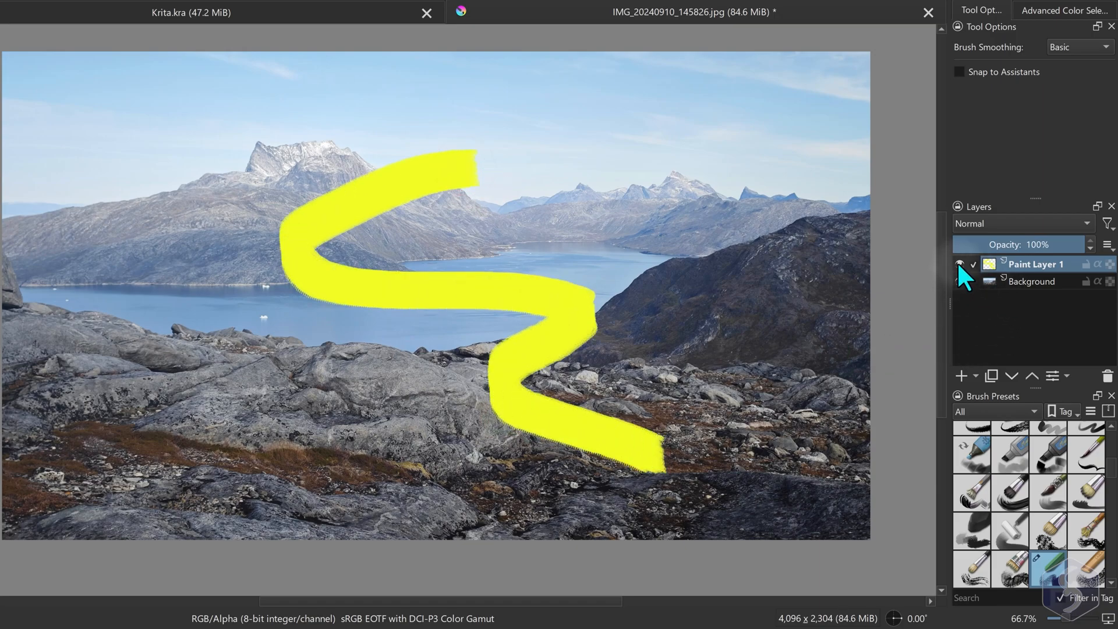
{"action": "left_click", "coordinate": [966, 264]}
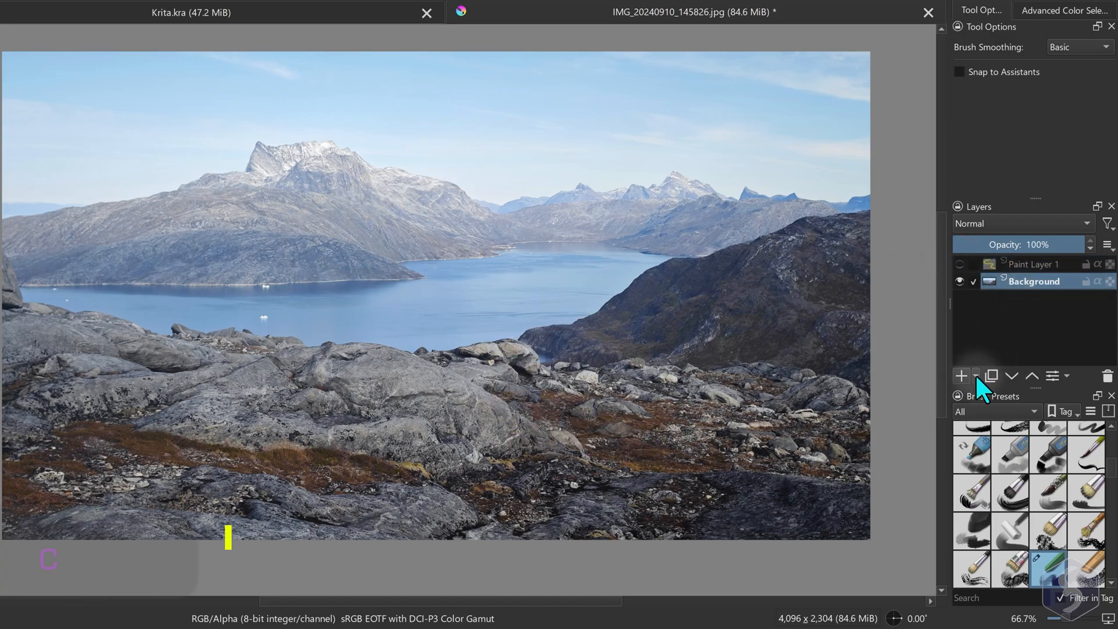
Add a Blur filter layer, move it below Paint Layer 1, and open its properties
{"action": "left_click", "coordinate": [960, 375]}
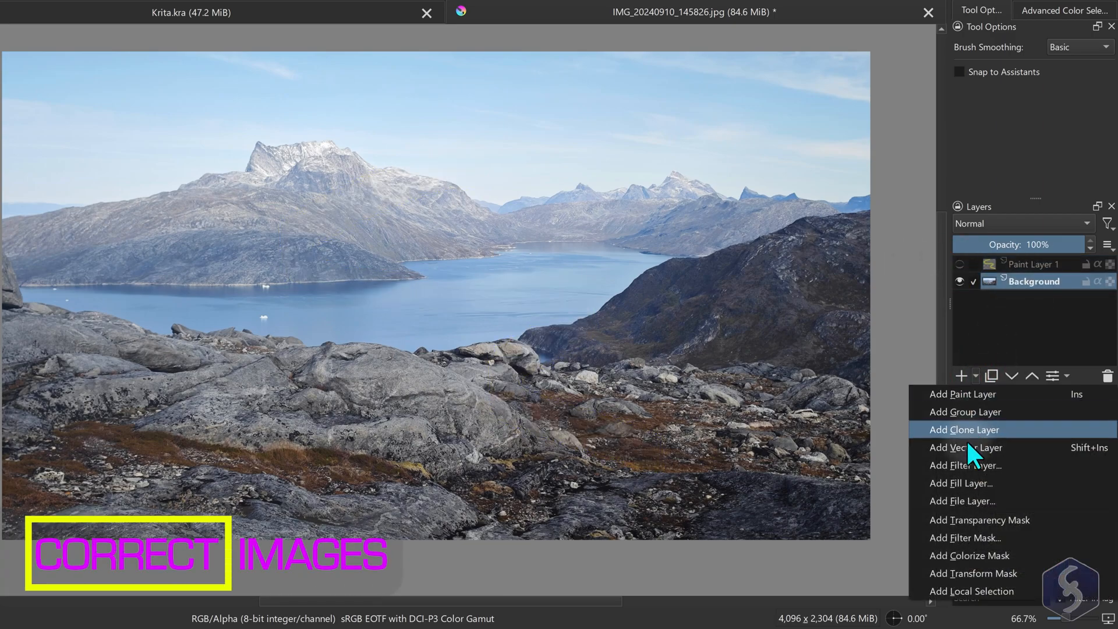
{"action": "left_click", "coordinate": [963, 465]}
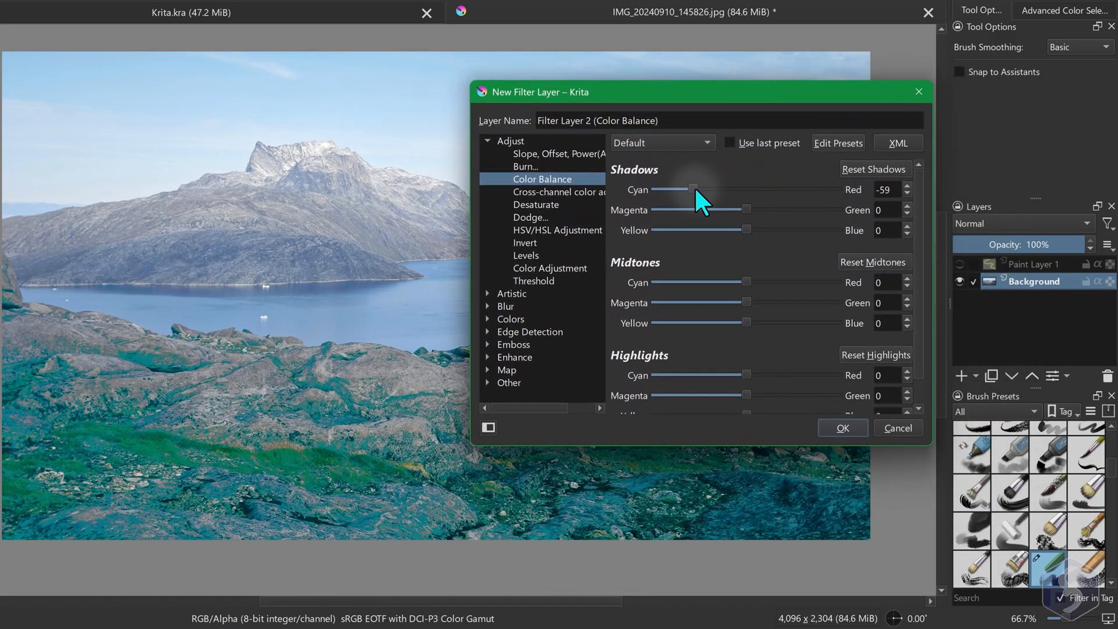
{"action": "left_click", "coordinate": [487, 293]}
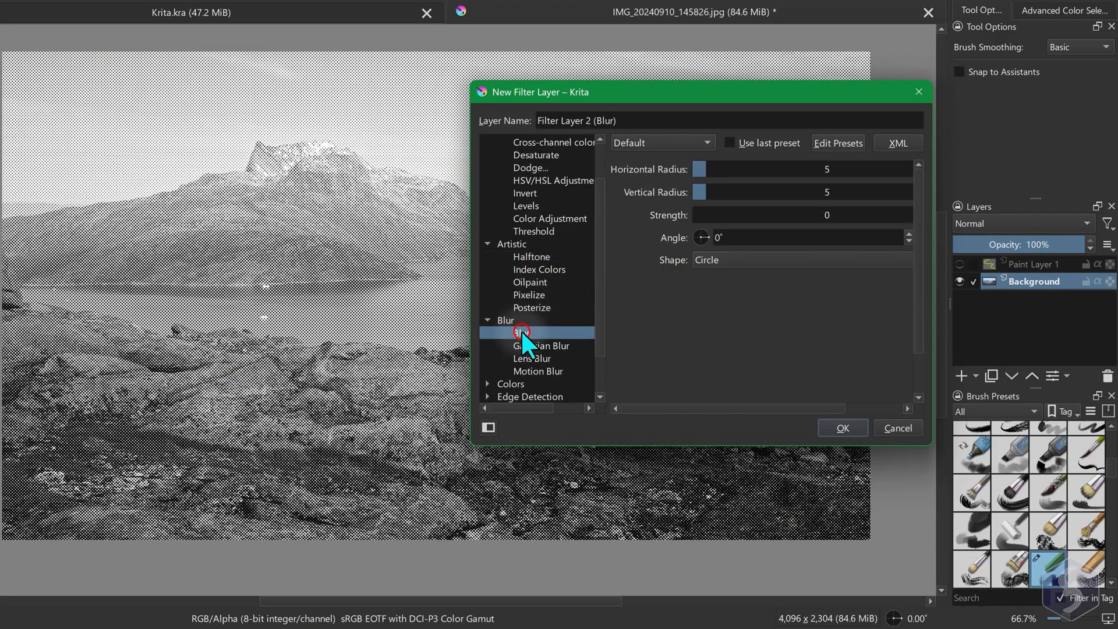
{"action": "left_click", "coordinate": [842, 428]}
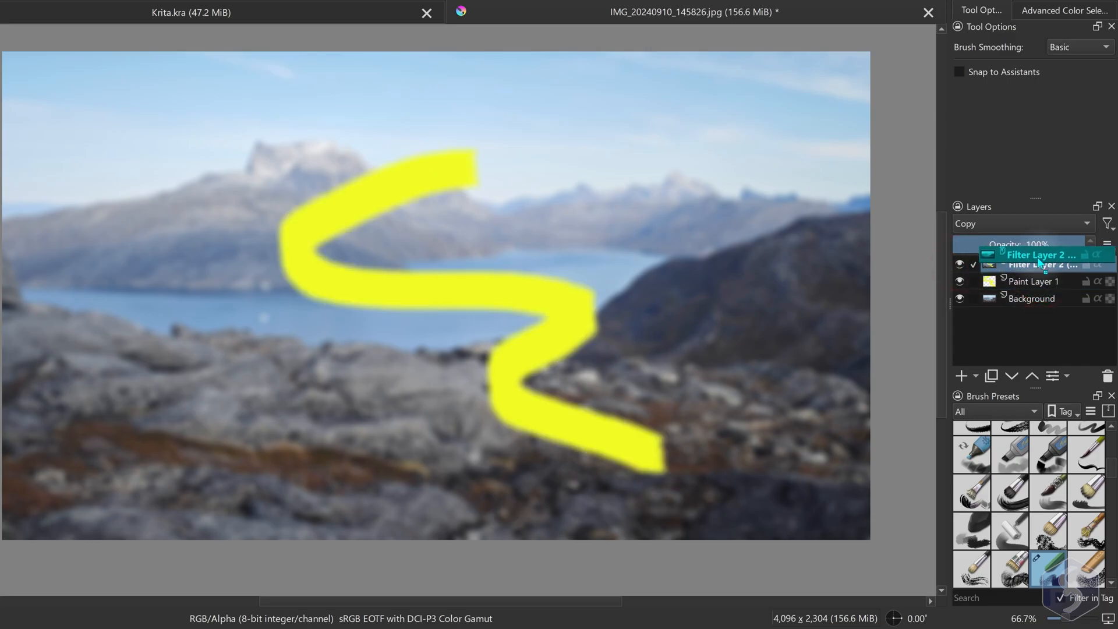
{"action": "left_click", "coordinate": [1034, 282]}
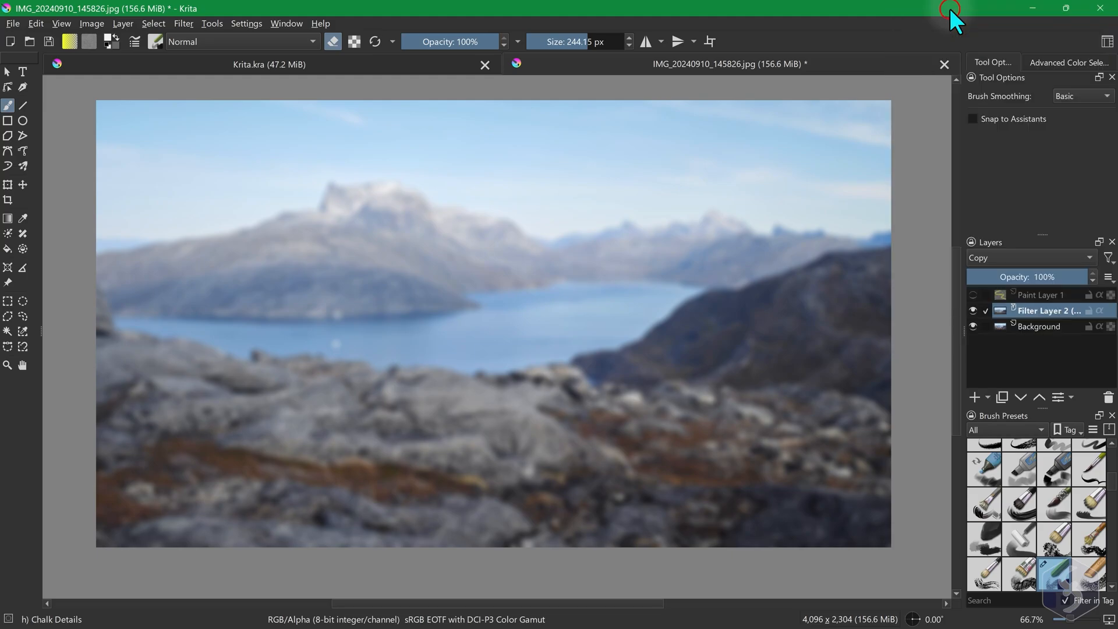
{"action": "double_click", "coordinate": [1048, 310]}
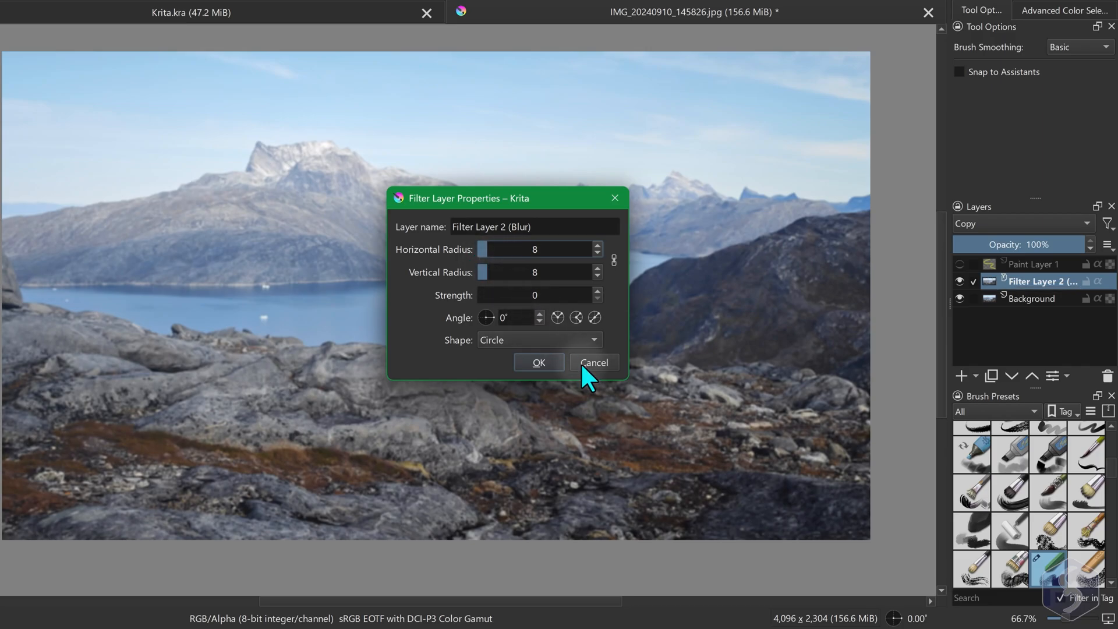
Cancel the Filter Layer Properties dialog, leaving the fjord photo sharp
{"action": "left_click", "coordinate": [592, 363]}
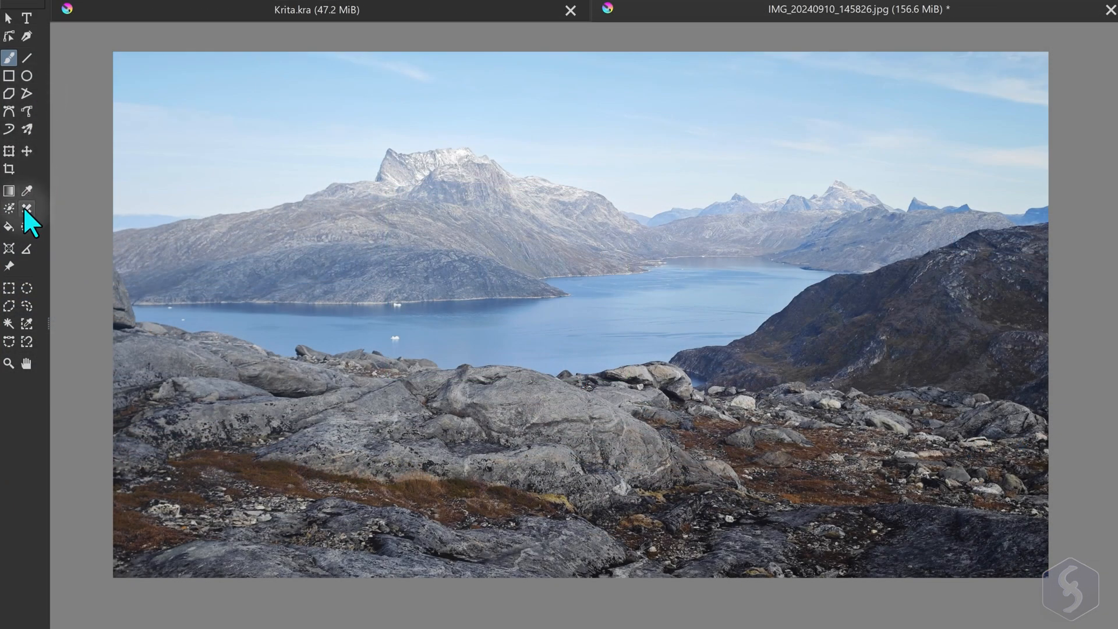
{"action": "mouse_move", "coordinate": [27, 209]}
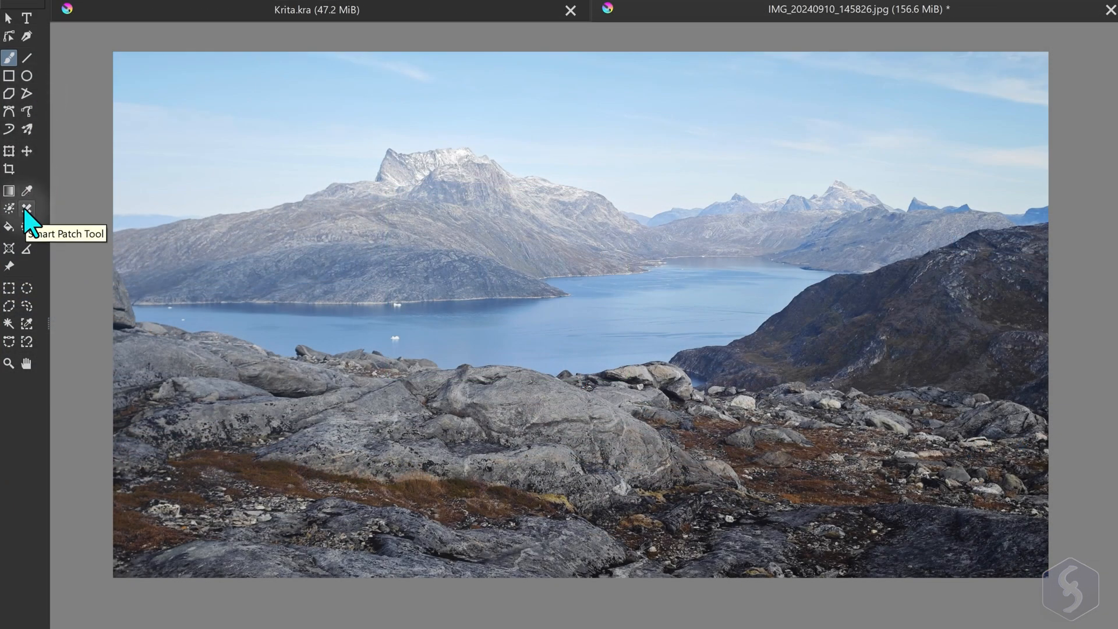
{"action": "scroll", "scroll_direction": "up", "scroll_amount": 3}
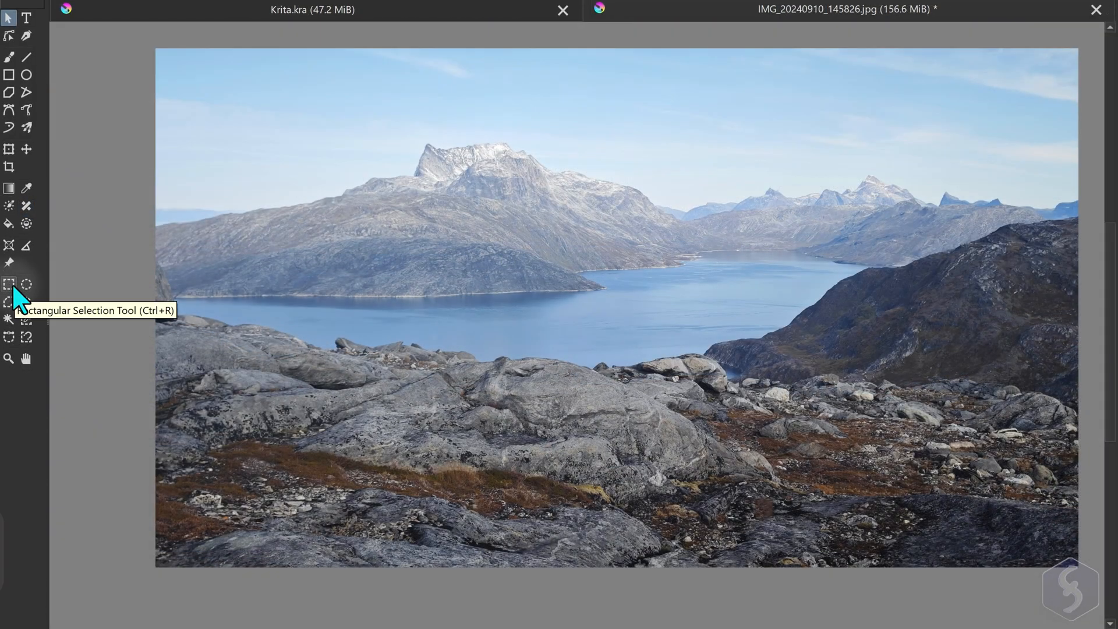
Try rectangular and elliptical selections on the sky above the left ridge
{"action": "left_click", "coordinate": [10, 283]}
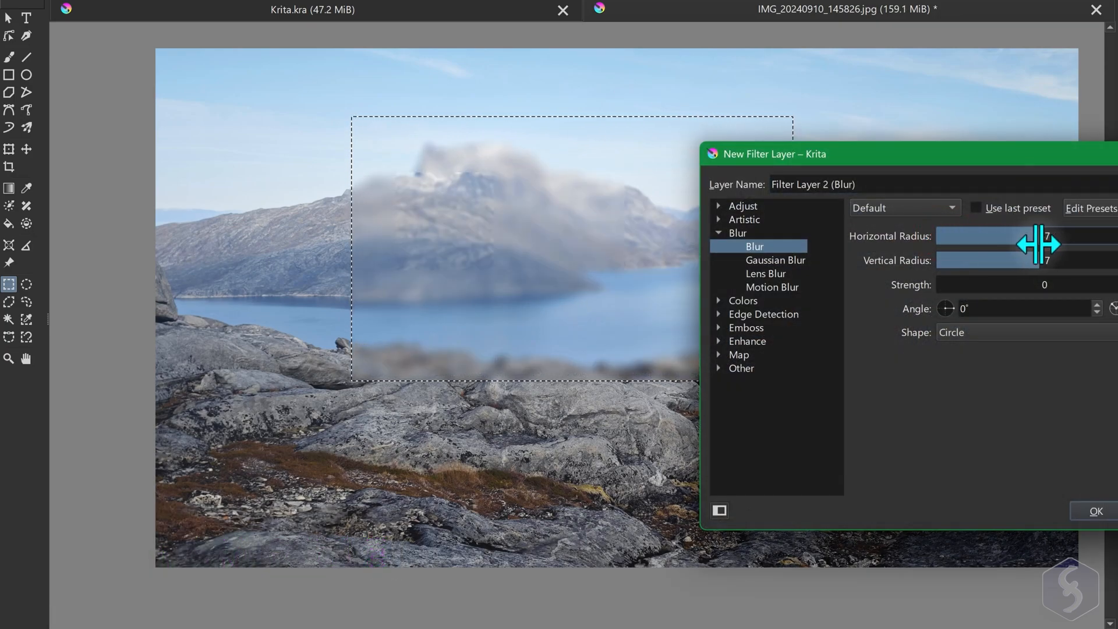
{"action": "left_click", "coordinate": [1095, 511]}
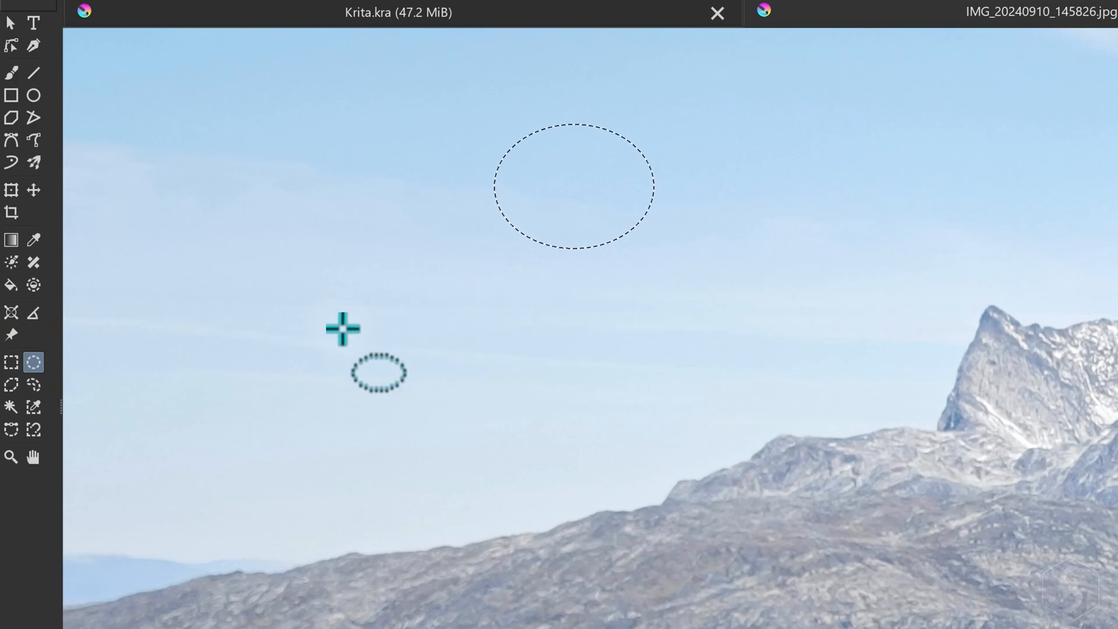
{"action": "left_click", "coordinate": [12, 385]}
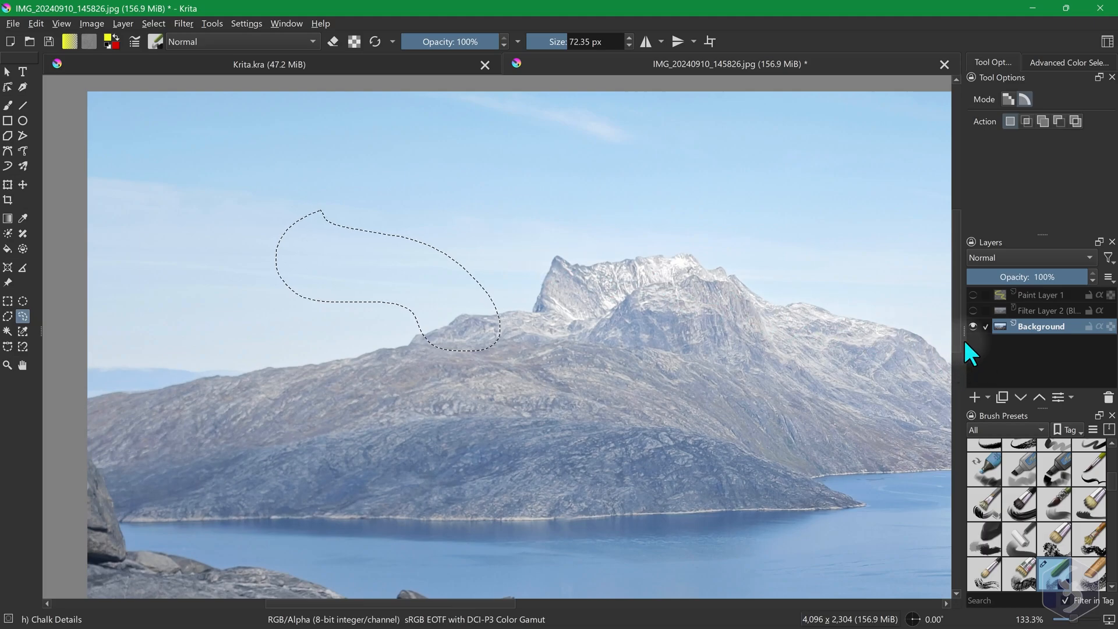
{"action": "mouse_move", "coordinate": [657, 334]}
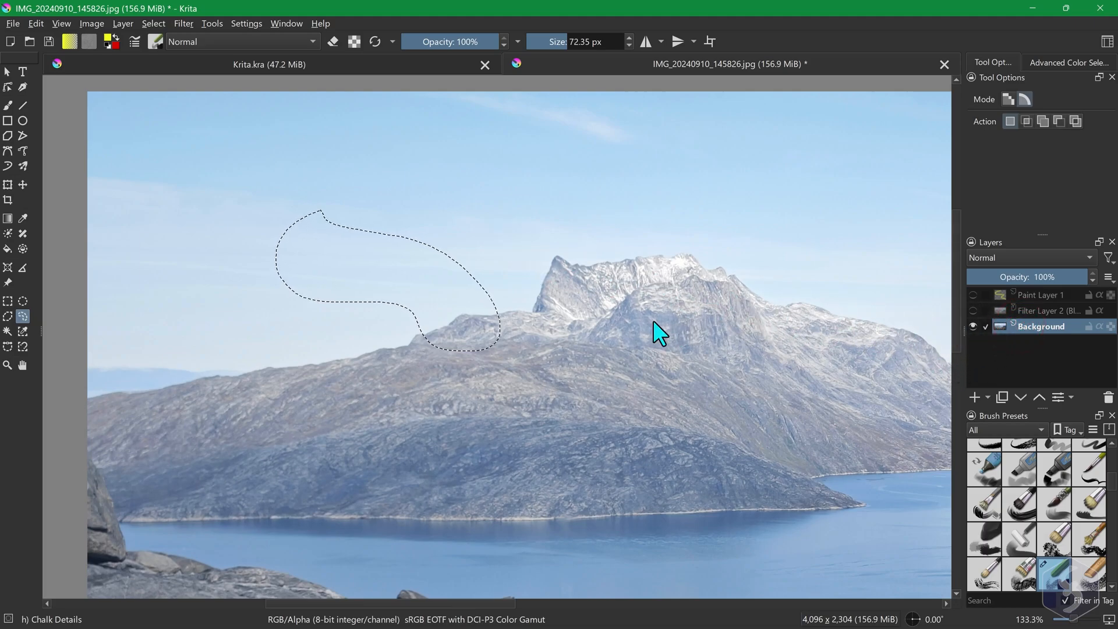
Paste the fjord photo into Krita.kra as a repositioned layer, then return to the photo
{"action": "key", "text": "Delete"}
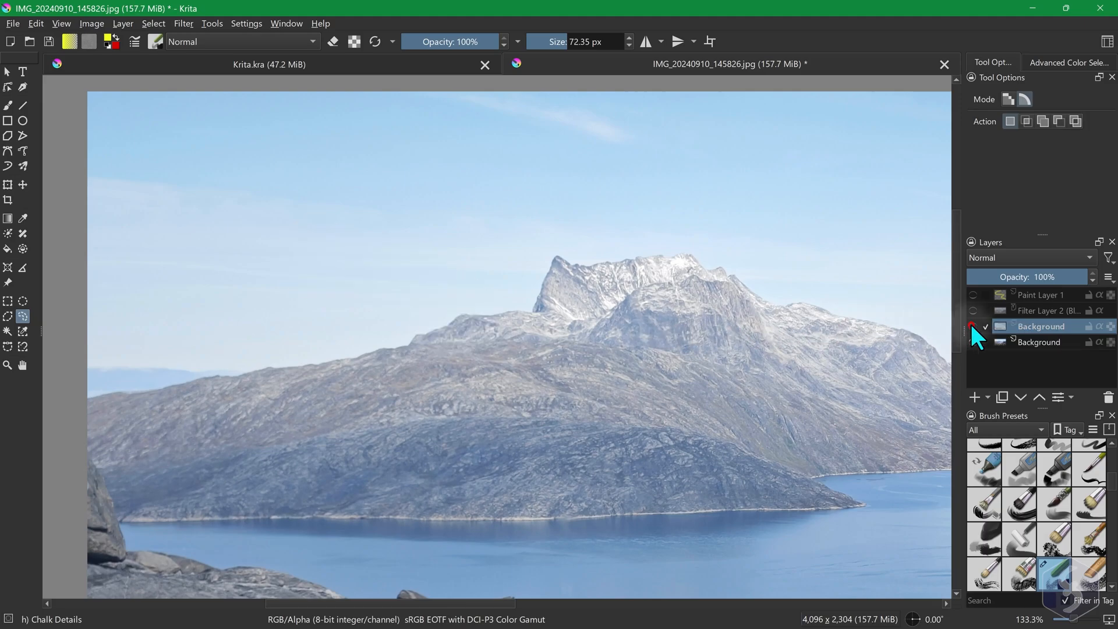
{"action": "left_click", "coordinate": [972, 327]}
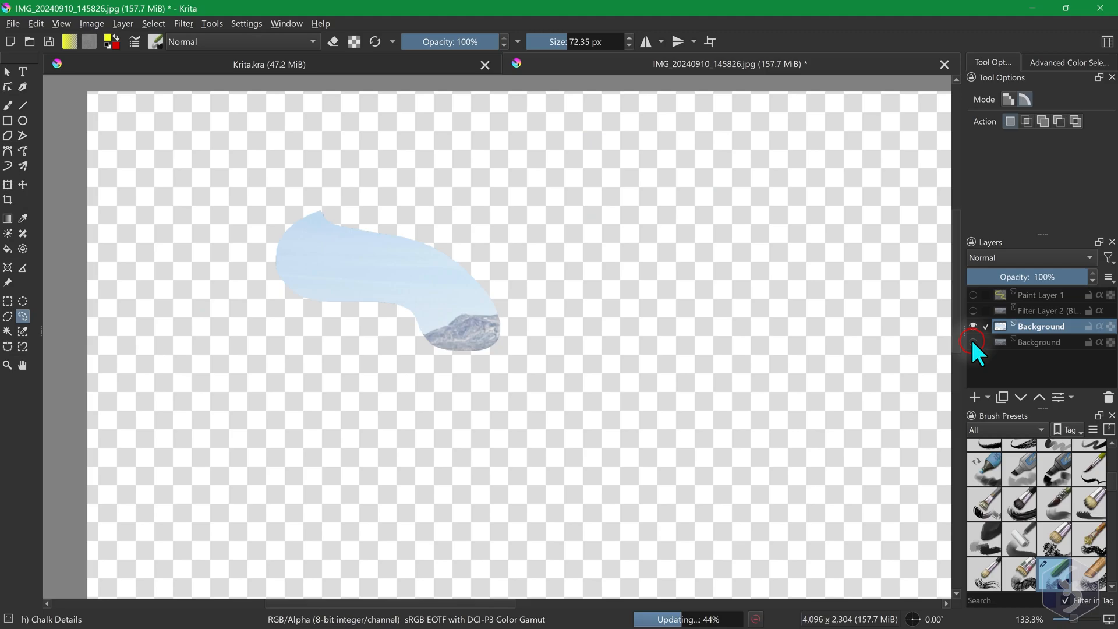
{"action": "left_click", "coordinate": [972, 327]}
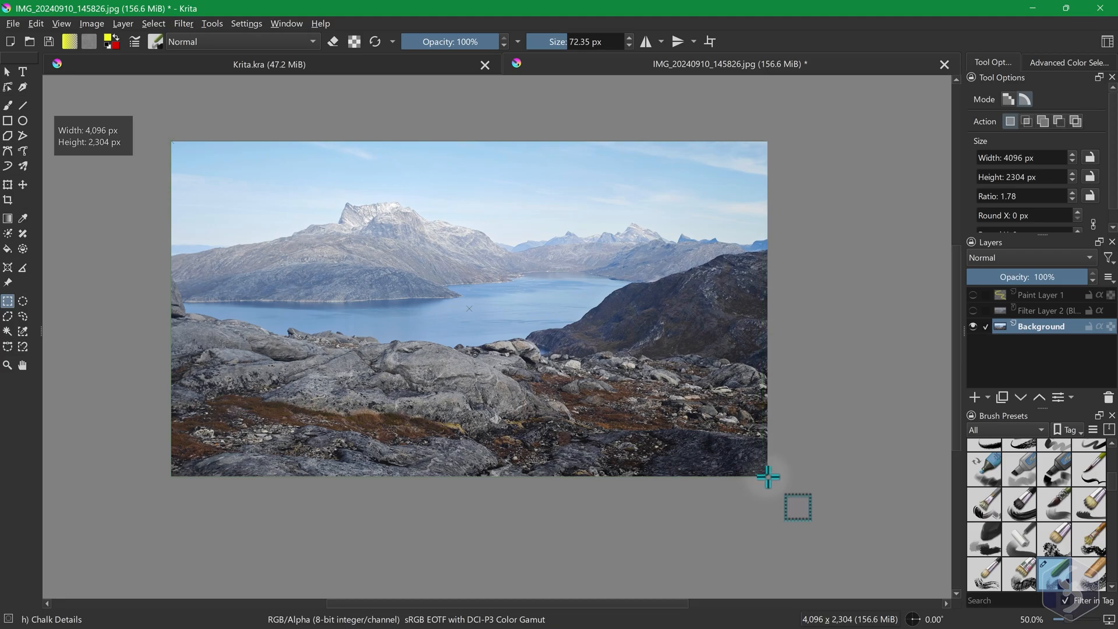
{"action": "left_click", "coordinate": [269, 64]}
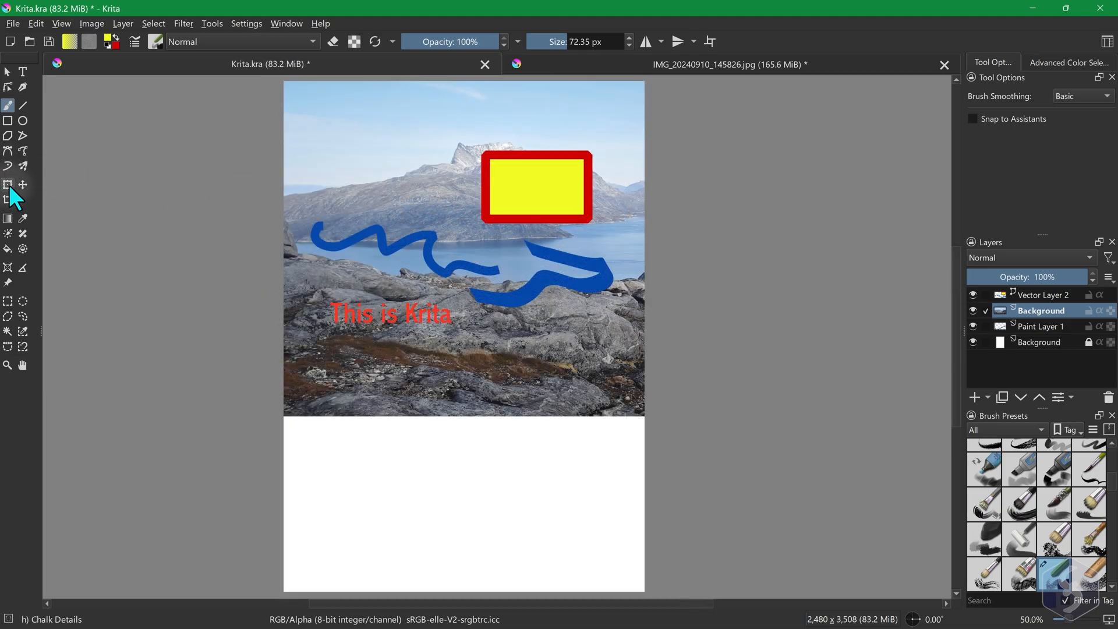
{"action": "left_click", "coordinate": [7, 184]}
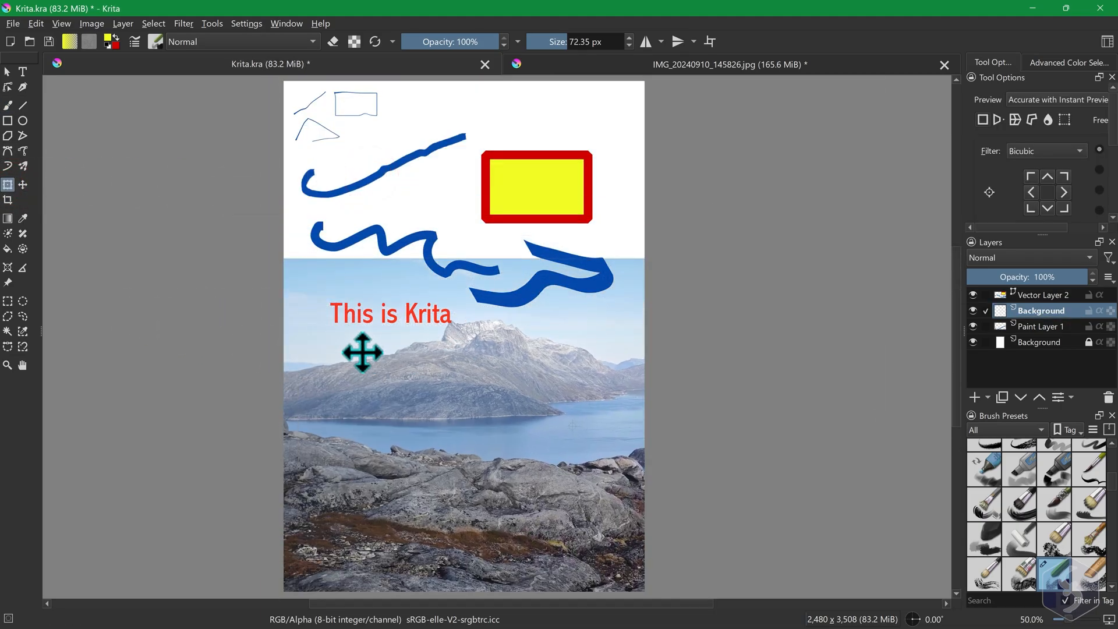
{"action": "left_click", "coordinate": [728, 65]}
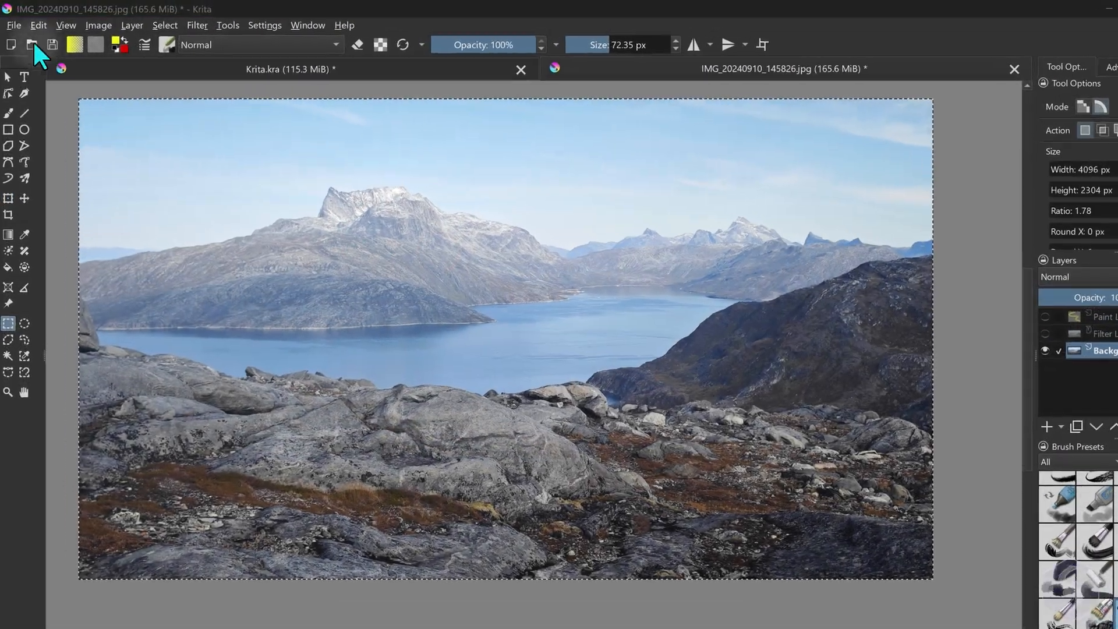
Browse the Save As file formats available for the fjord photo
{"action": "left_click", "coordinate": [13, 25]}
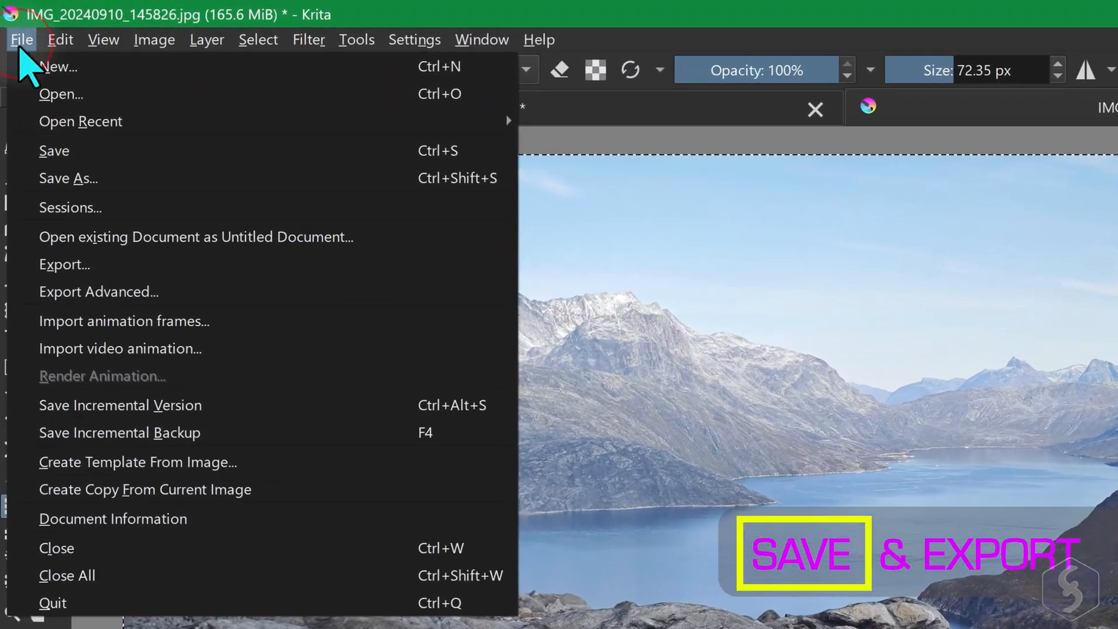
{"action": "mouse_move", "coordinate": [68, 178]}
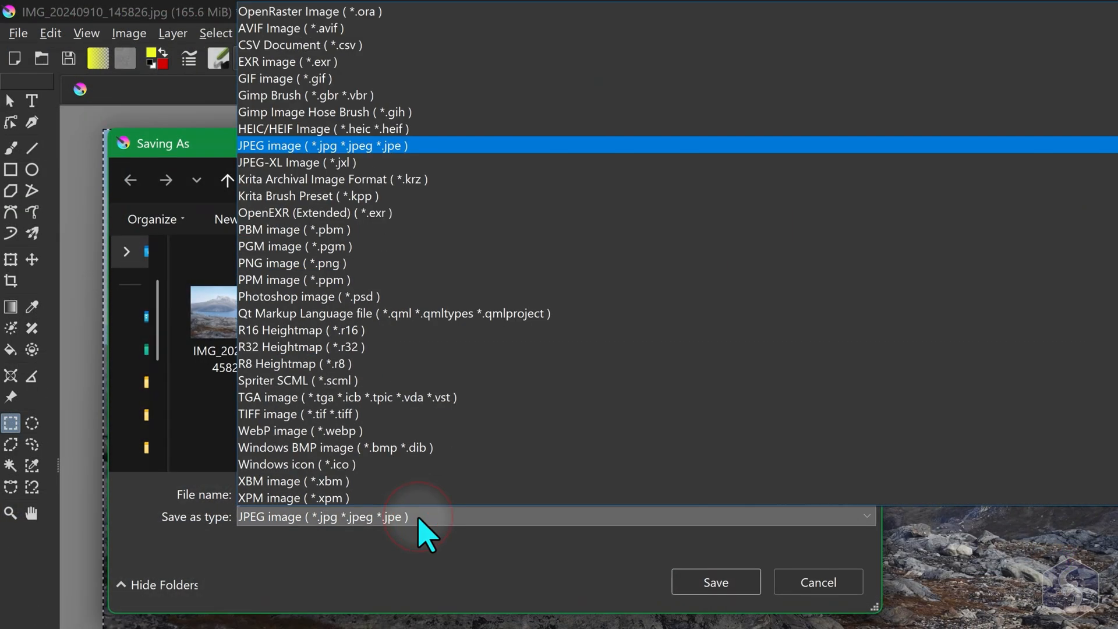
{"action": "scroll", "scroll_direction": "up", "scroll_amount": 3}
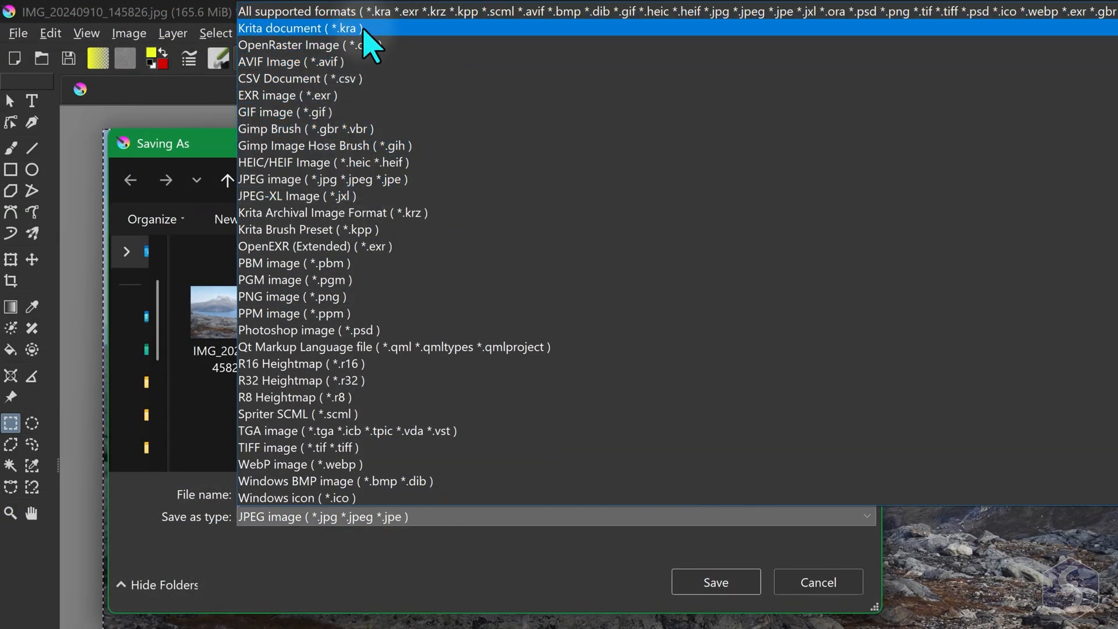
{"action": "left_click", "coordinate": [301, 28]}
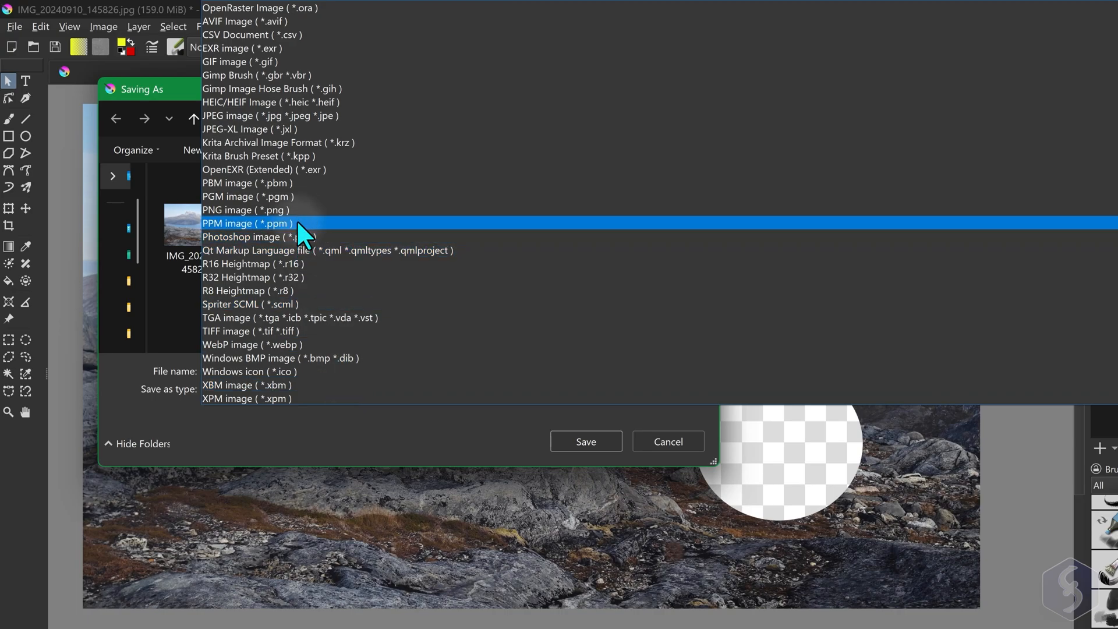
{"action": "left_click", "coordinate": [245, 210]}
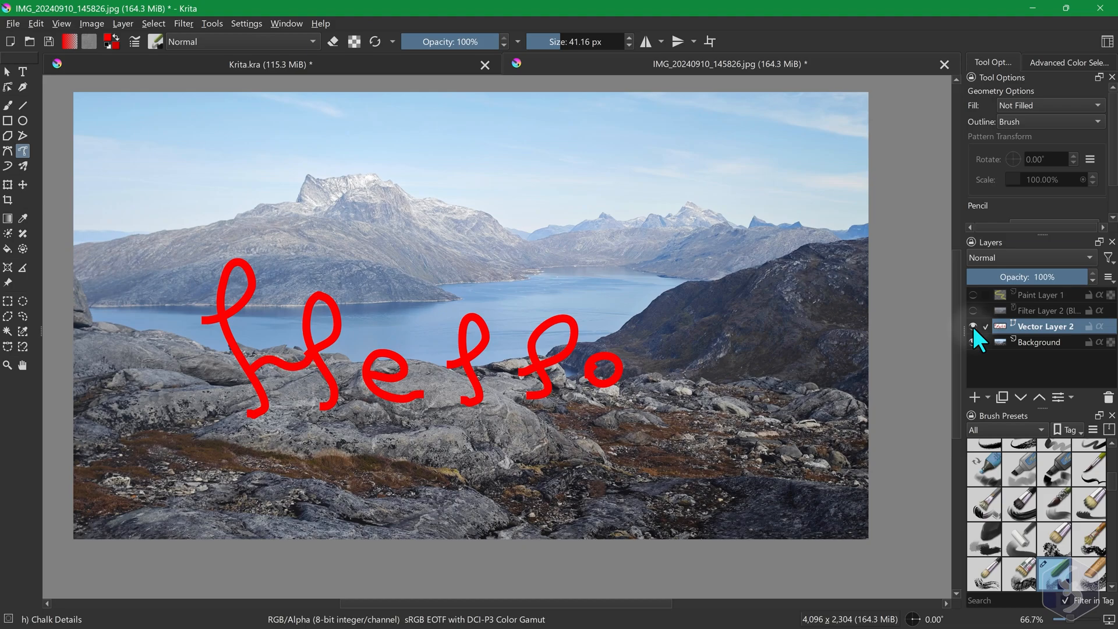
Hide the fjord Background layer so only the red 'hello' shows, then open the Layer menu
{"action": "left_click", "coordinate": [973, 343]}
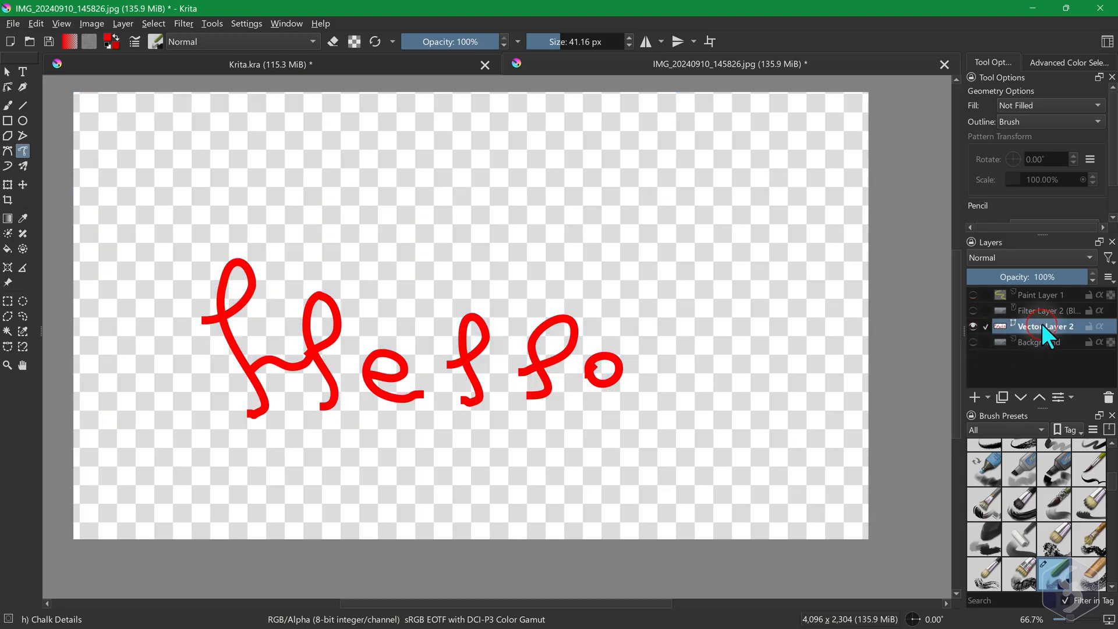
{"action": "left_click", "coordinate": [121, 23]}
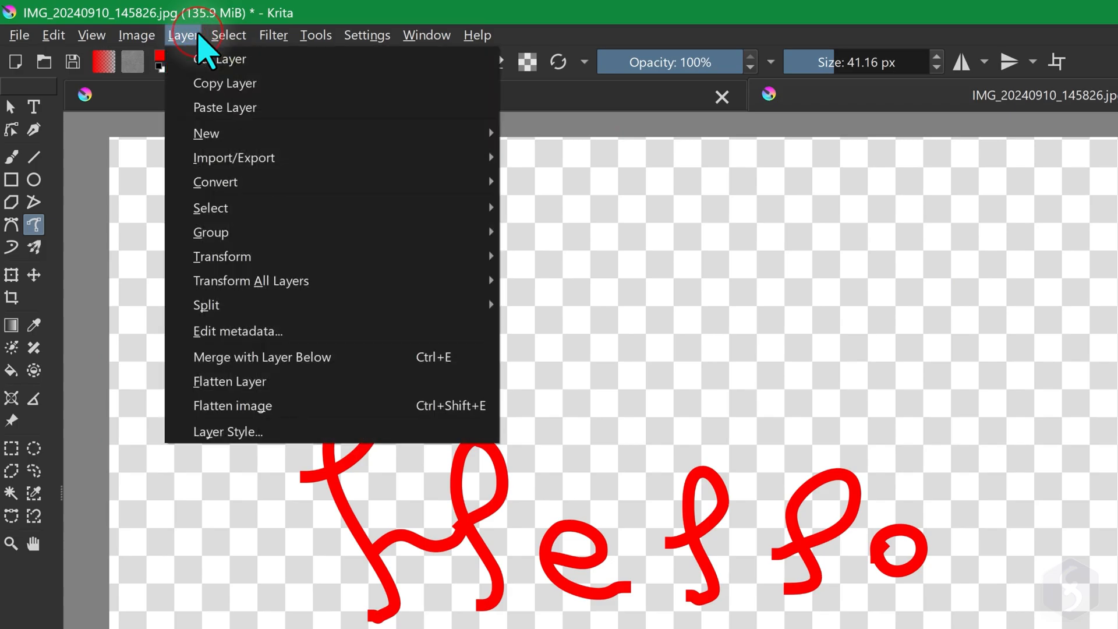